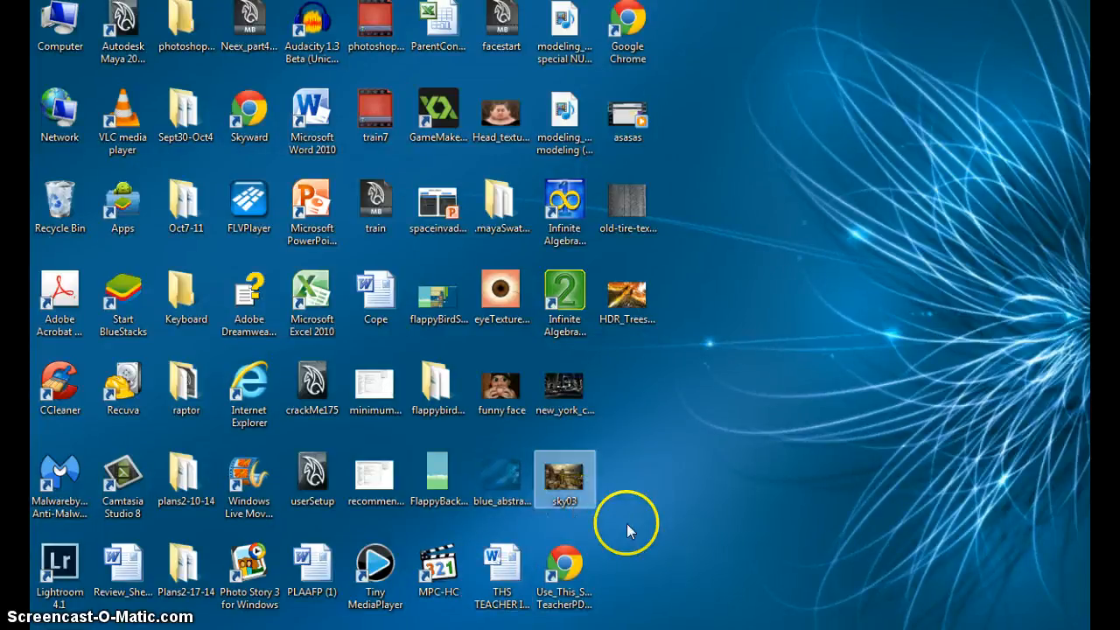
{"action": "mouse_move", "coordinate": [669, 541]}
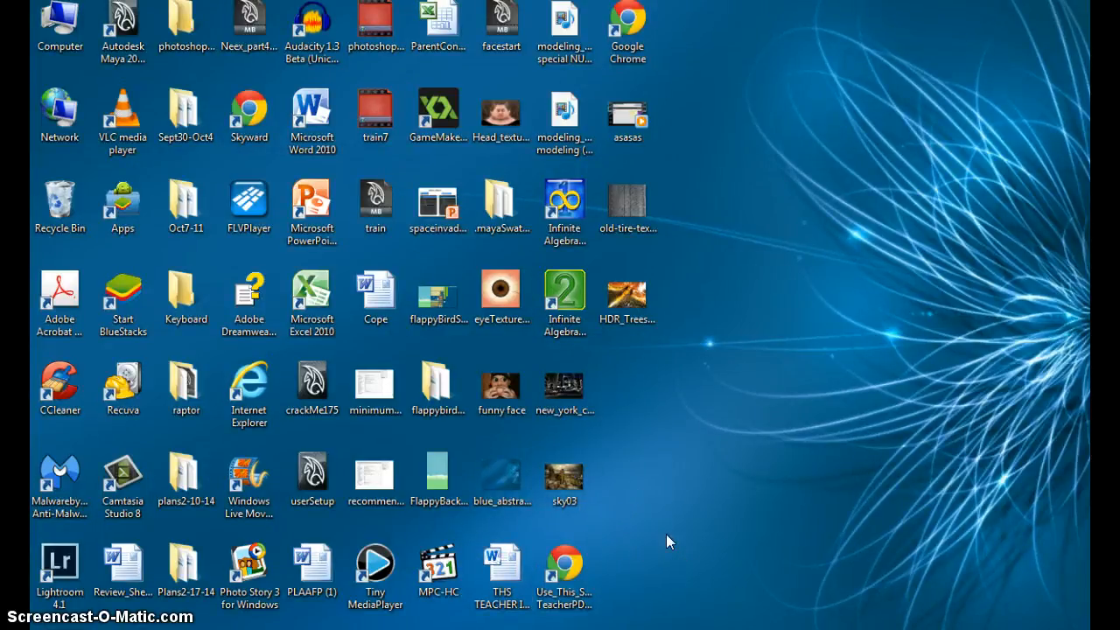
{"action": "mouse_move", "coordinate": [652, 553]}
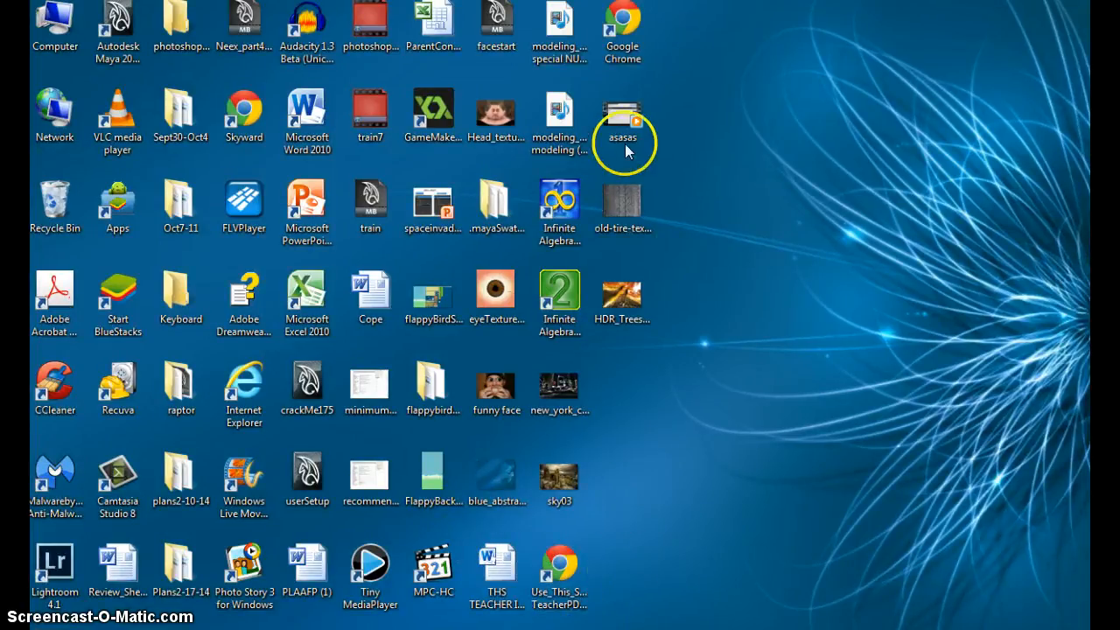
- Search Google Images in Chrome for 'giants' and choose a New York Giants logo to save
{"action": "double_click", "coordinate": [621, 26]}
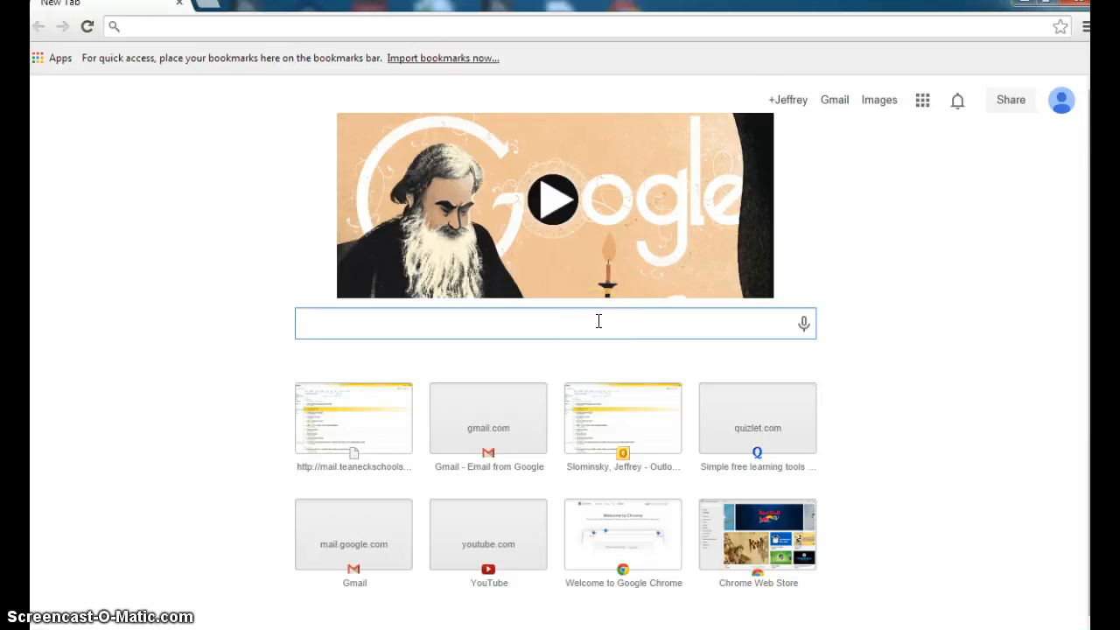
{"action": "type", "text": "giants"}
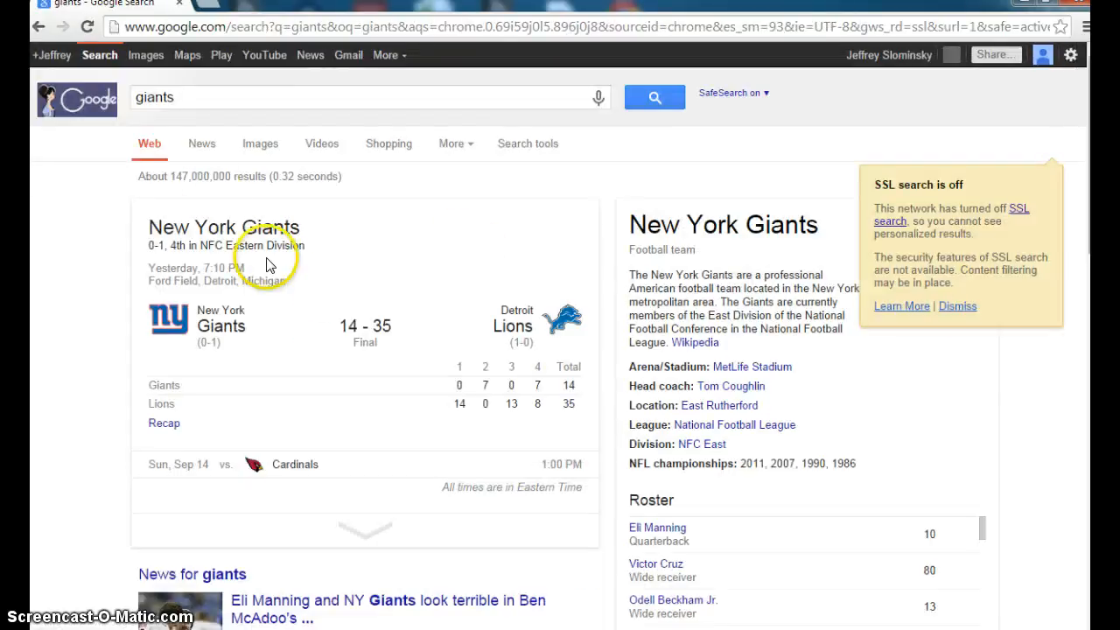
{"action": "left_click", "coordinate": [259, 144]}
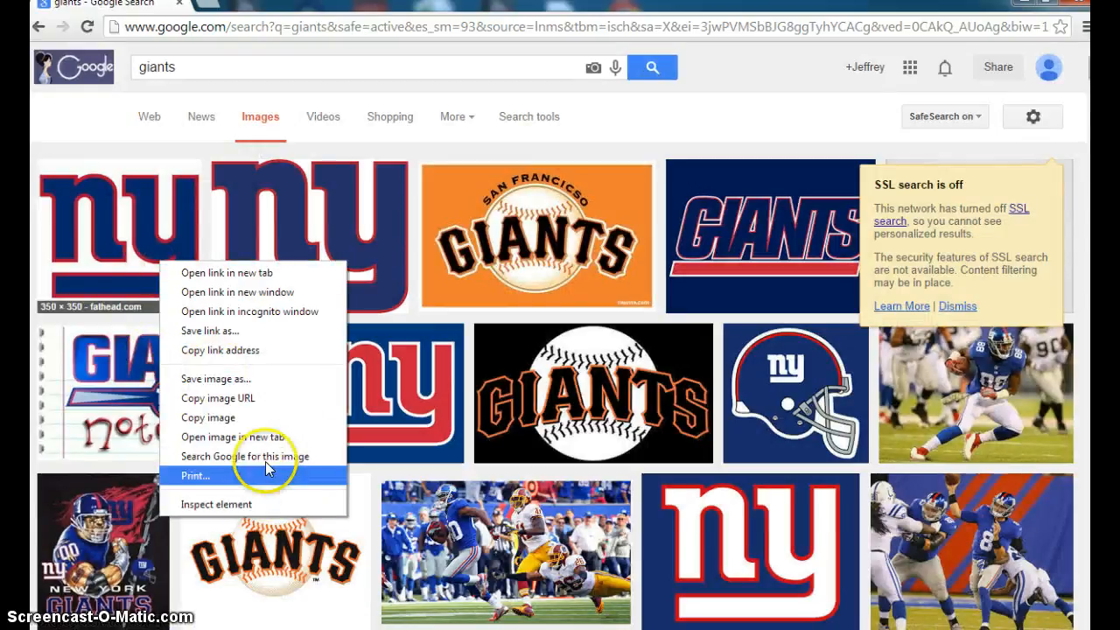
{"action": "left_click", "coordinate": [215, 378]}
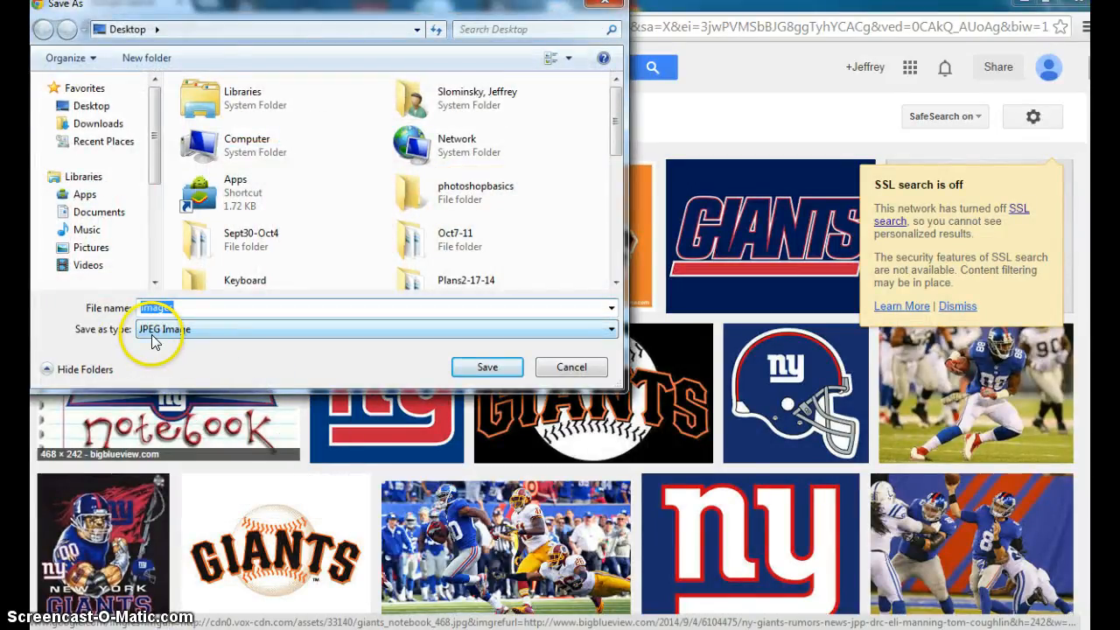
- Save the chosen logo to the Desktop as giantsLogo
{"action": "type", "text": "giant"}
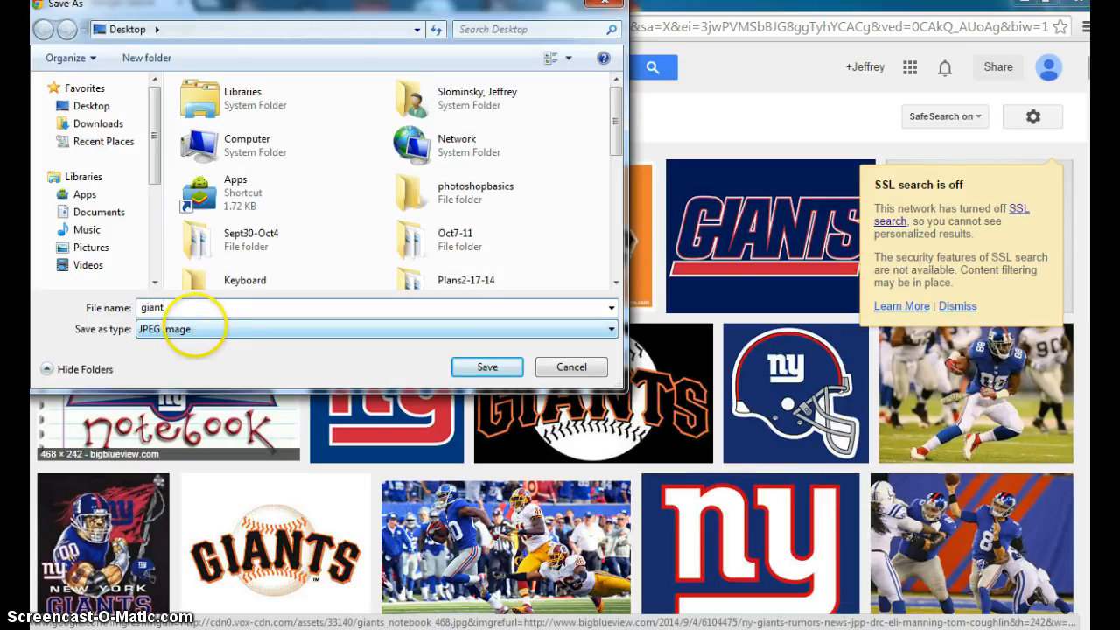
{"action": "type", "text": "sLog"}
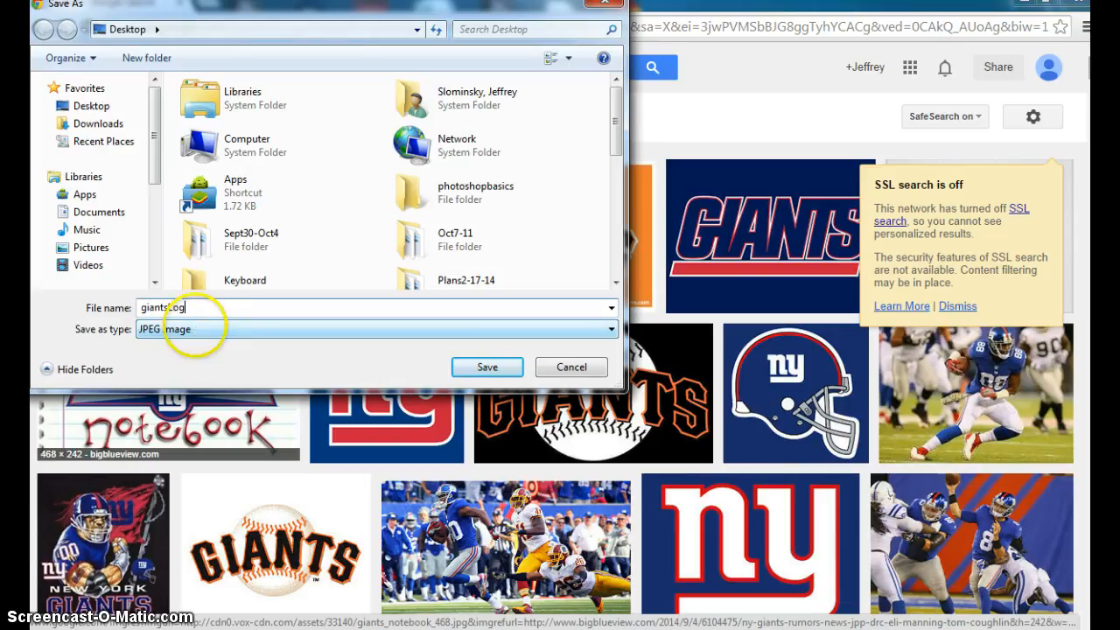
{"action": "mouse_move", "coordinate": [137, 149]}
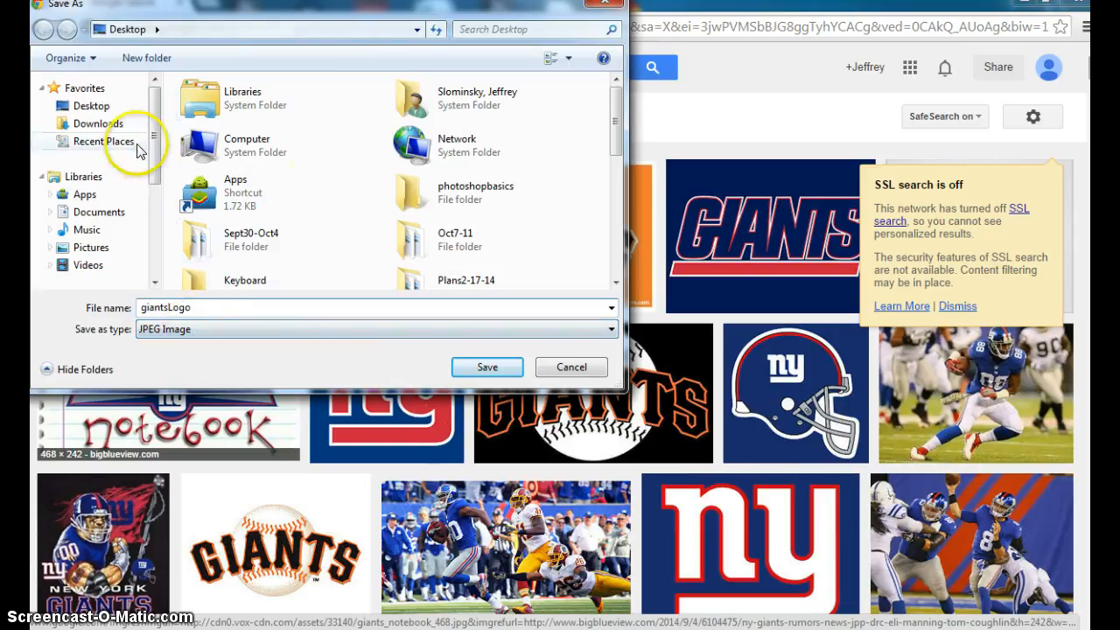
{"action": "left_click", "coordinate": [418, 28]}
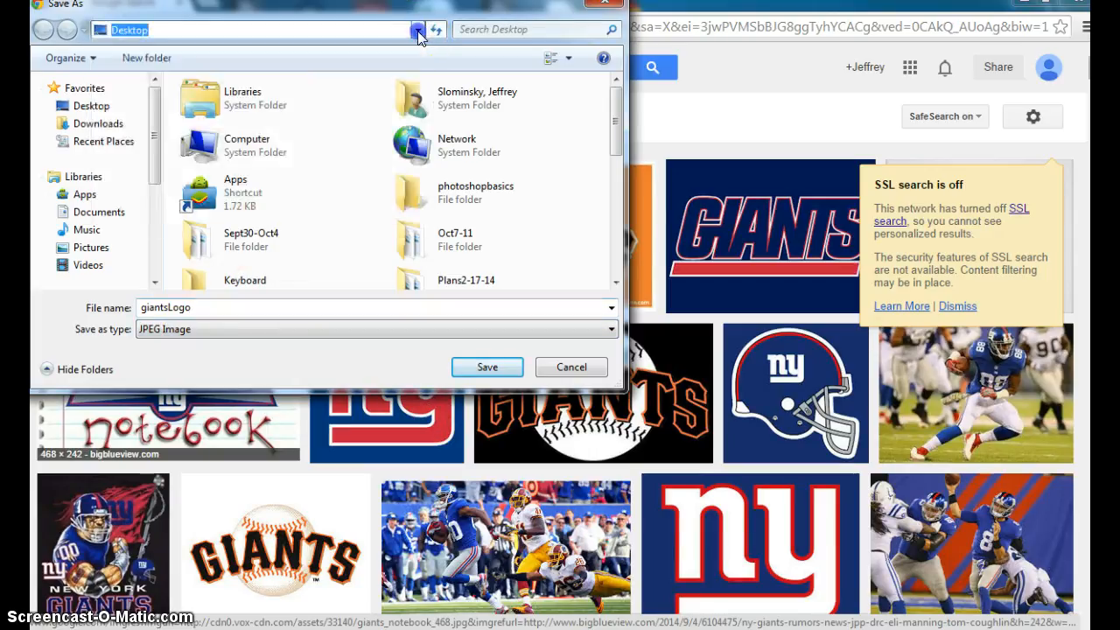
{"action": "left_click", "coordinate": [571, 368]}
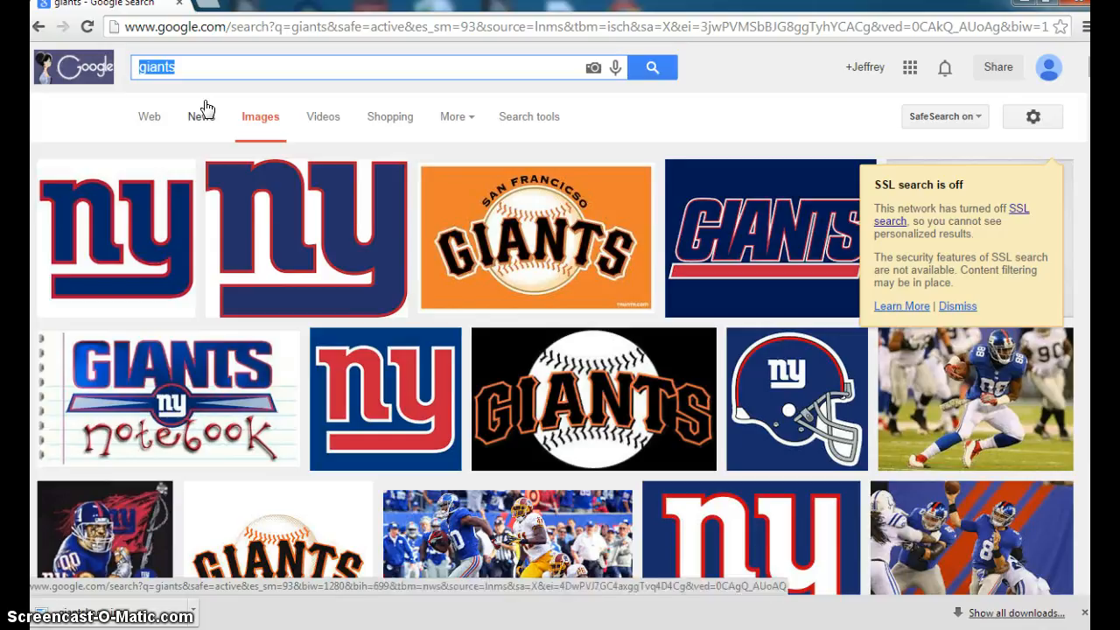
- Find an Eagles logo via image search and save it to the Desktop as eagles
{"action": "type", "text": "Eagles"}
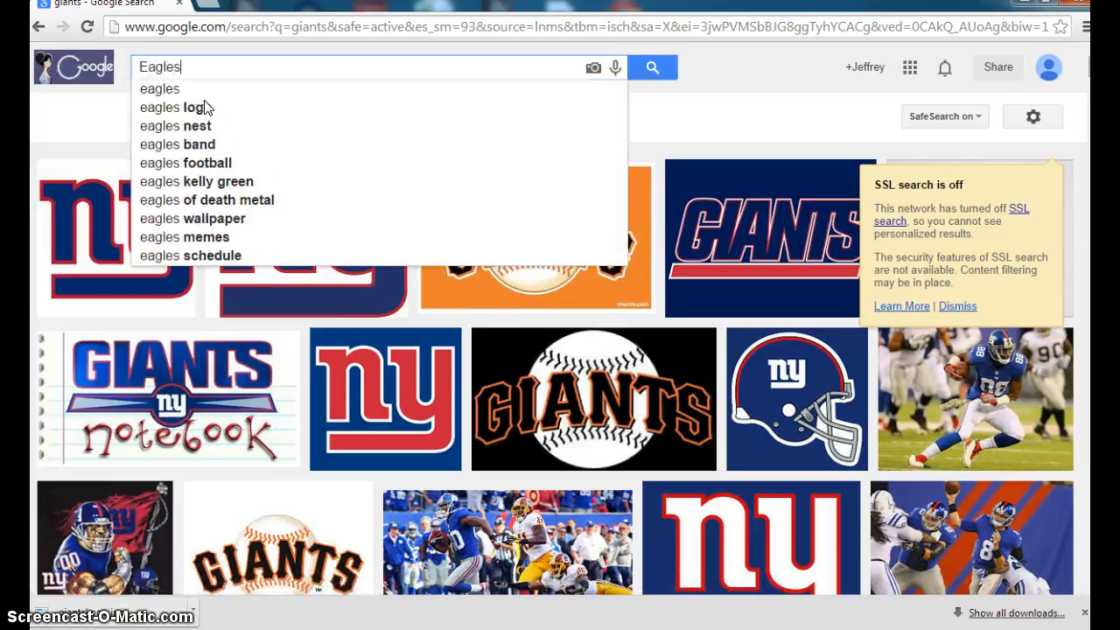
{"action": "left_click", "coordinate": [175, 107]}
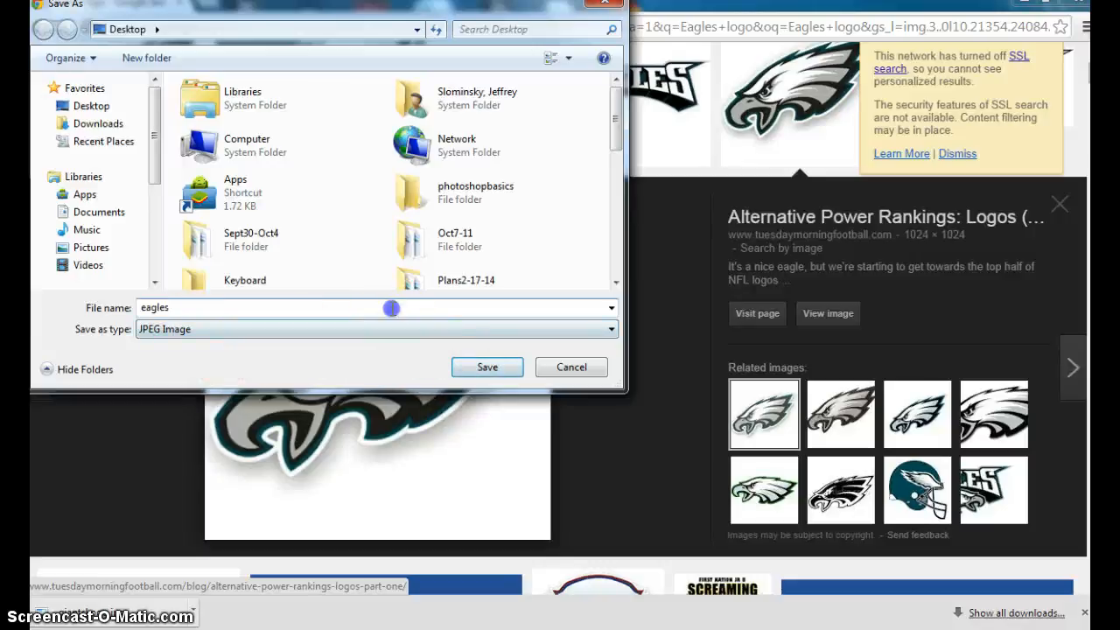
{"action": "left_click", "coordinate": [487, 368]}
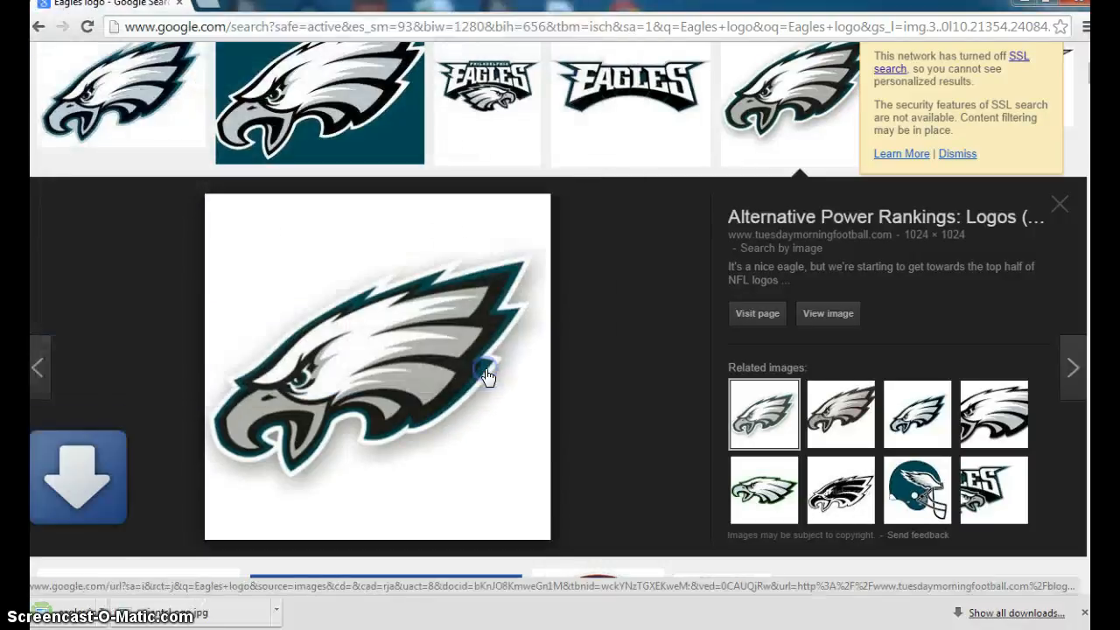
{"action": "left_click", "coordinate": [77, 476]}
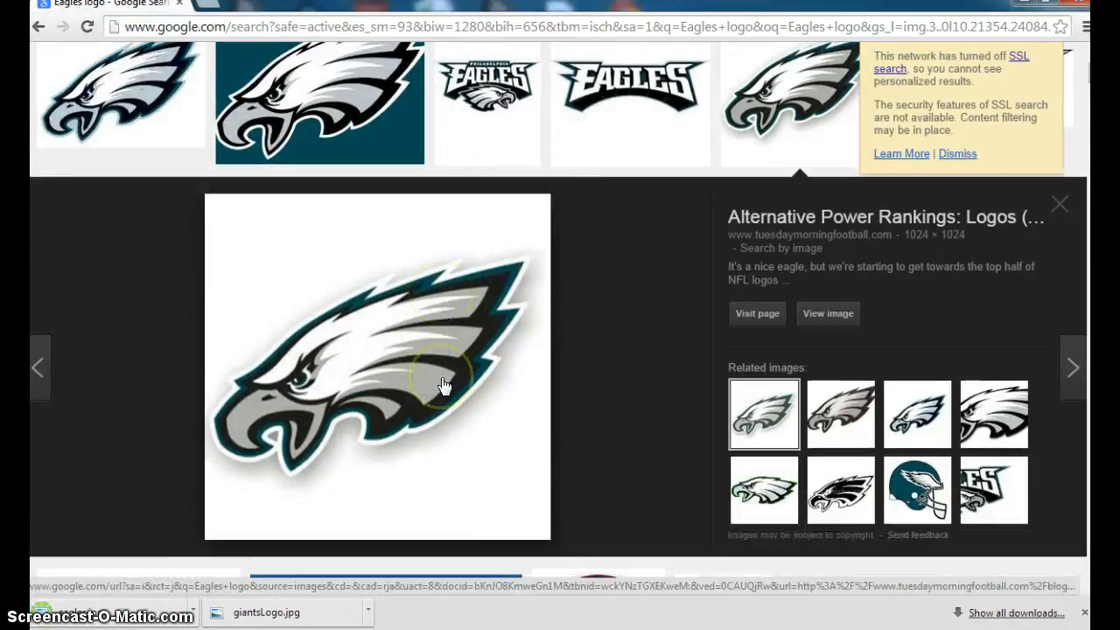
{"action": "scroll", "scroll_direction": "down", "scroll_amount": 3}
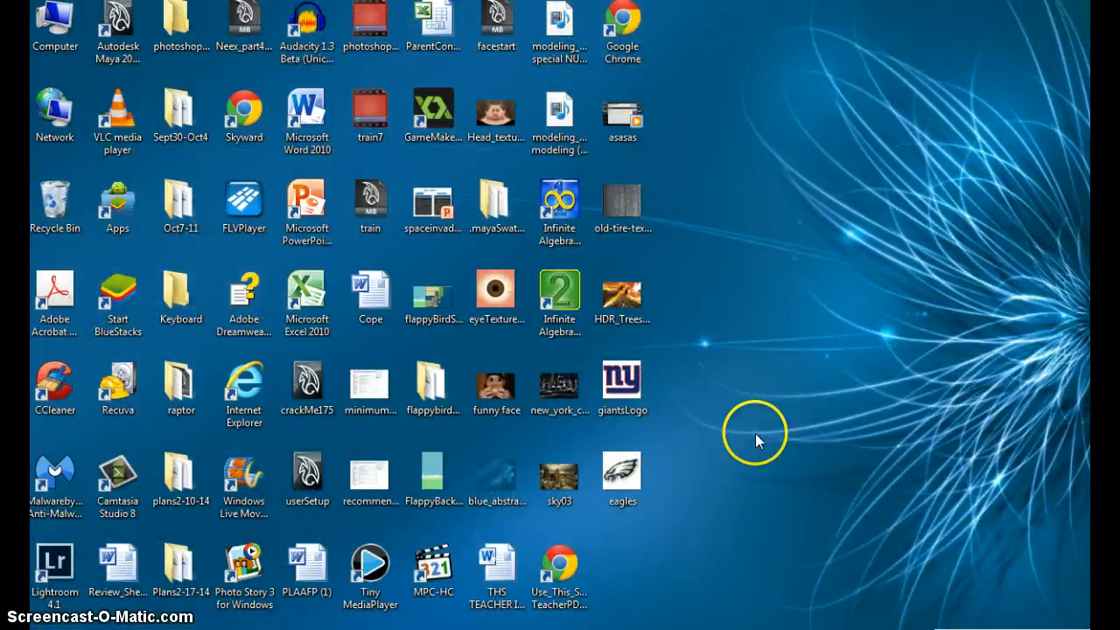
- Create a WebPage folder on the desktop and move both logo images into it
{"action": "right_click", "coordinate": [756, 433]}
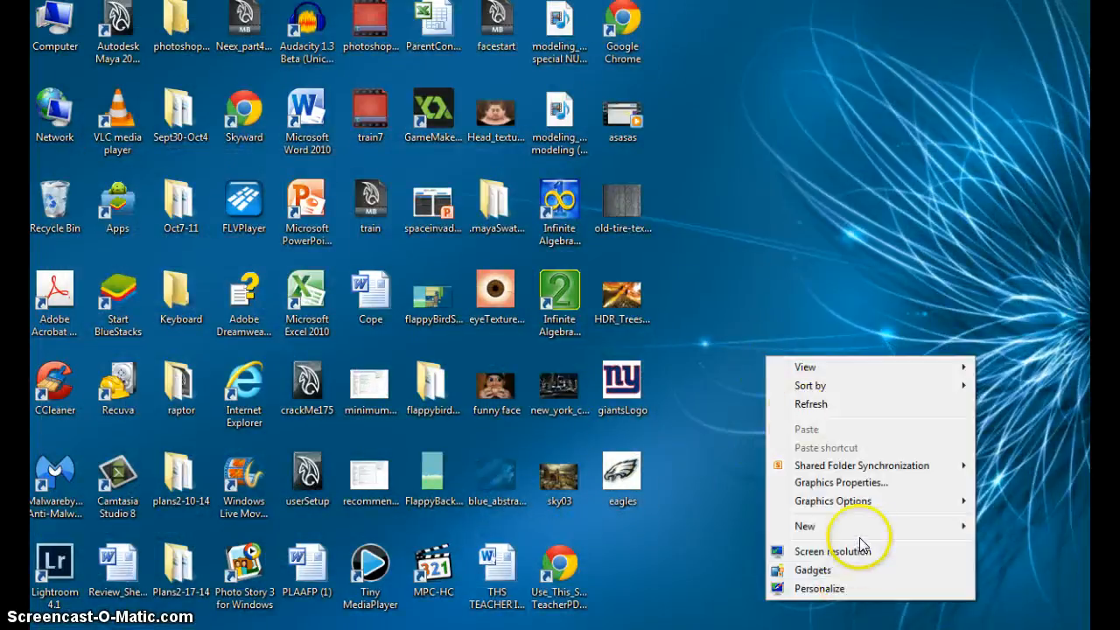
{"action": "left_click", "coordinate": [805, 525]}
{"action": "type", "text": "WebPage"}
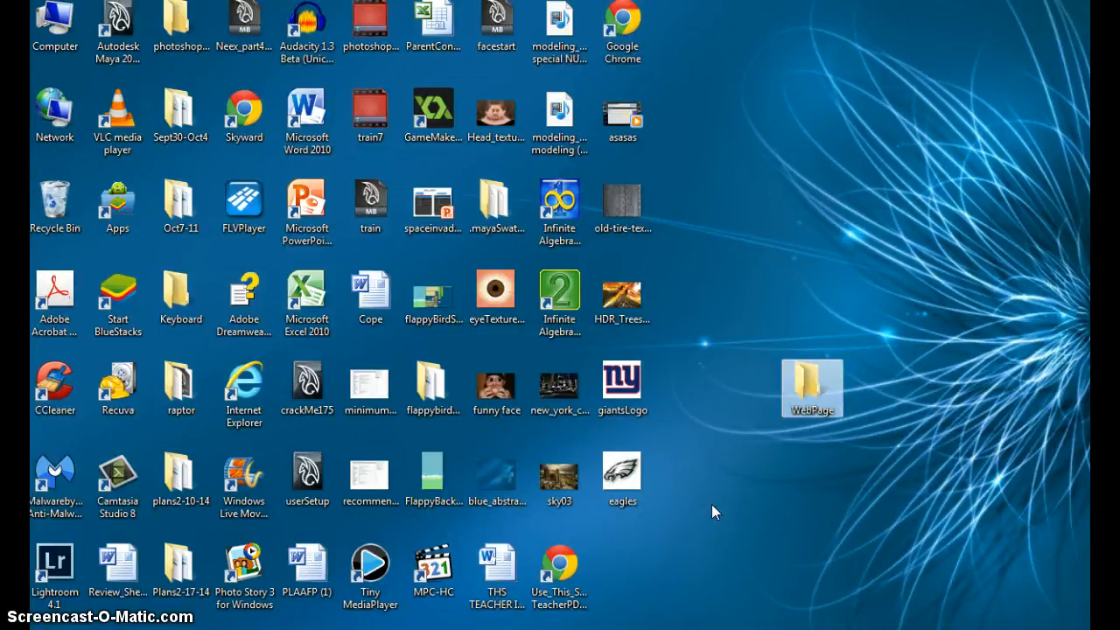
{"action": "left_click_drag", "start_coordinate": [714, 511], "coordinate": [616, 507]}
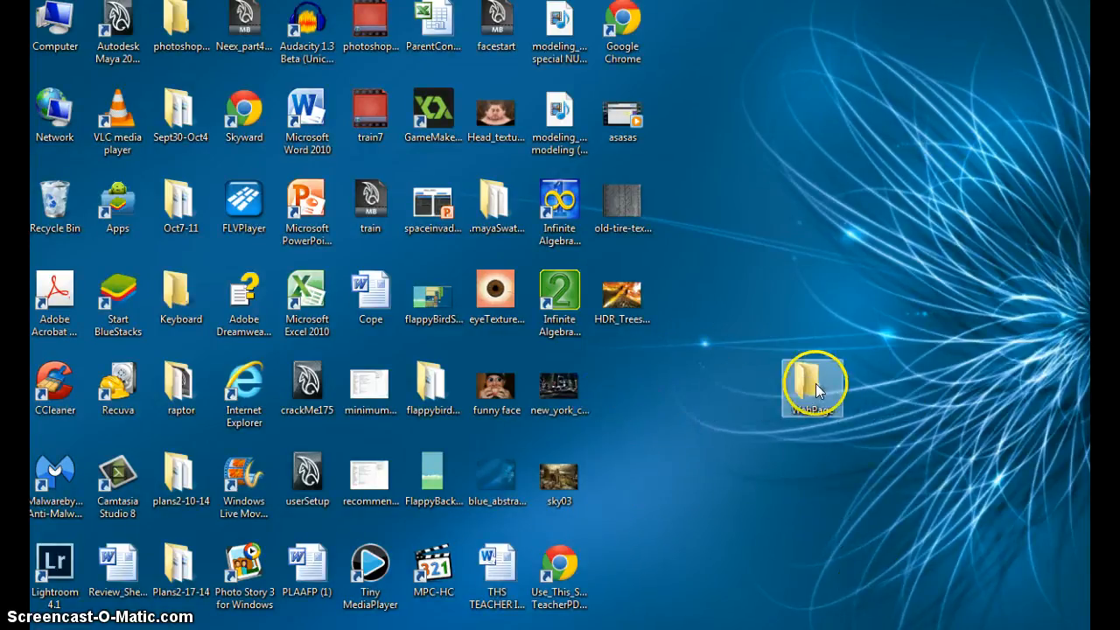
- Create a new text document inside the WebPage folder and open it in Notepad
{"action": "double_click", "coordinate": [815, 383]}
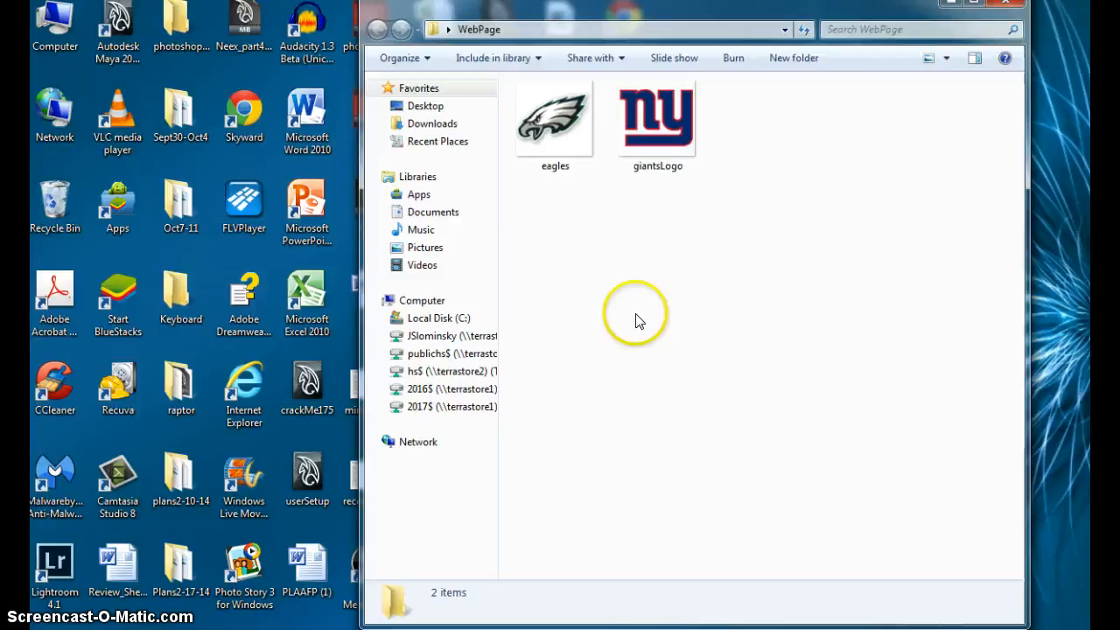
{"action": "right_click", "coordinate": [637, 314]}
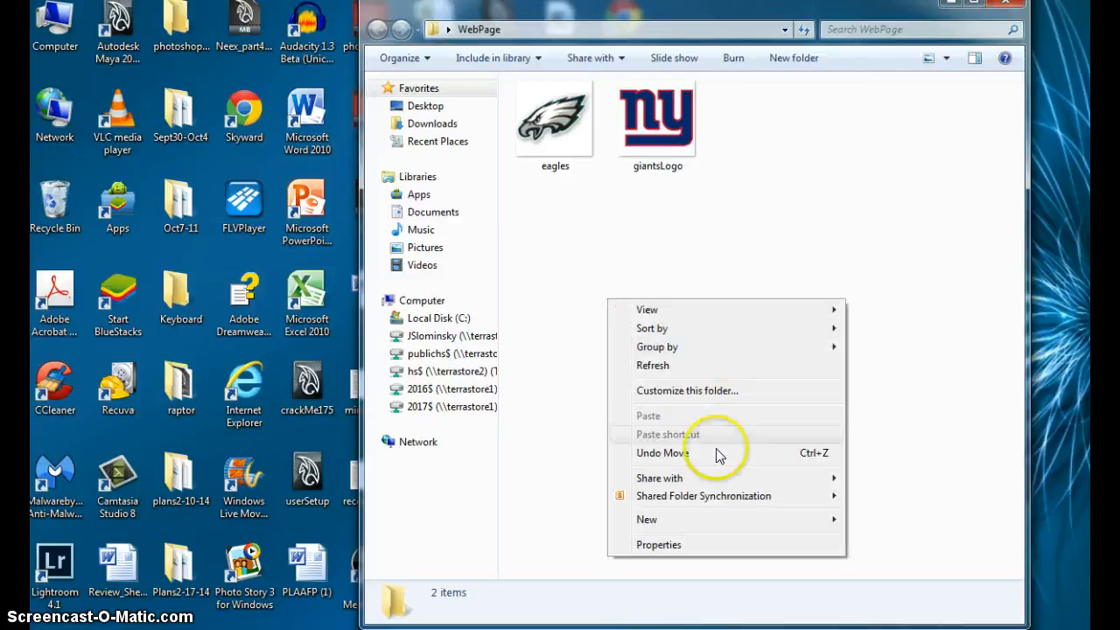
{"action": "left_click", "coordinate": [647, 518]}
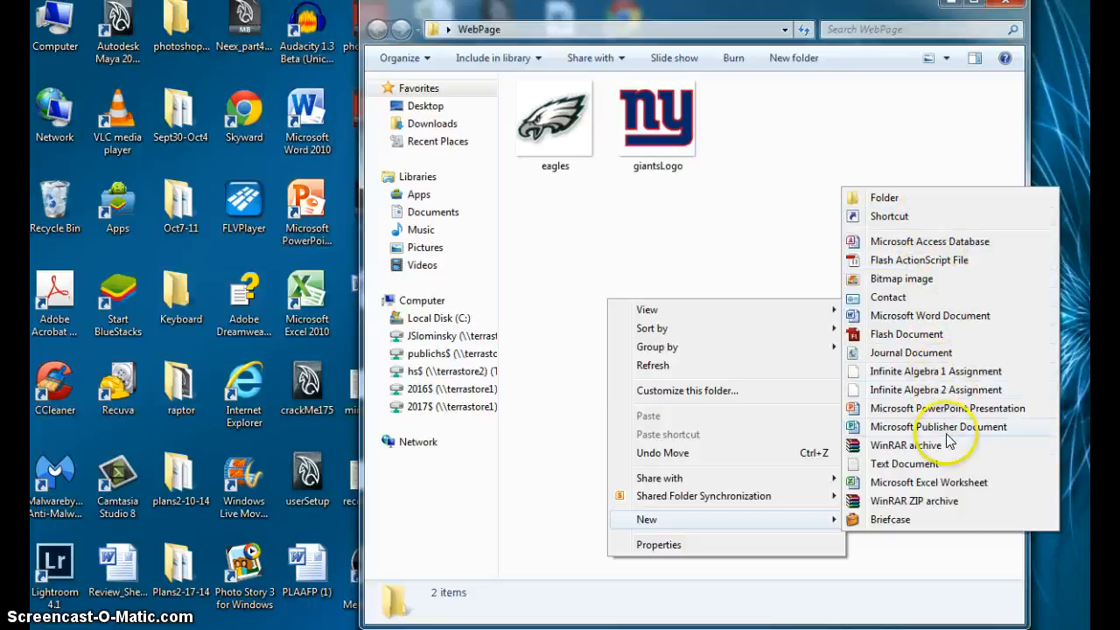
{"action": "left_click", "coordinate": [904, 464]}
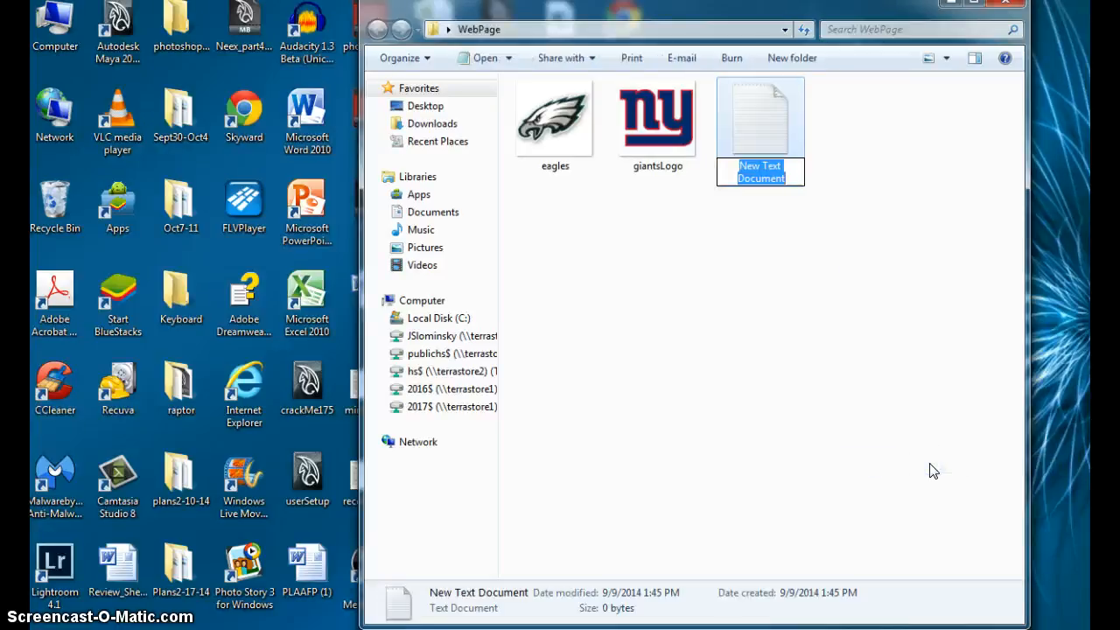
{"action": "double_click", "coordinate": [760, 120]}
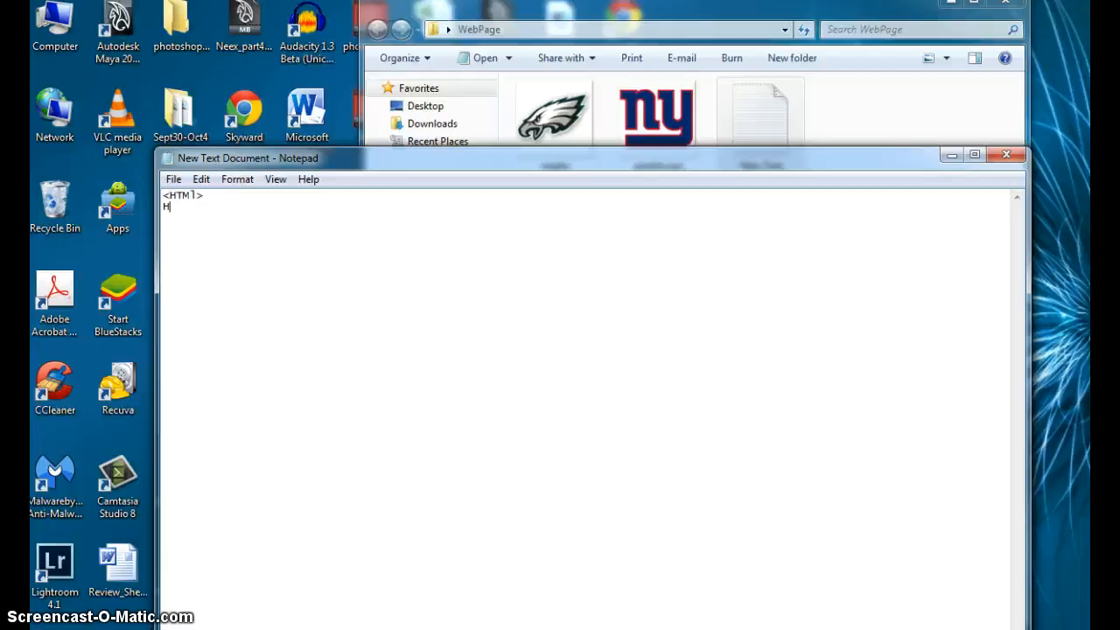
- Write the head section with the title 'Images with links'
{"action": "type", "text": "<ha"}
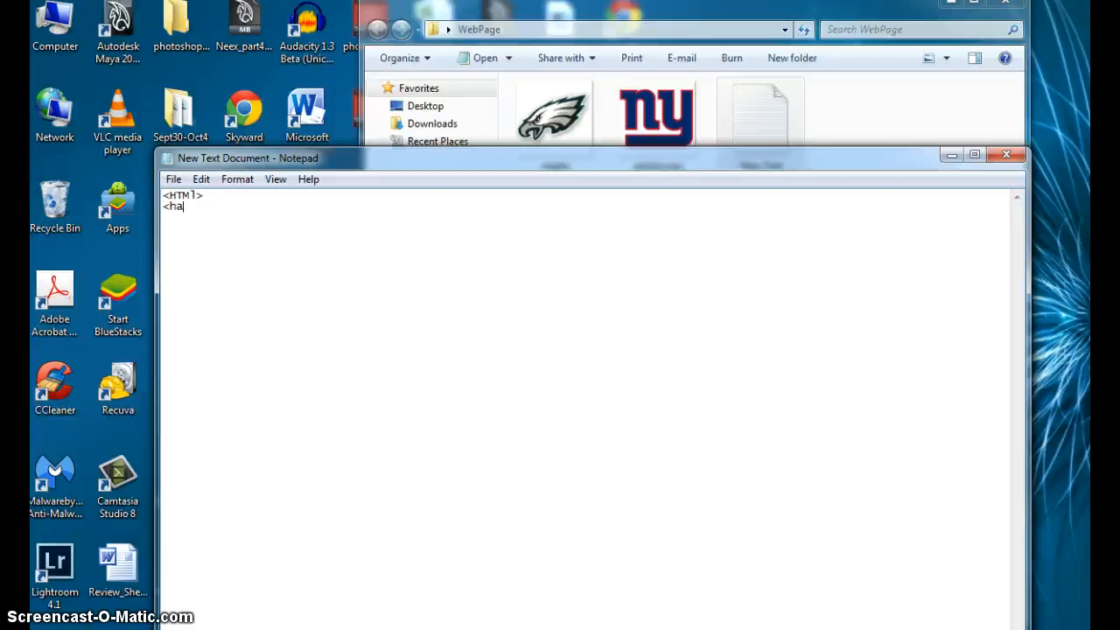
{"action": "type", "text": "ead>"}
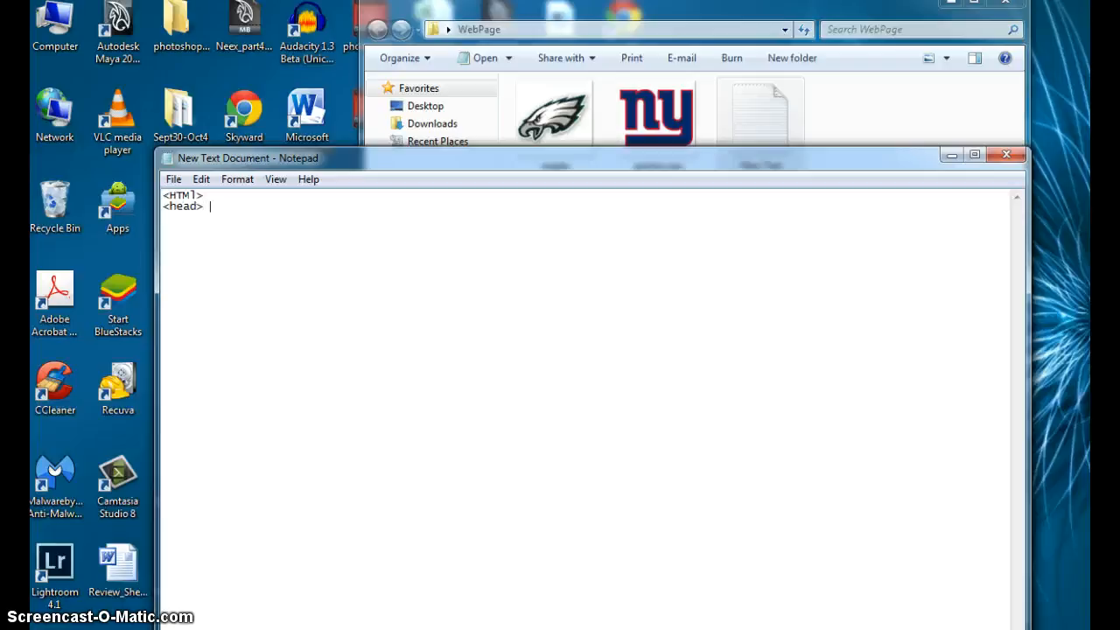
{"action": "type", "text": "<title> <"}
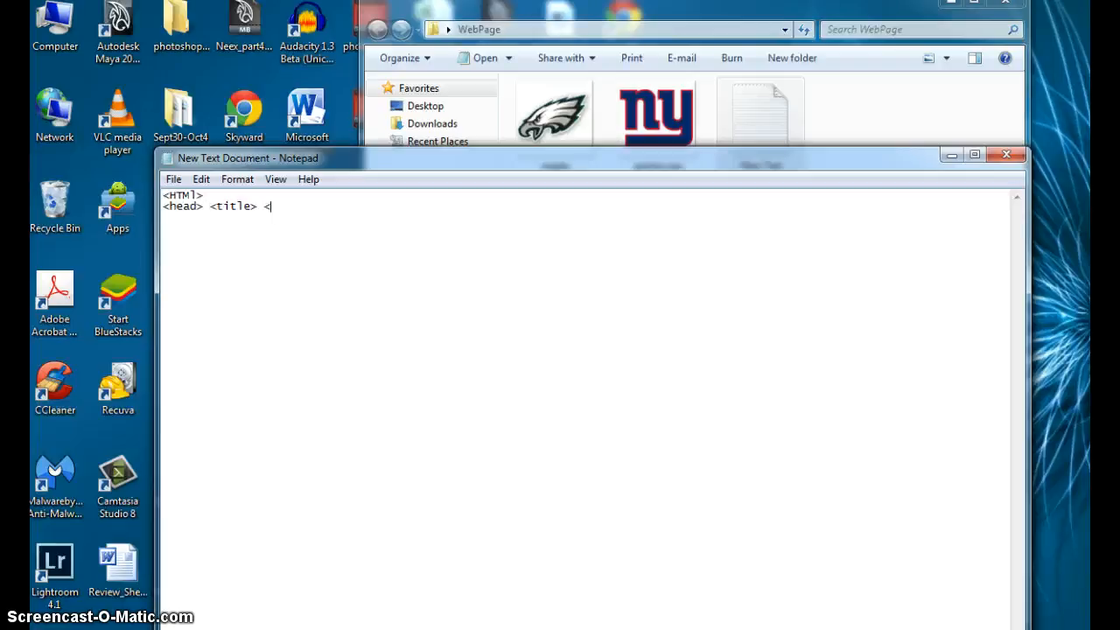
{"action": "type", "text": "images"}
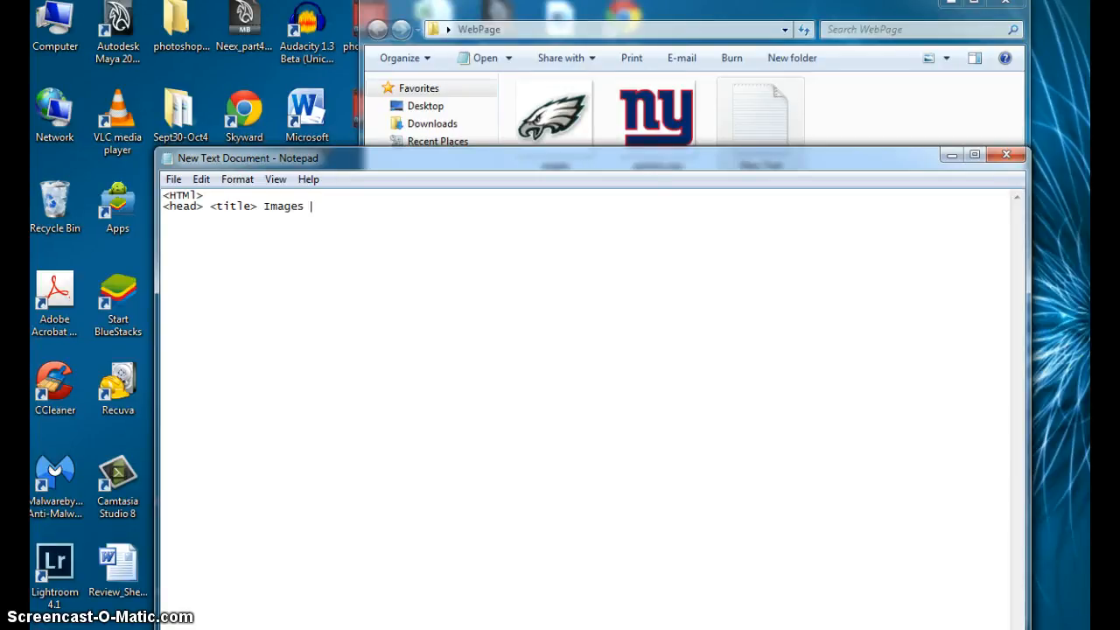
{"action": "type", "text": "with links"}
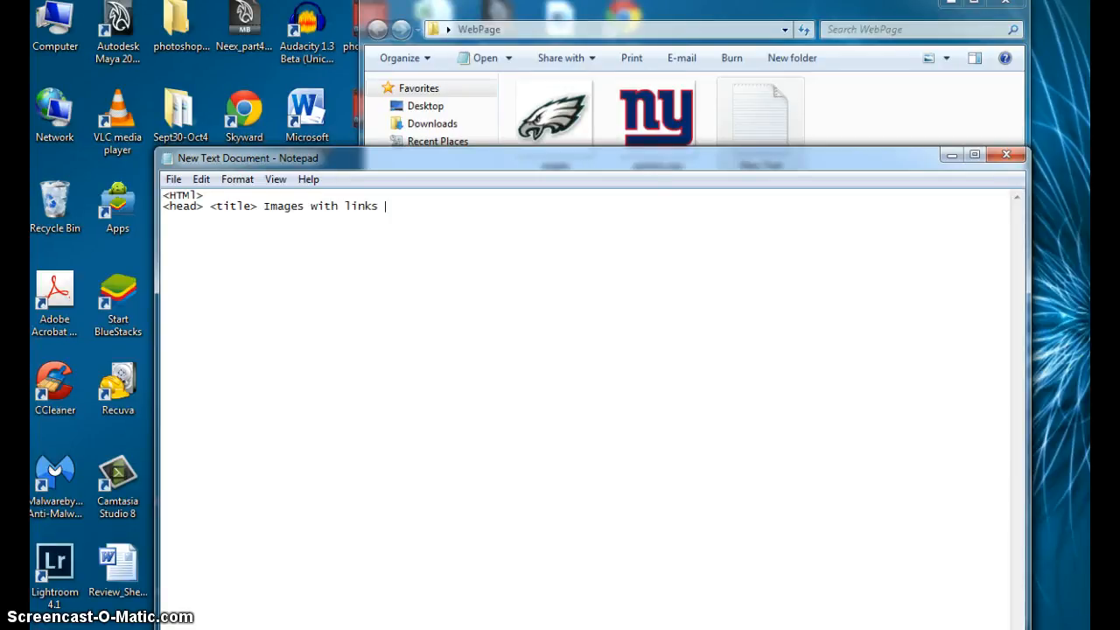
{"action": "type", "text": "</title"}
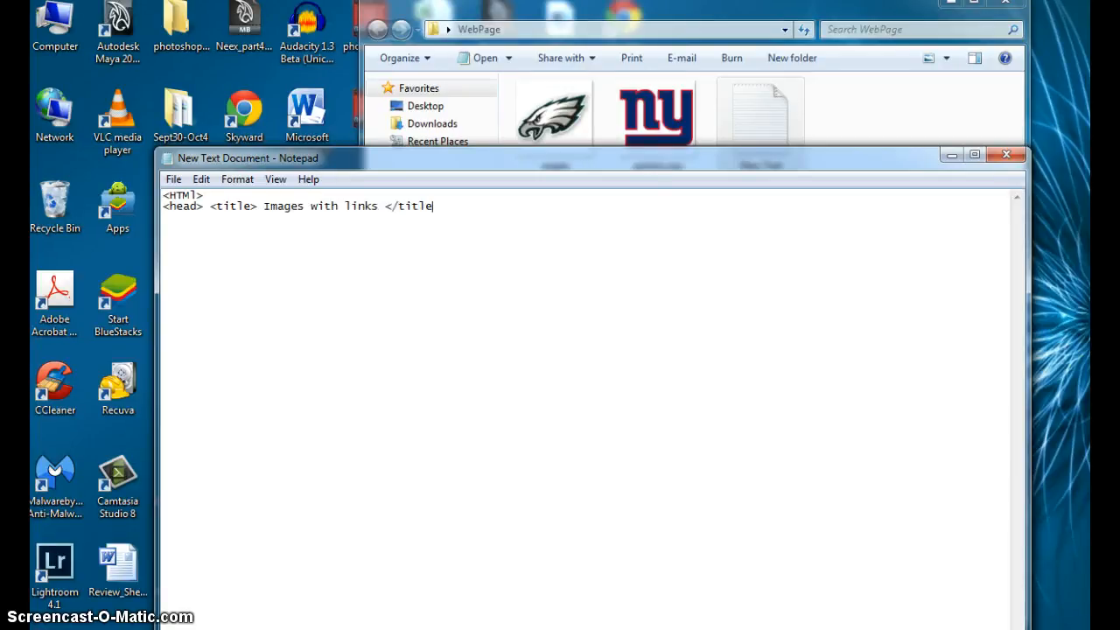
{"action": "type", "text": "</"}
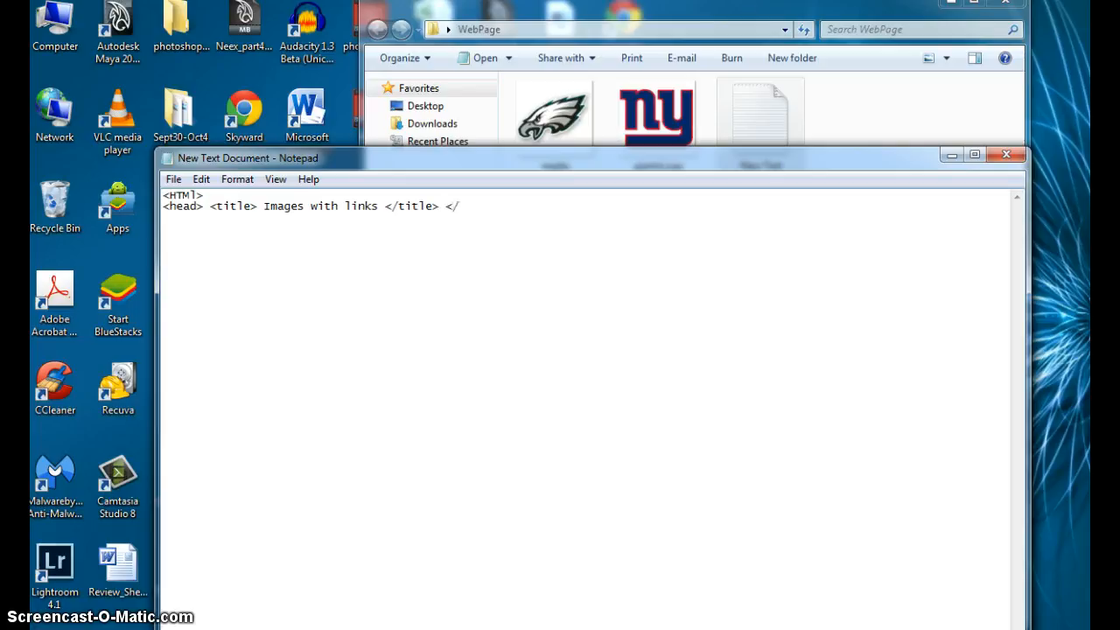
{"action": "type", "text": "head>"}
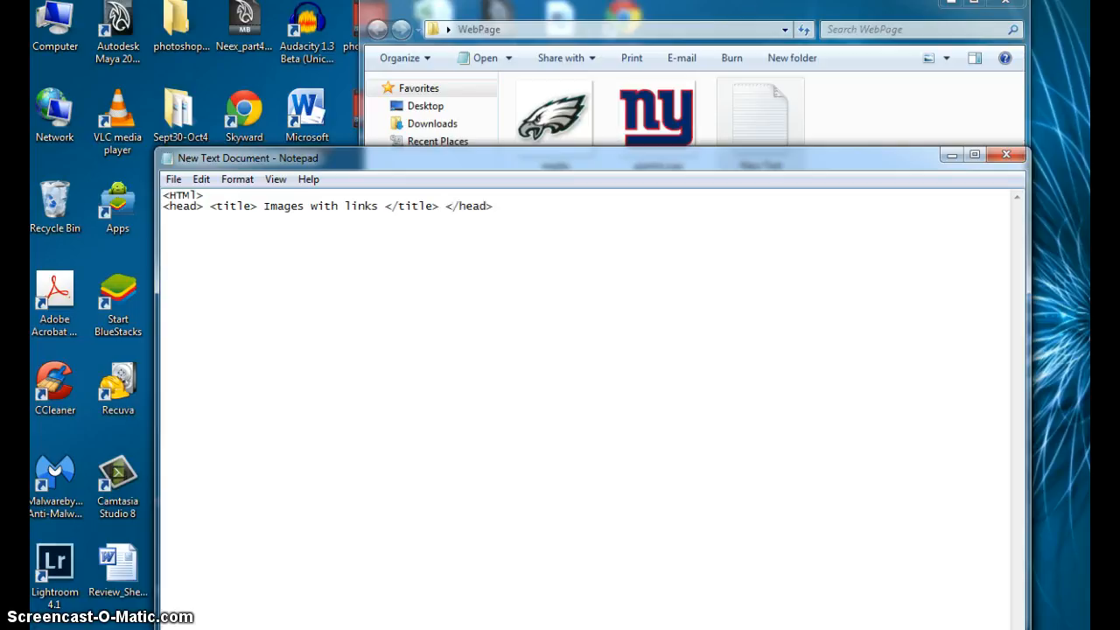
- Start the body section with an opening <body> tag
{"action": "type", "text": "<"}
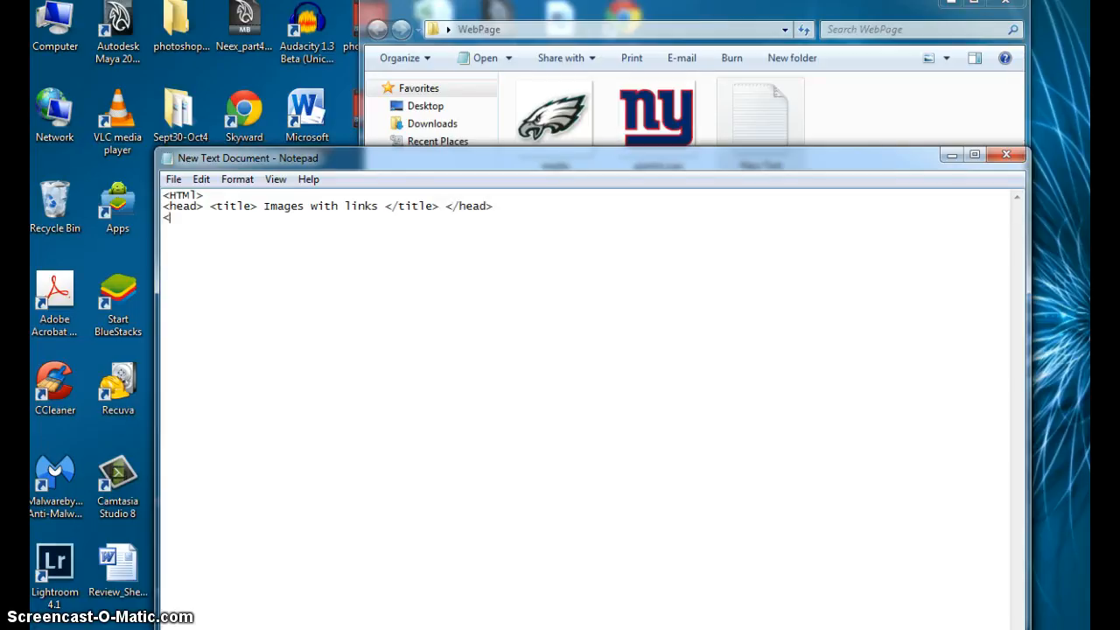
{"action": "type", "text": "body>"}
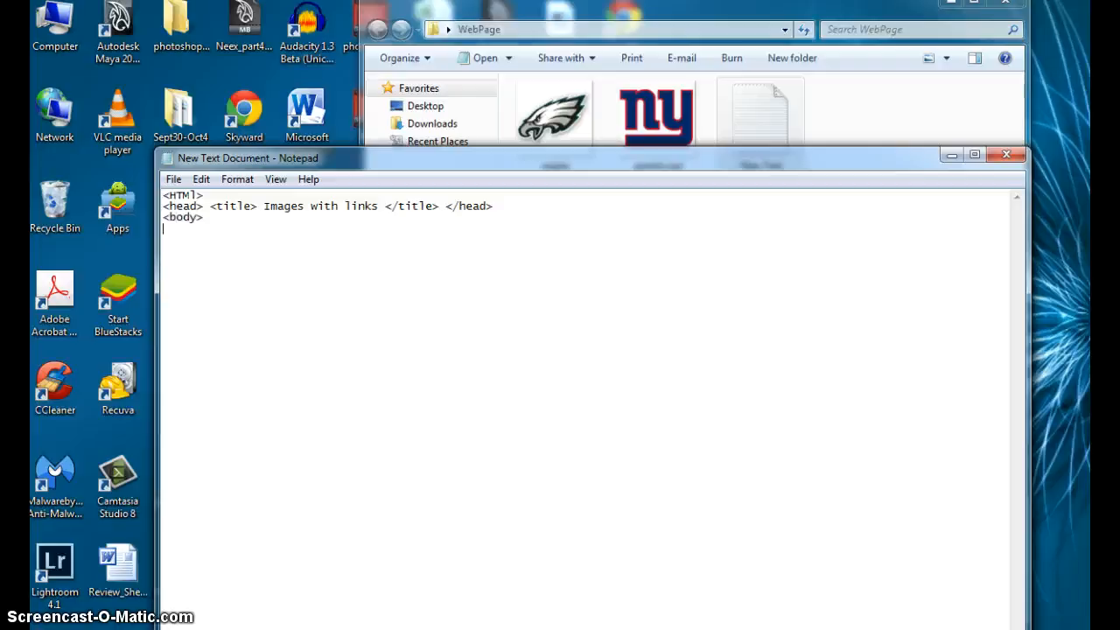
{"action": "type", "text": "<"}
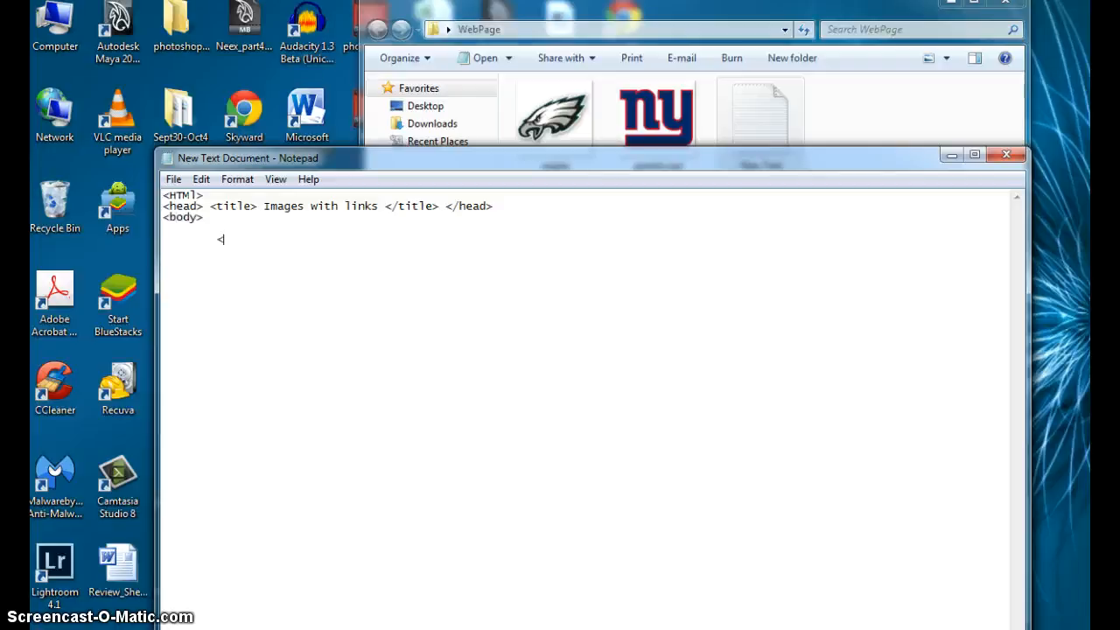
- Add a 'Team Logos' heading with <br> and start an ordered list item
{"action": "key", "text": "Backspace"}
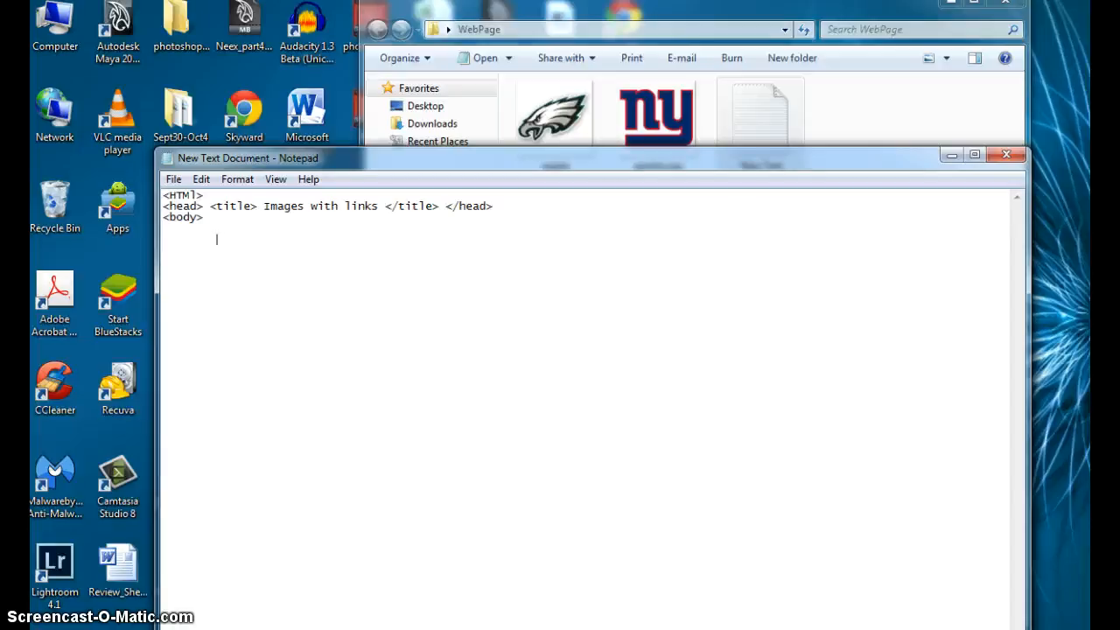
{"action": "type", "text": "Team Log"}
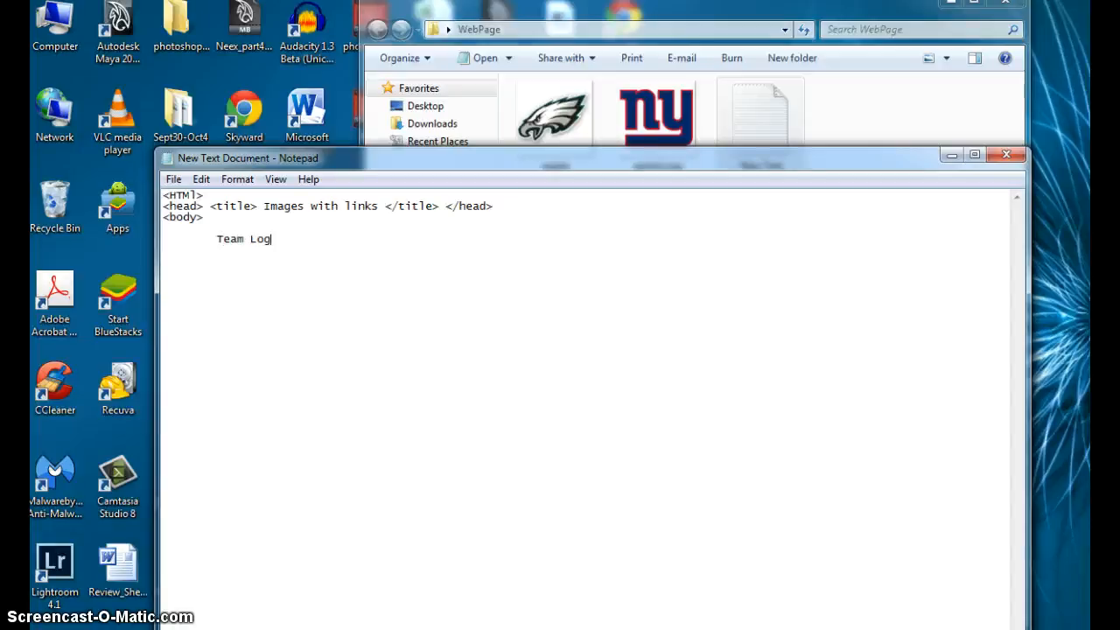
{"action": "type", "text": "os <br>"}
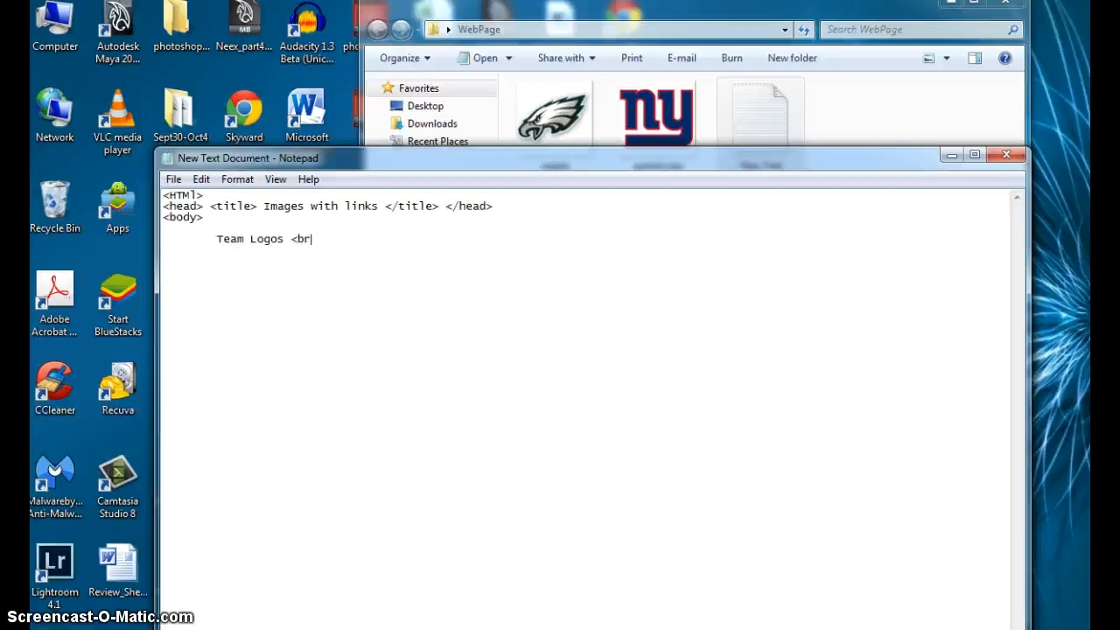
{"action": "type", "text": ">"}
{"action": "type", "text": "<ol>"}
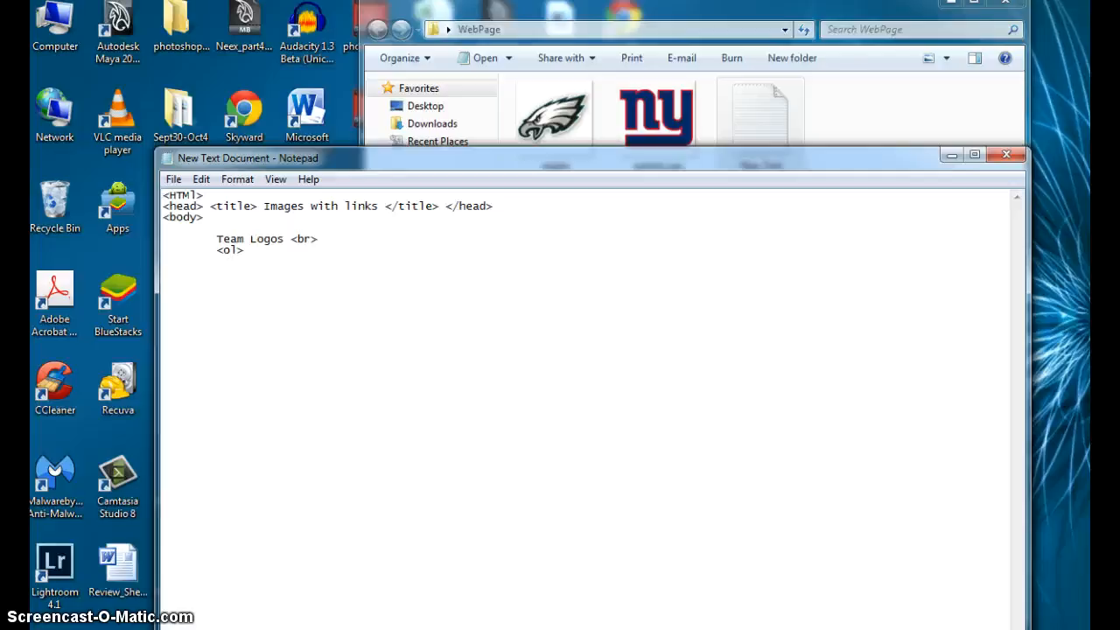
{"action": "type", "text": "<li>"}
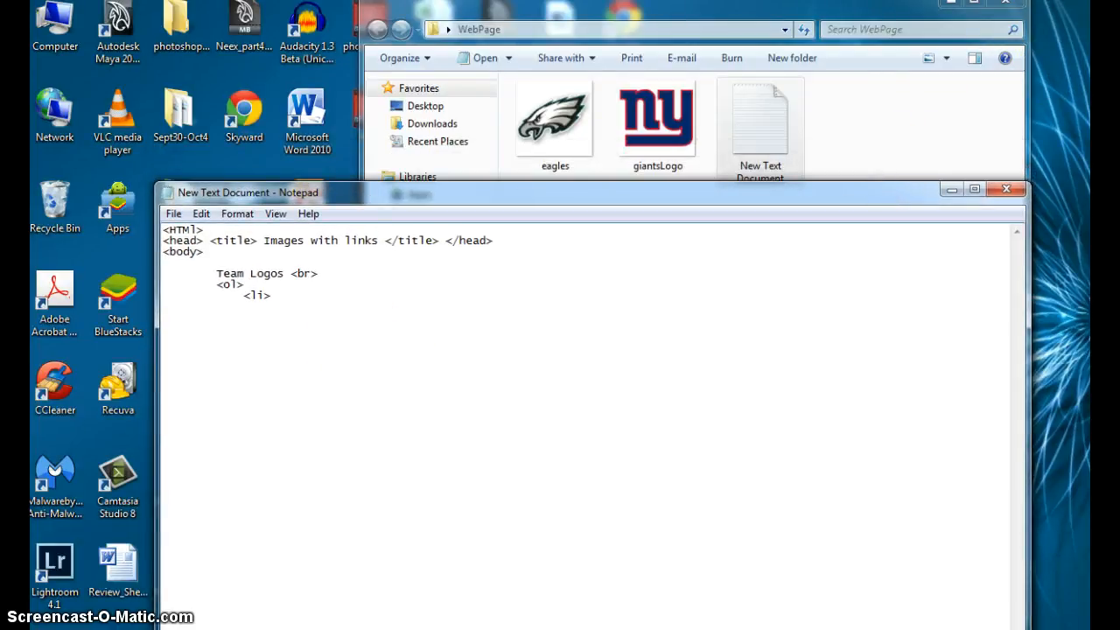
- Write the 'Giants Logo:' item with an img sourced from giantsLogo.jpg
{"action": "type", "text": "Giant"}
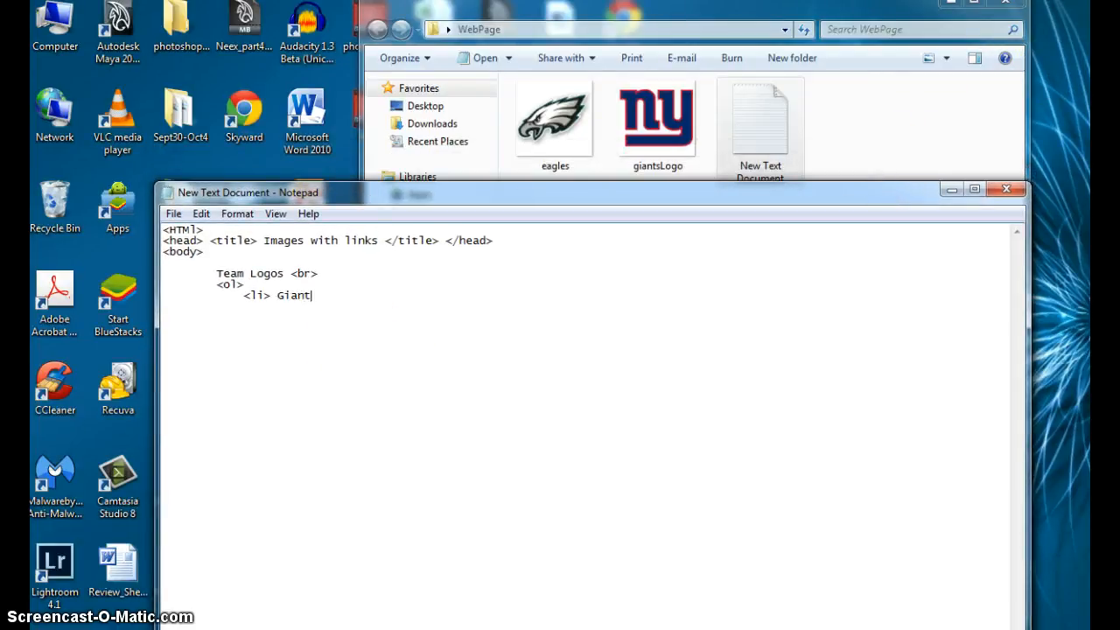
{"action": "type", "text": "s Logo"}
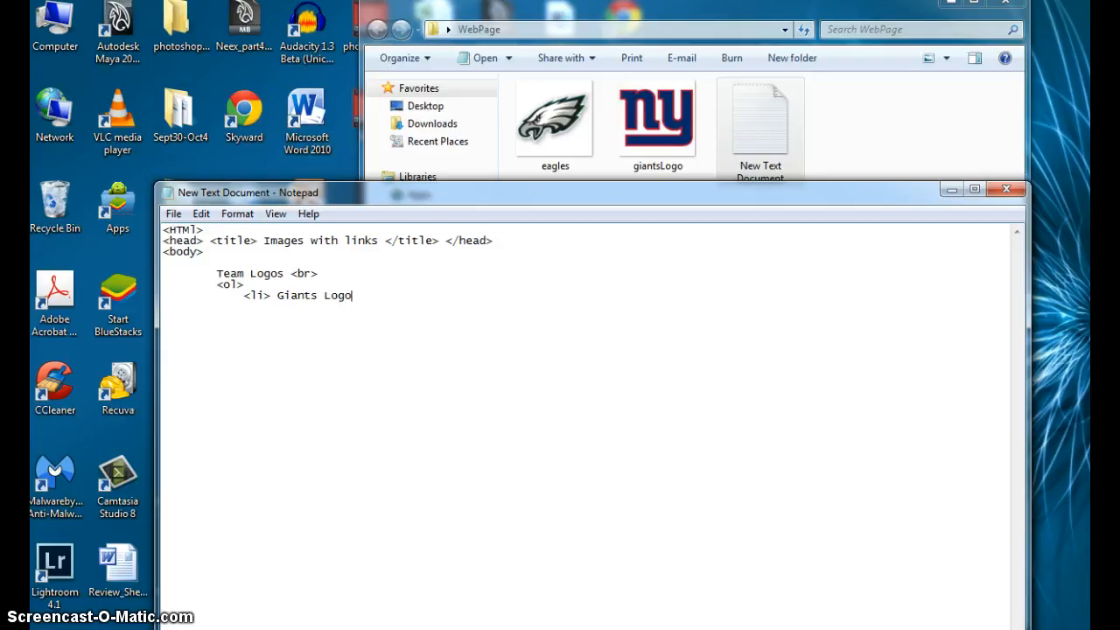
{"action": "type", "text": ": <im"}
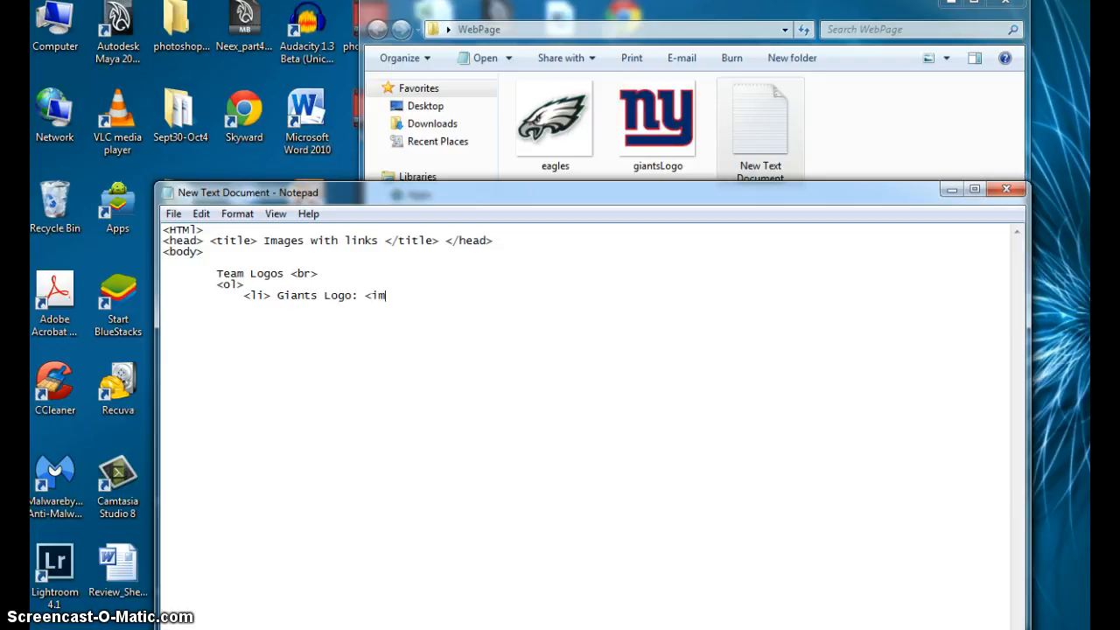
{"action": "type", "text": "g src"}
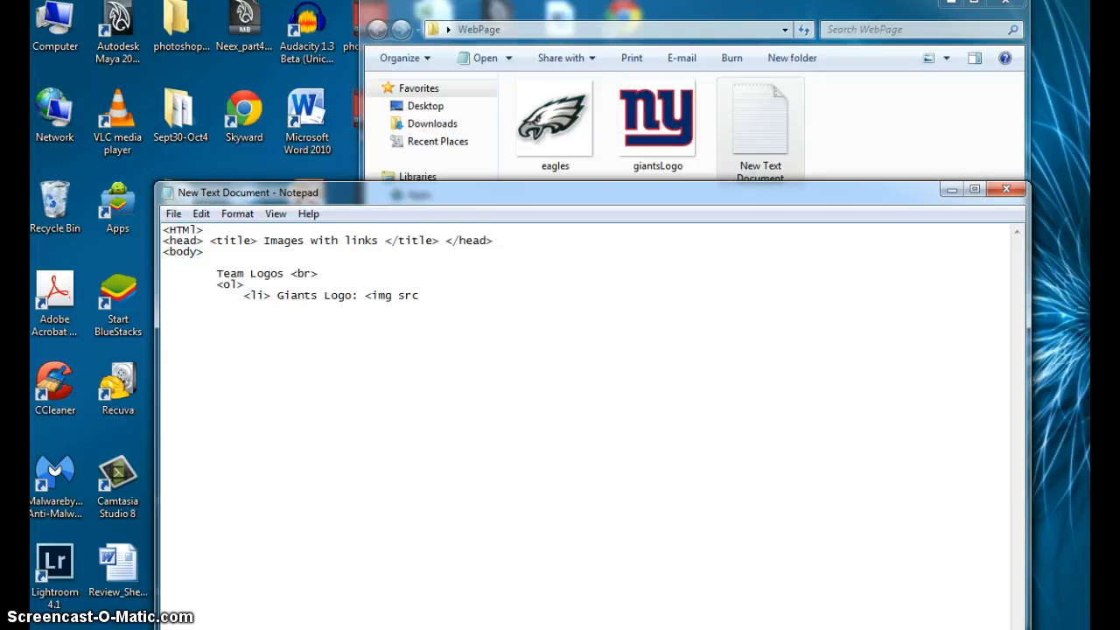
{"action": "type", "text": "=\""}
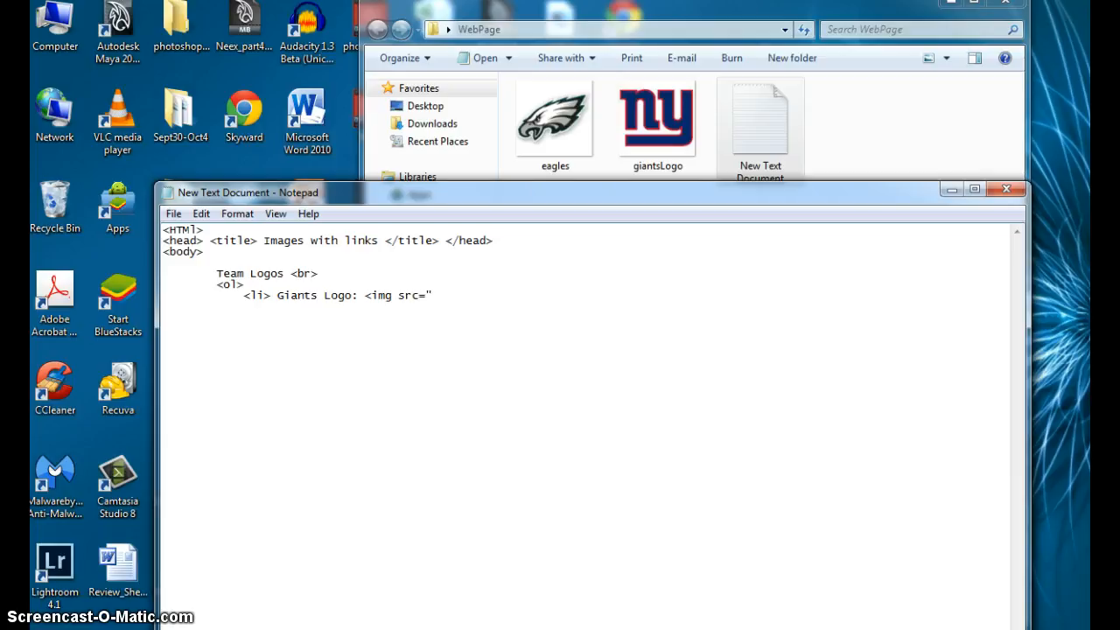
{"action": "type", "text": "giantsL"}
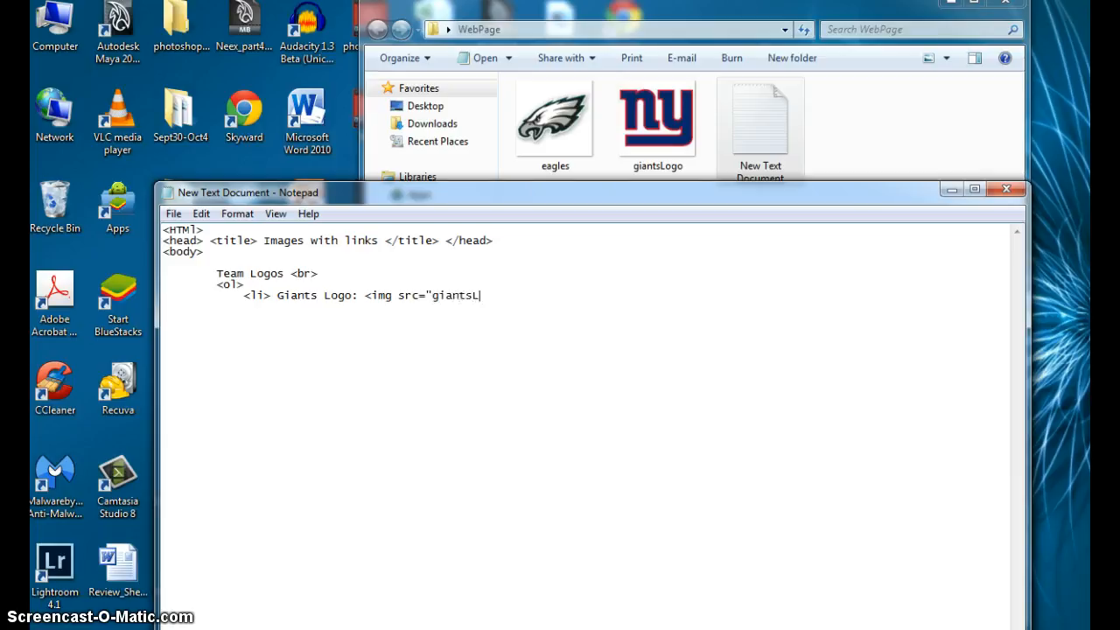
{"action": "type", "text": "ogo.j"}
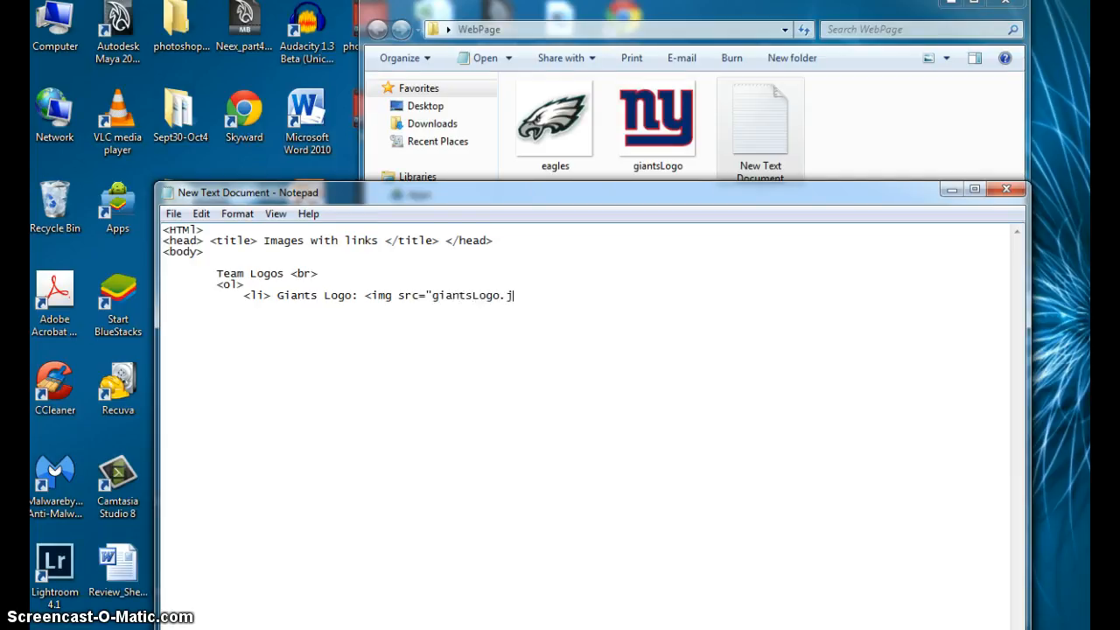
{"action": "type", "text": "pg?"}
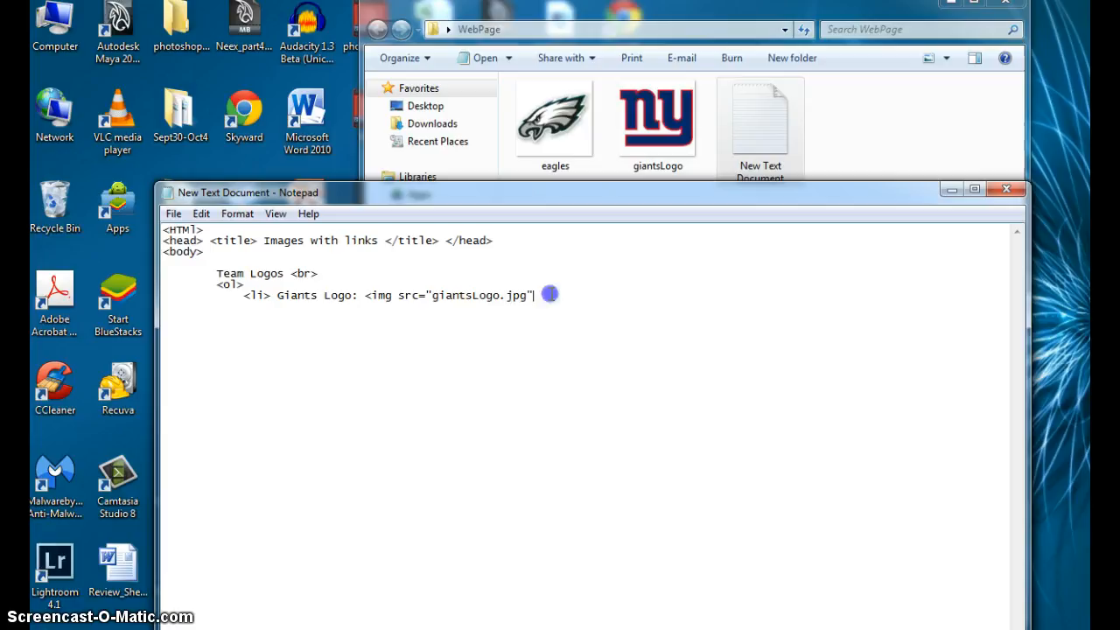
- Size the Giants logo image at width 75 and height 75 and close the list item
{"action": "type", "text": "width"}
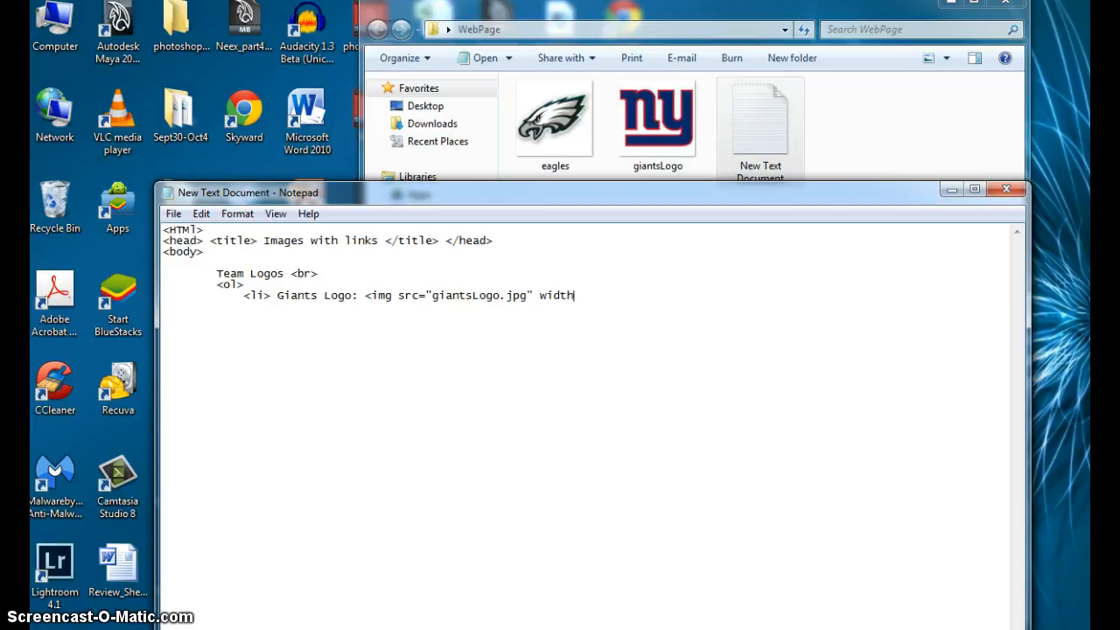
{"action": "type", "text": "= \"1"}
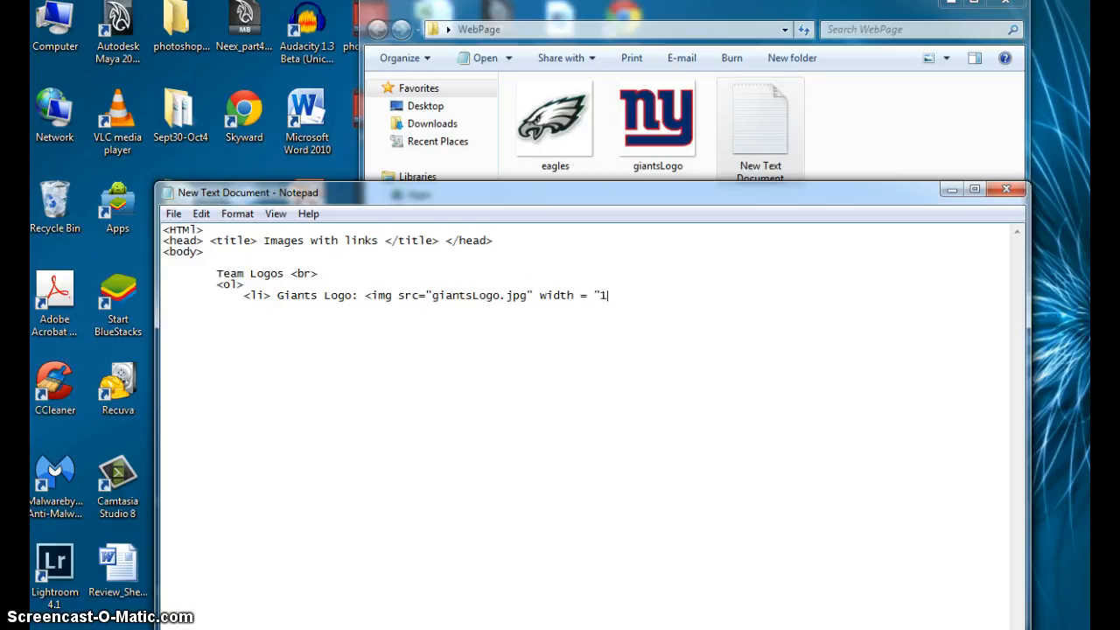
{"action": "type", "text": "7"}
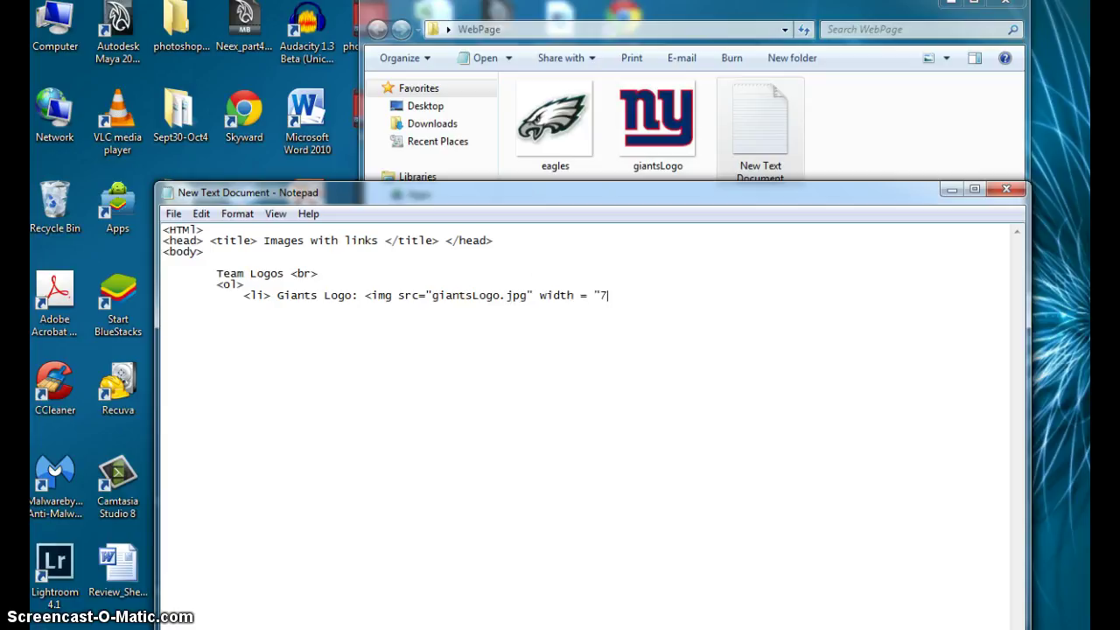
{"action": "type", "text": "5\" height ="}
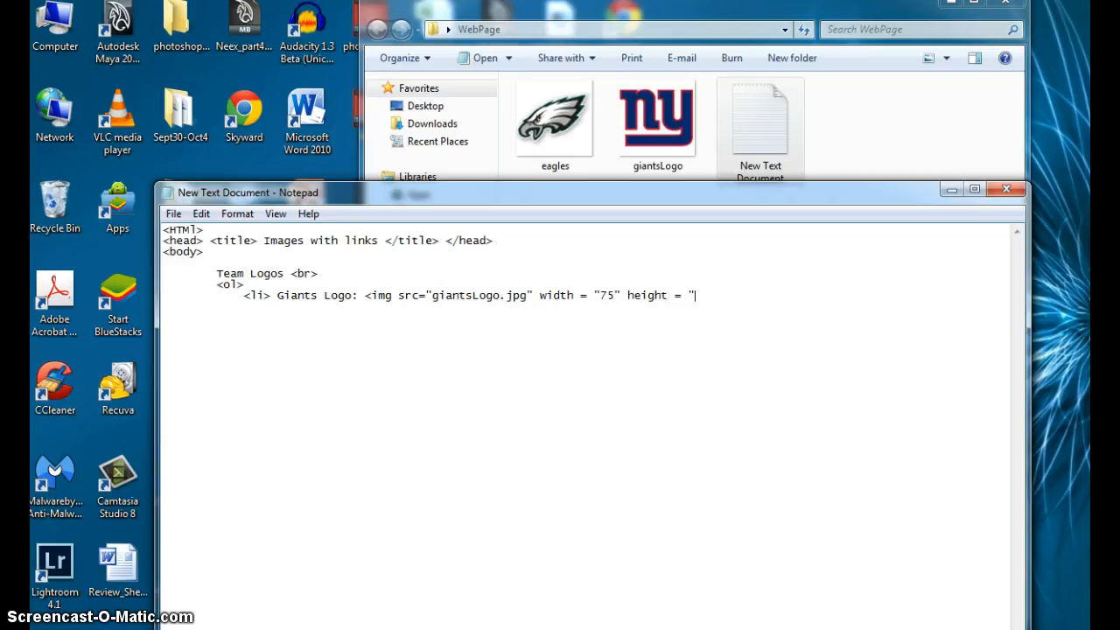
{"action": "type", "text": "75\""}
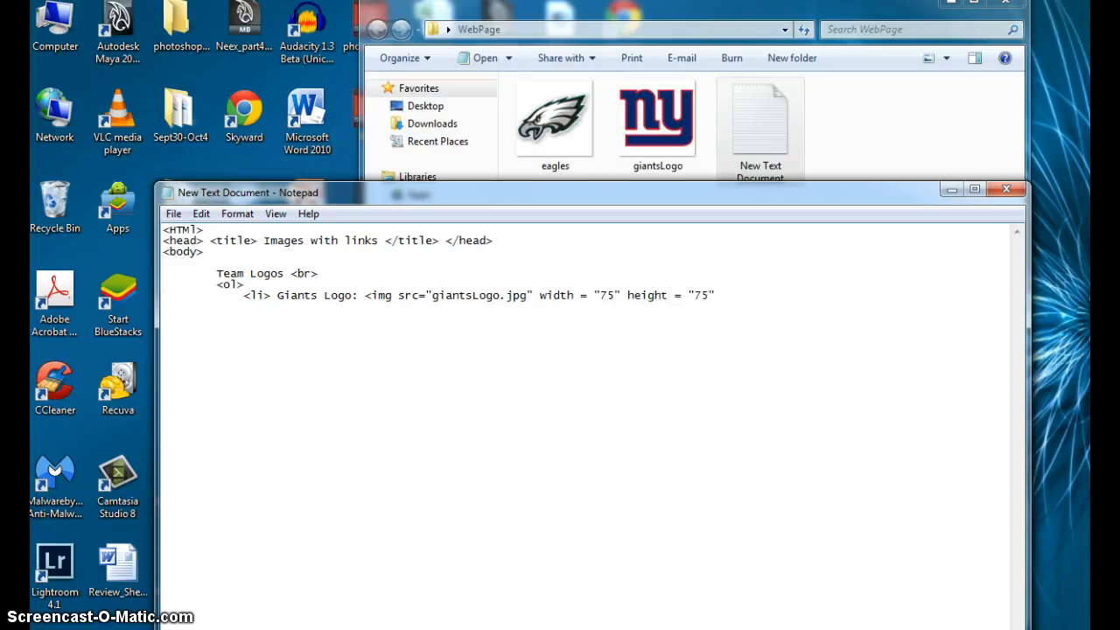
{"action": "type", "text": "</li>"}
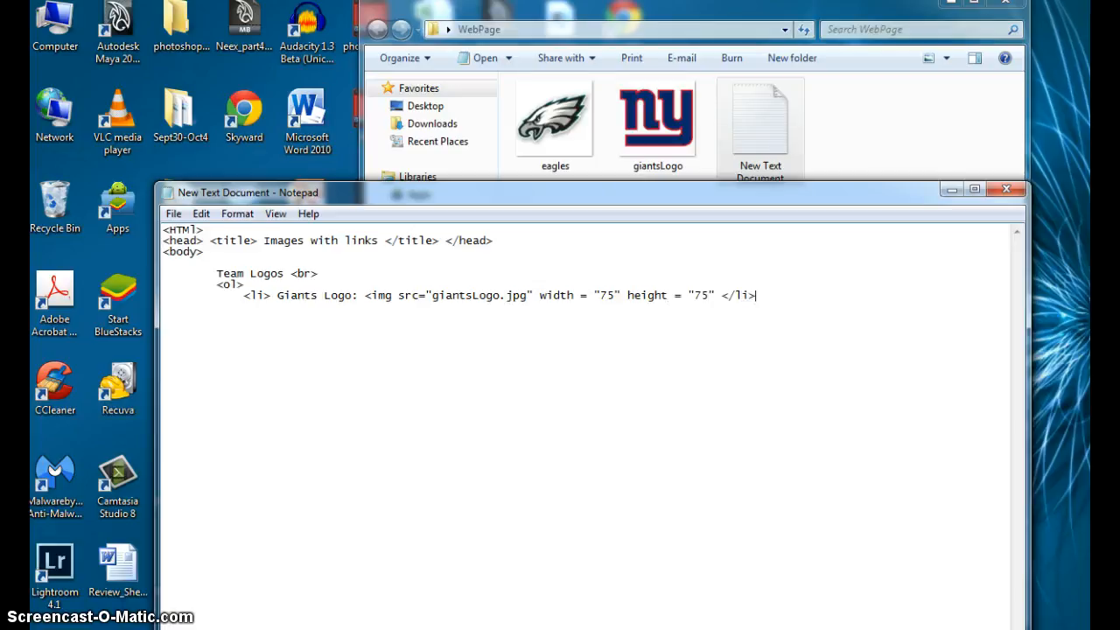
{"action": "mouse_move", "coordinate": [761, 294]}
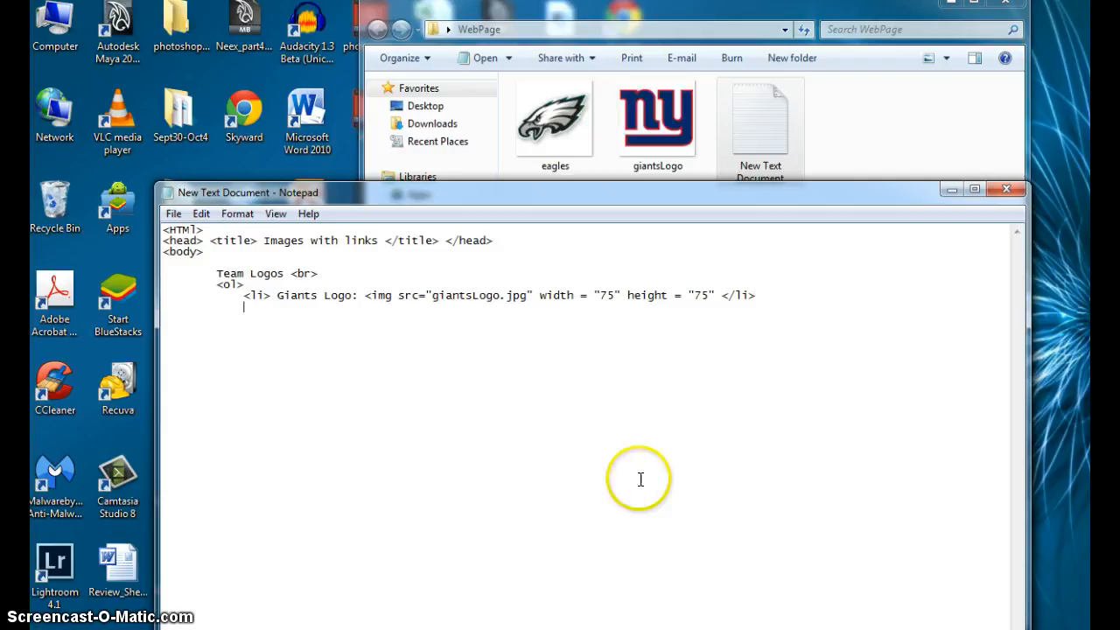
- Add a second list item 'Eagles Logo:' showing eagles.jpg at 75 by 75
{"action": "type", "text": "<li> Giants Logo: <img src=\"giantsLogo.jpg\" width = \"75\" height = \"75\" </li>"}
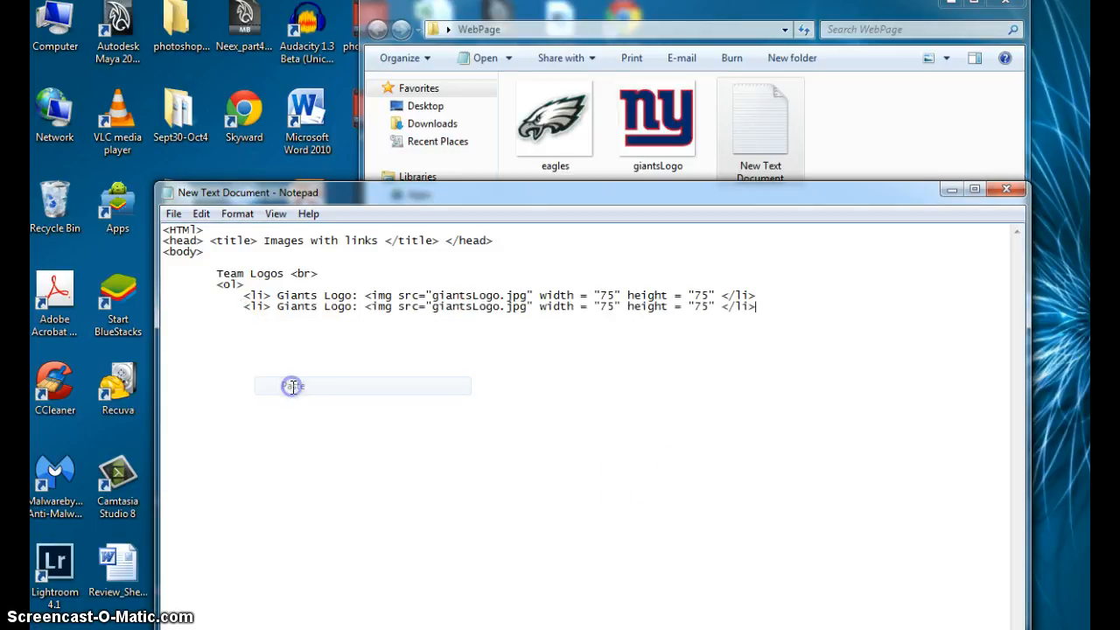
{"action": "mouse_move", "coordinate": [346, 308]}
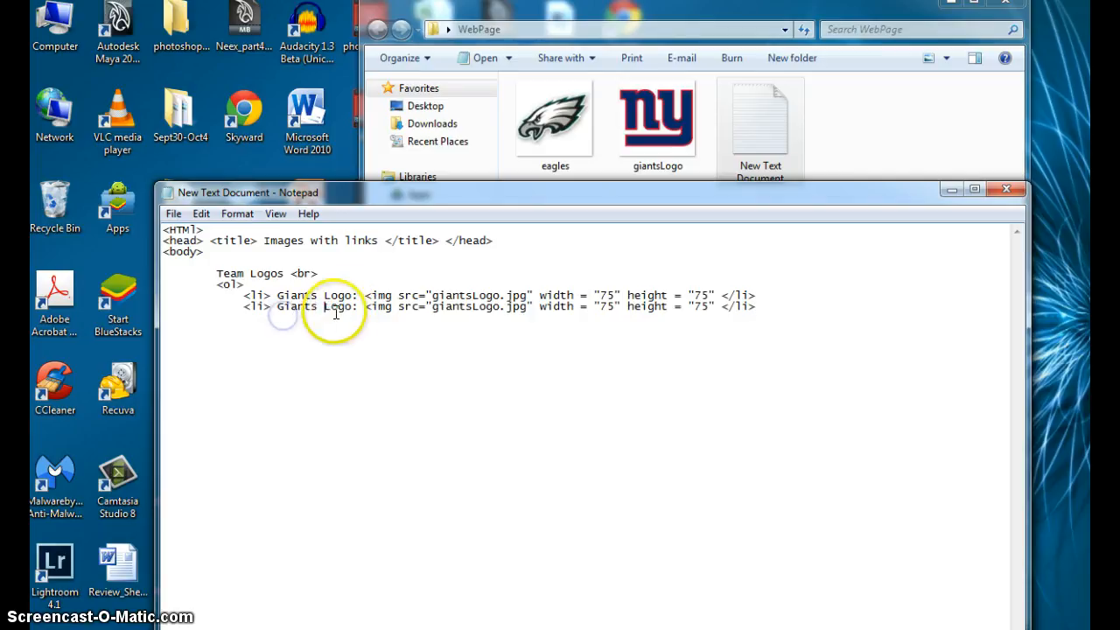
{"action": "double_click", "coordinate": [315, 305]}
{"action": "type", "text": "Eagle"}
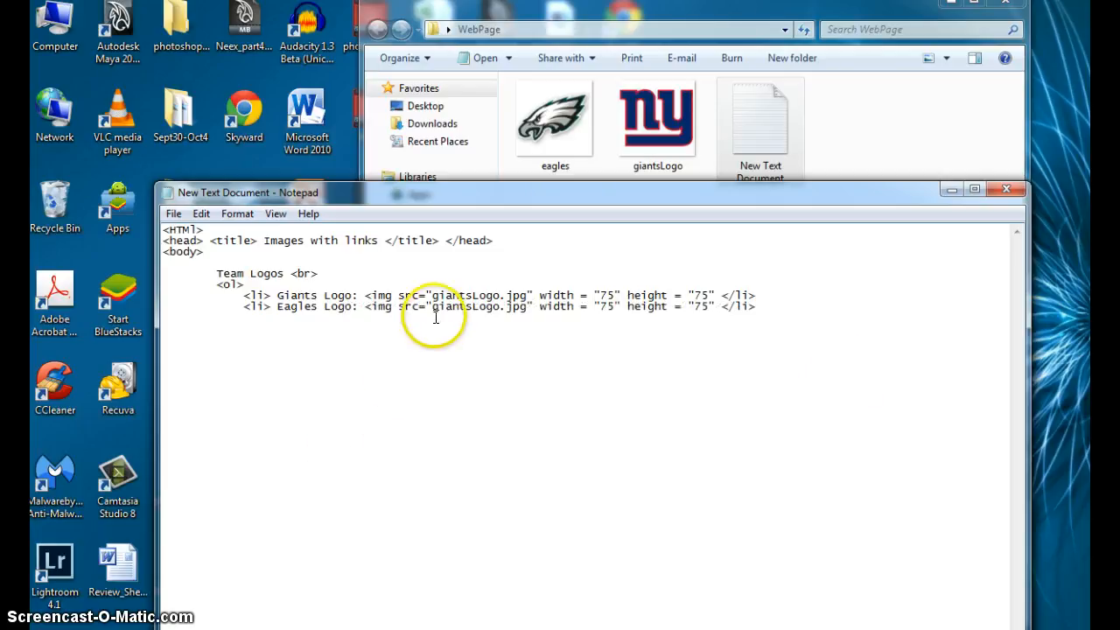
{"action": "double_click", "coordinate": [459, 306]}
{"action": "type", "text": "eagle"}
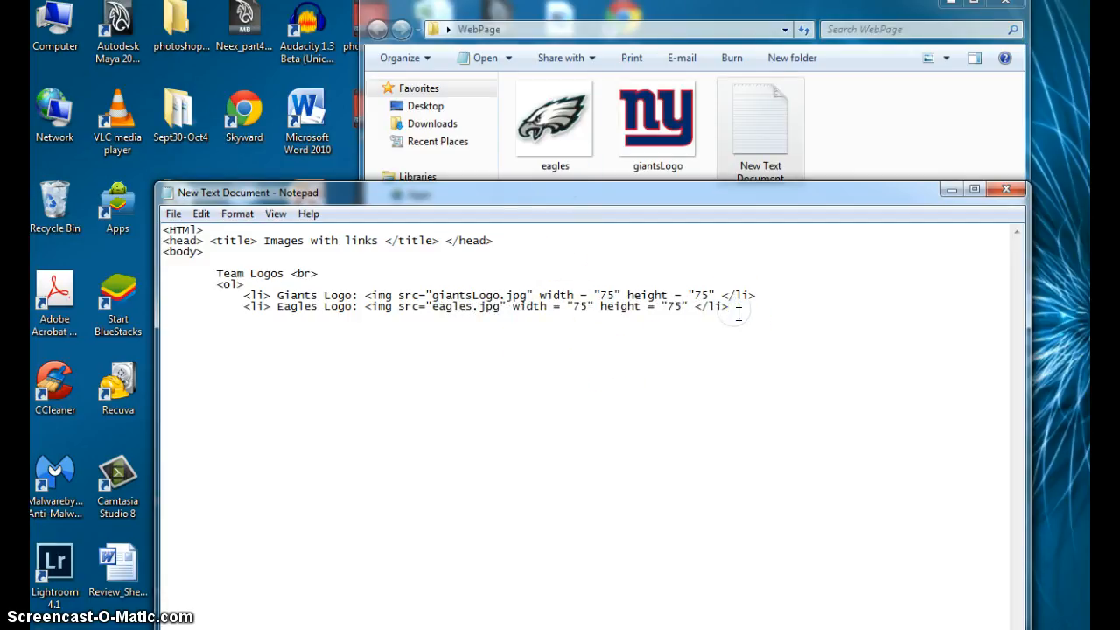
{"action": "mouse_move", "coordinate": [738, 313]}
{"action": "type", "text": "</ol"}
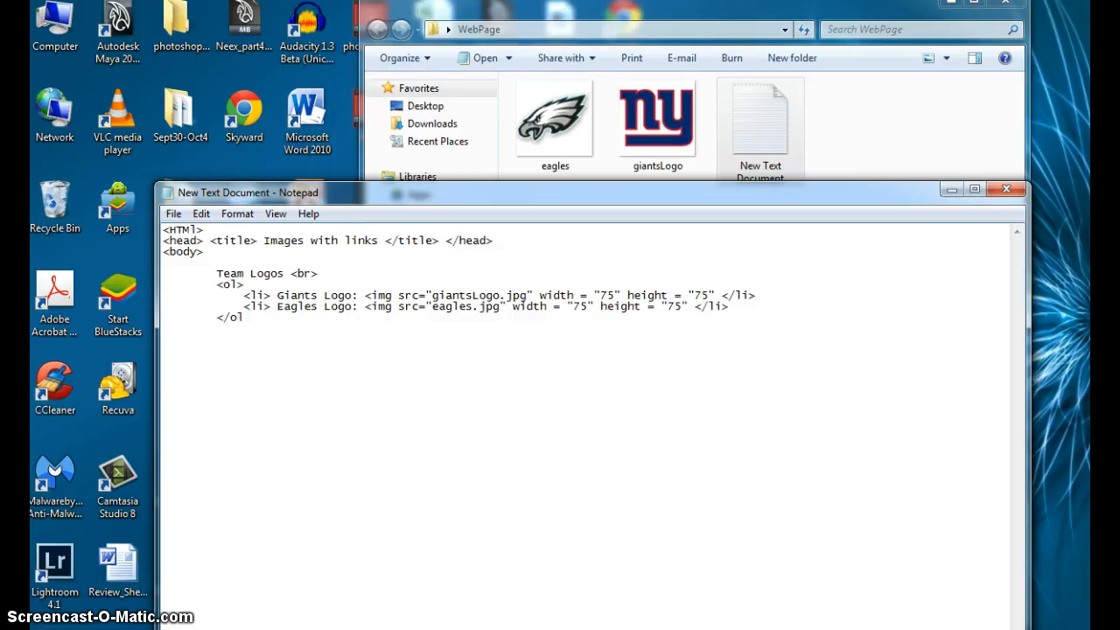
- Close the page with </body> and </html> tags
{"action": "type", "text": "<"}
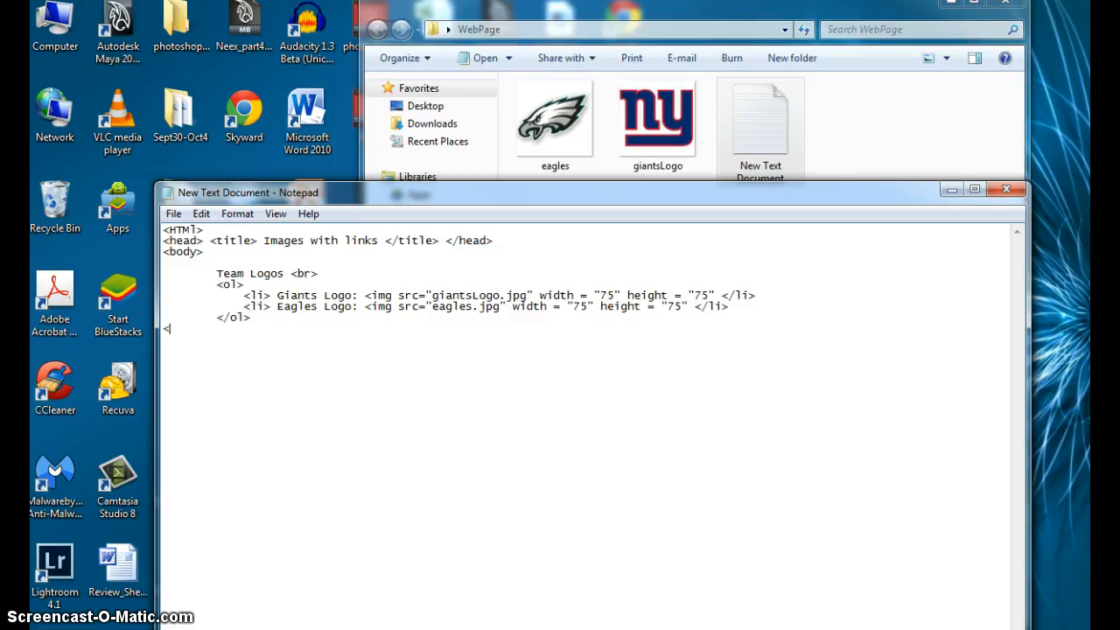
{"action": "type", "text": "/body>"}
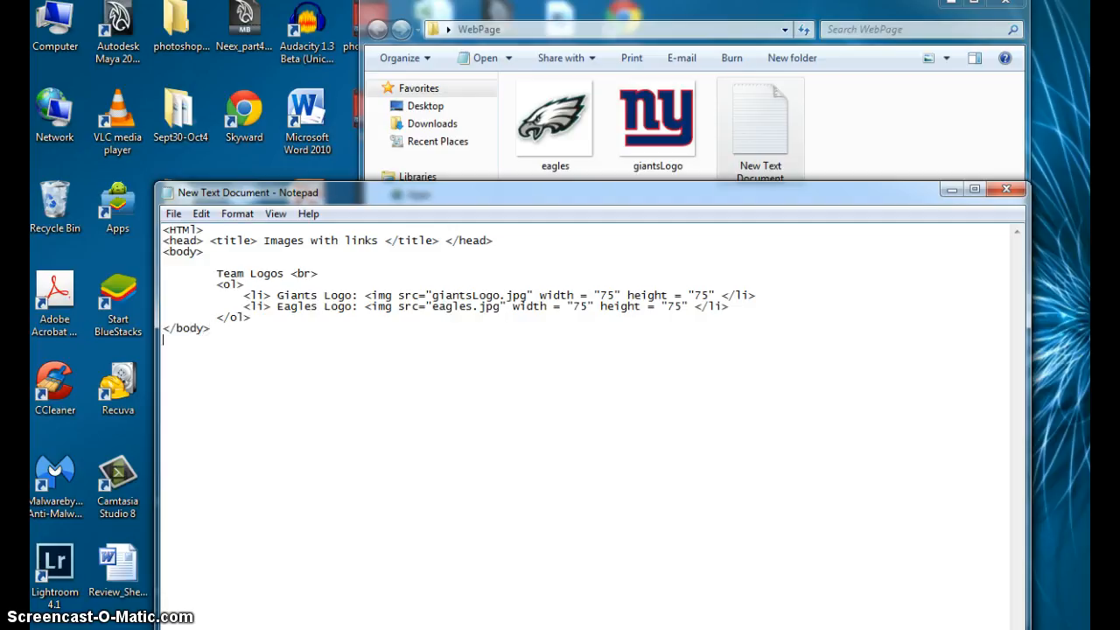
{"action": "type", "text": "<"}
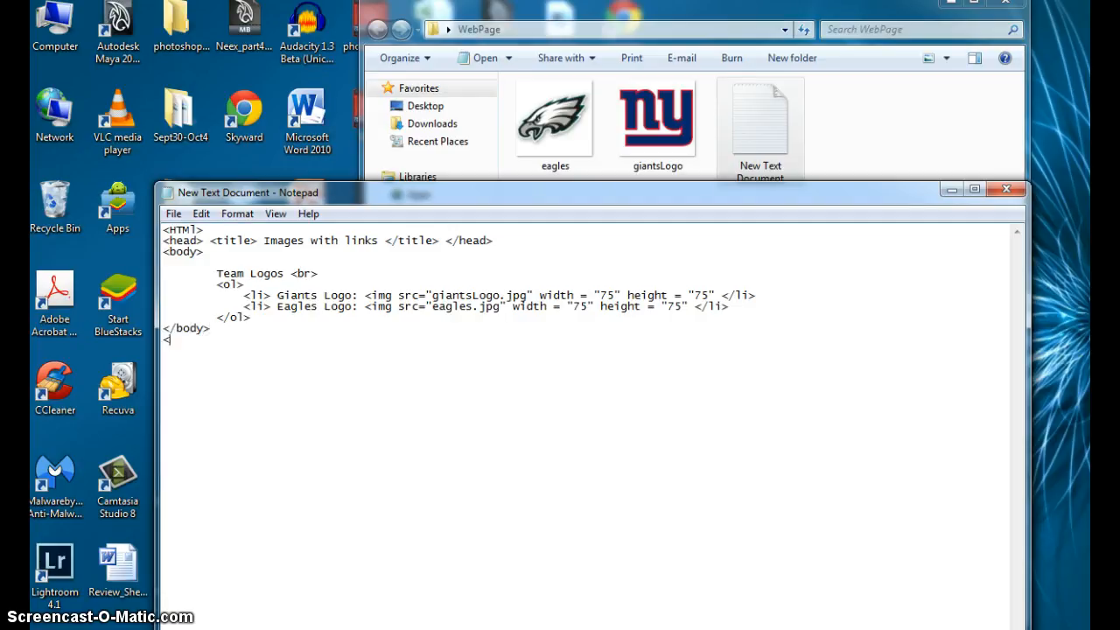
{"action": "type", "text": "/html>"}
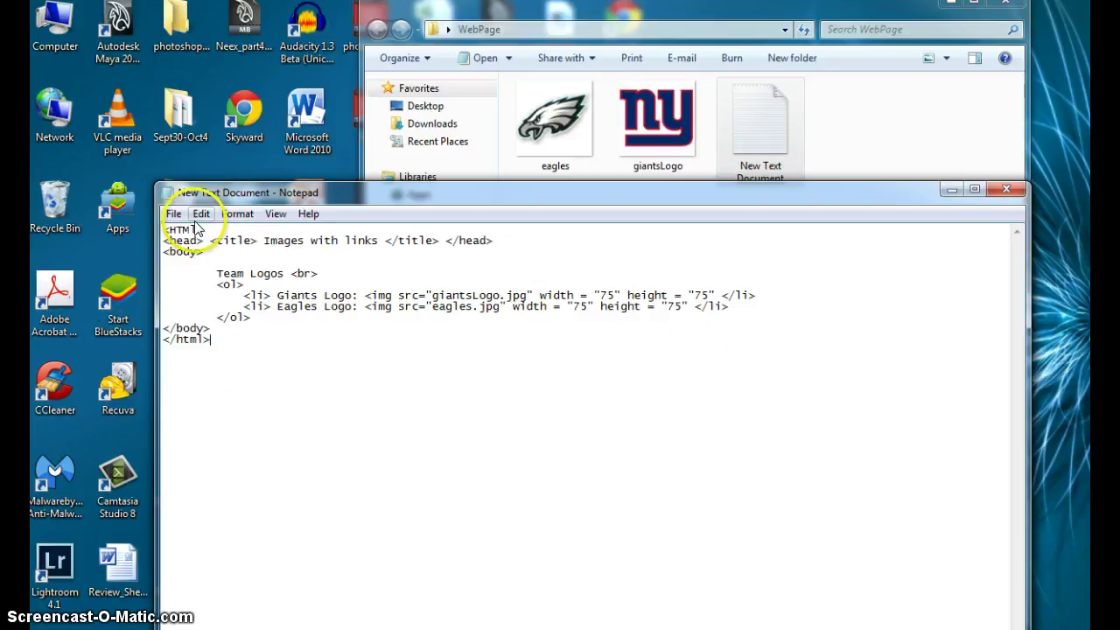
- Save the page as logo.html, type All Files, in the WebPage folder
{"action": "left_click", "coordinate": [173, 214]}
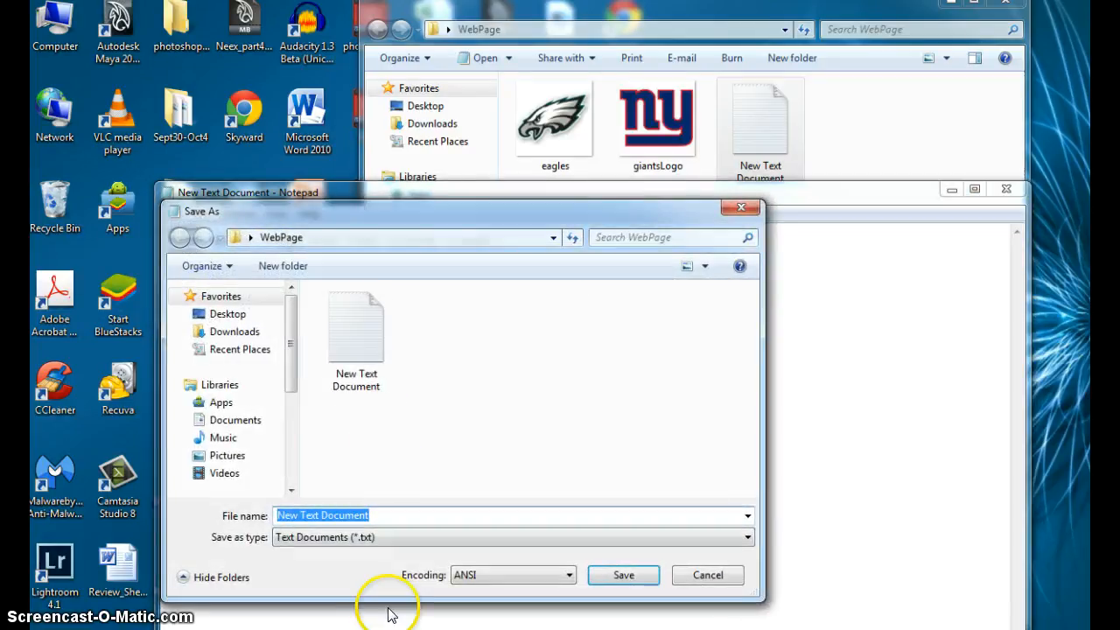
{"action": "left_click", "coordinate": [511, 535]}
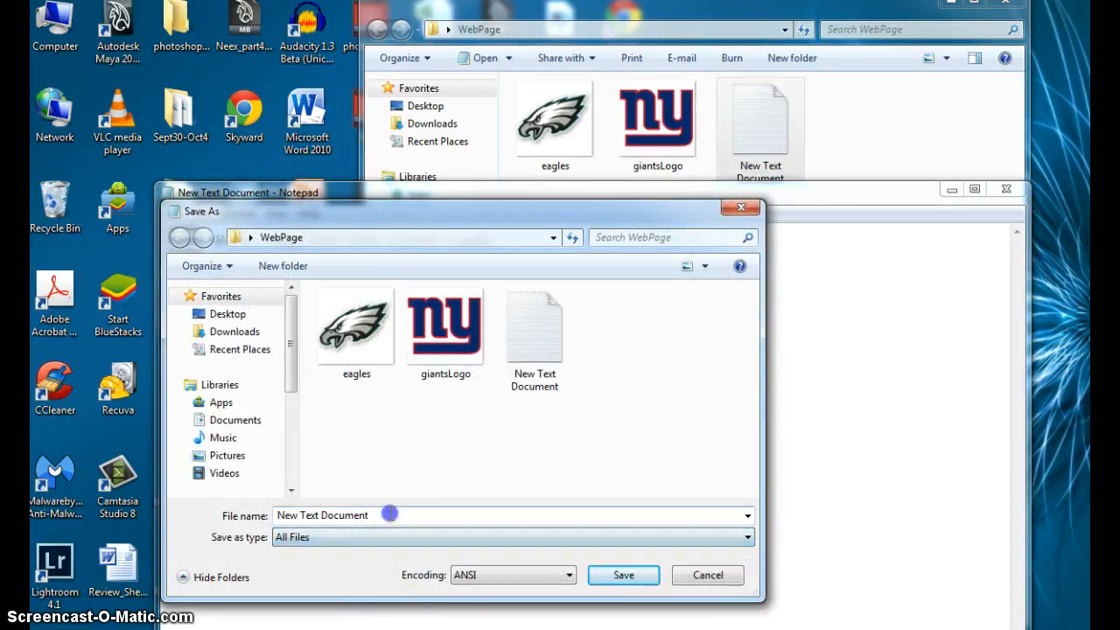
{"action": "triple_click", "coordinate": [350, 515]}
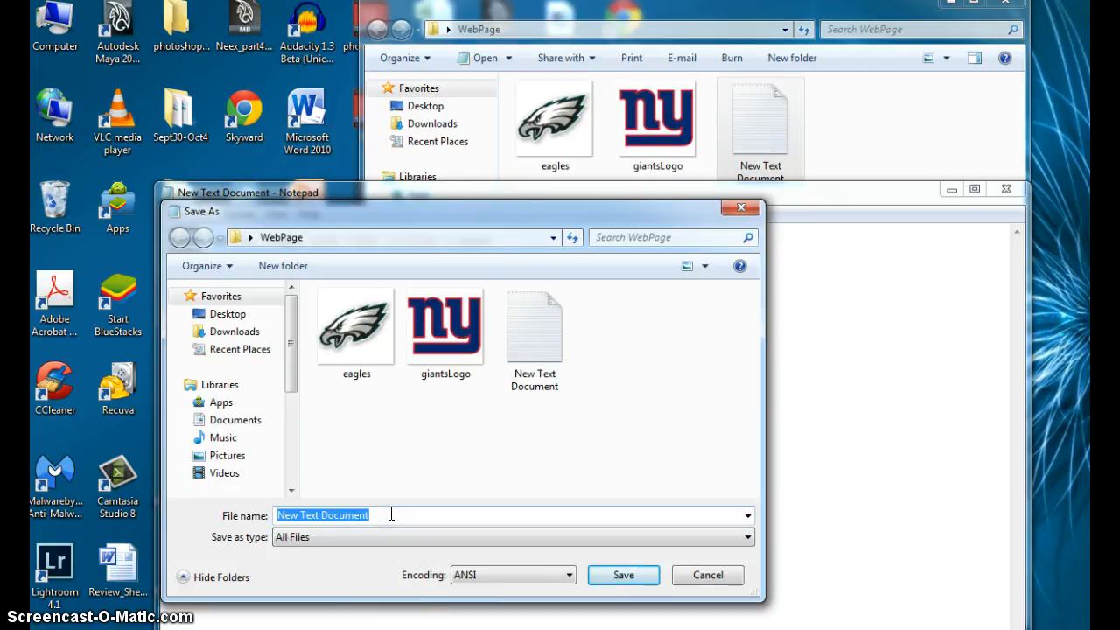
{"action": "type", "text": "logo."}
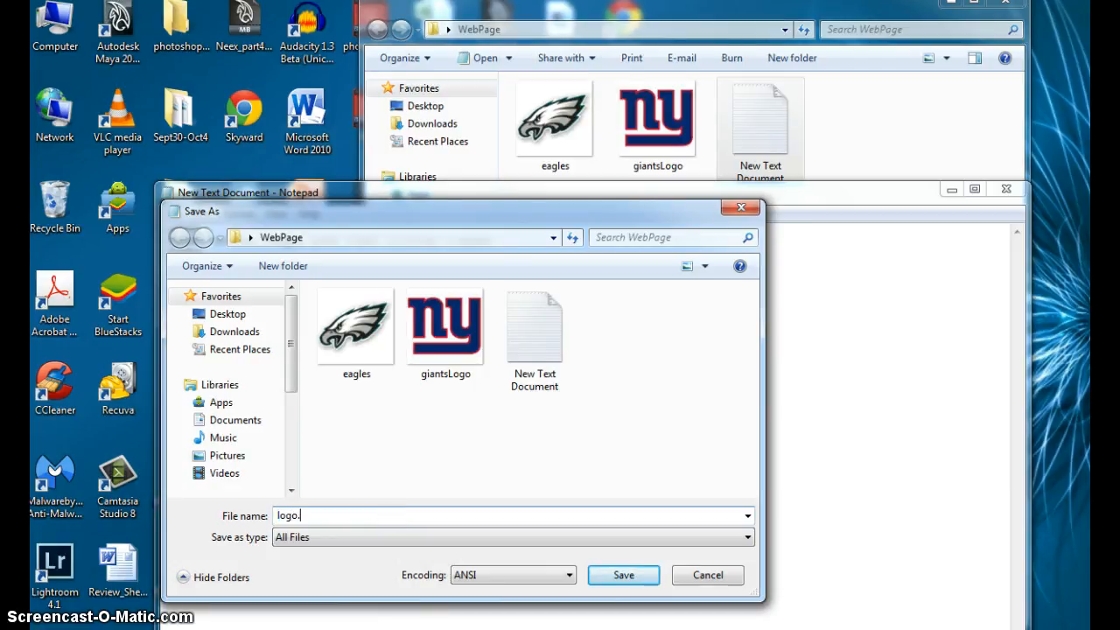
{"action": "left_click", "coordinate": [623, 574]}
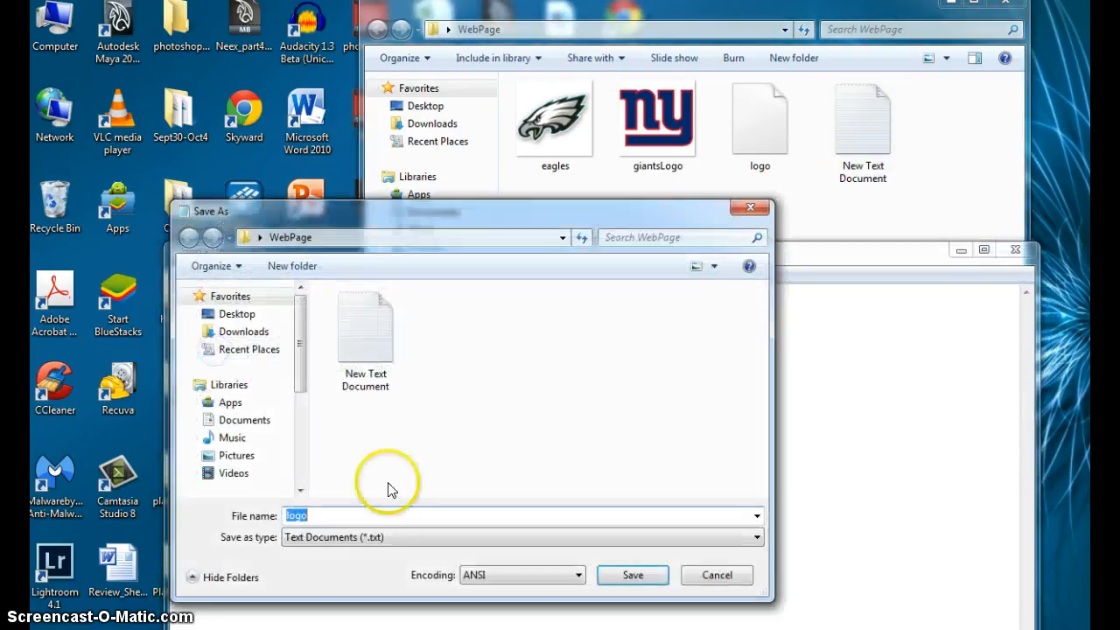
{"action": "left_click", "coordinate": [522, 536]}
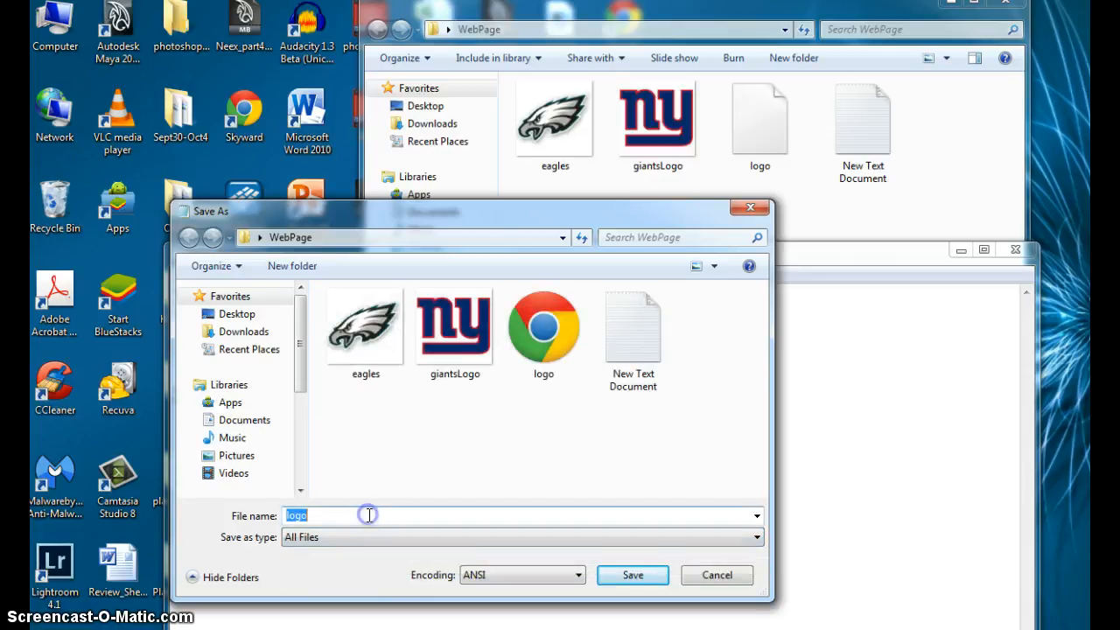
{"action": "left_click", "coordinate": [717, 574]}
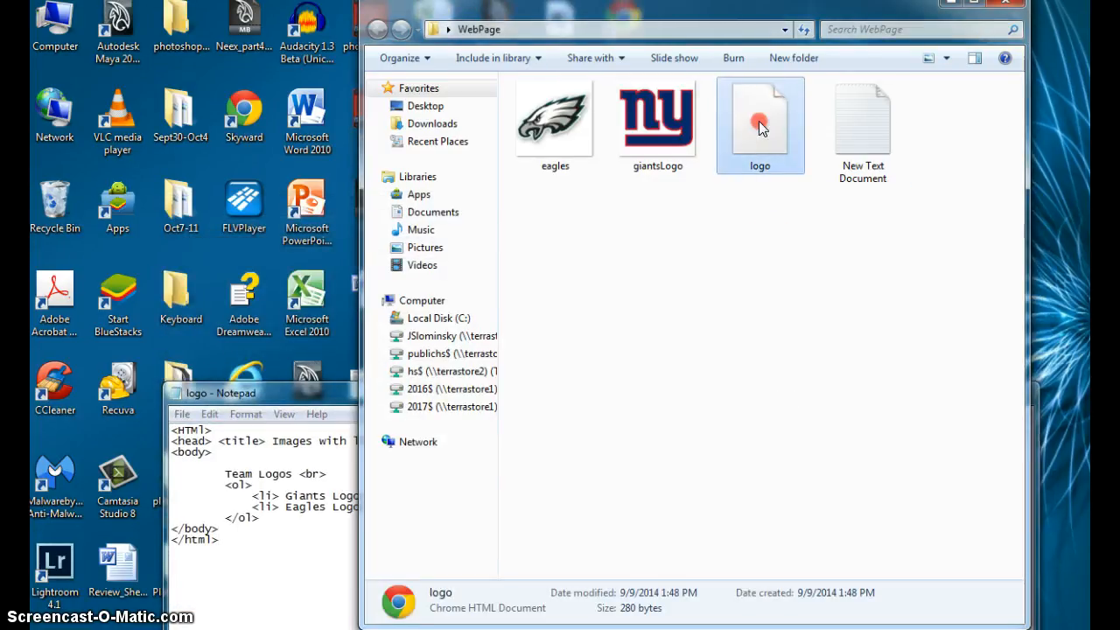
- Open the saved logo HTML document from the WebPage folder
{"action": "double_click", "coordinate": [760, 119]}
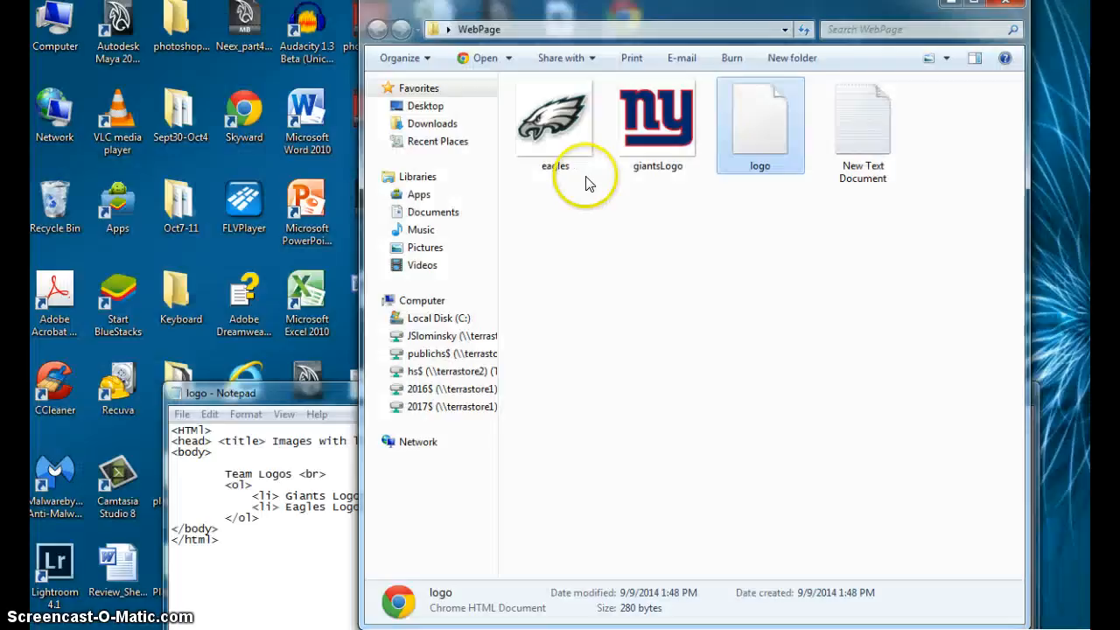
{"action": "mouse_move", "coordinate": [616, 370]}
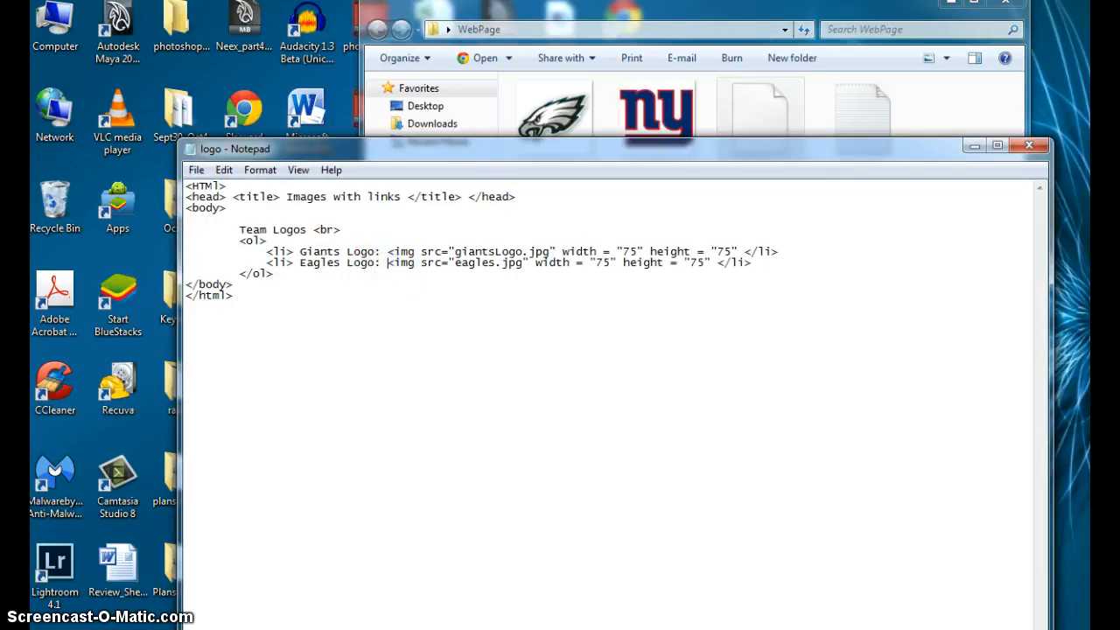
{"action": "type", "text": "<a har"}
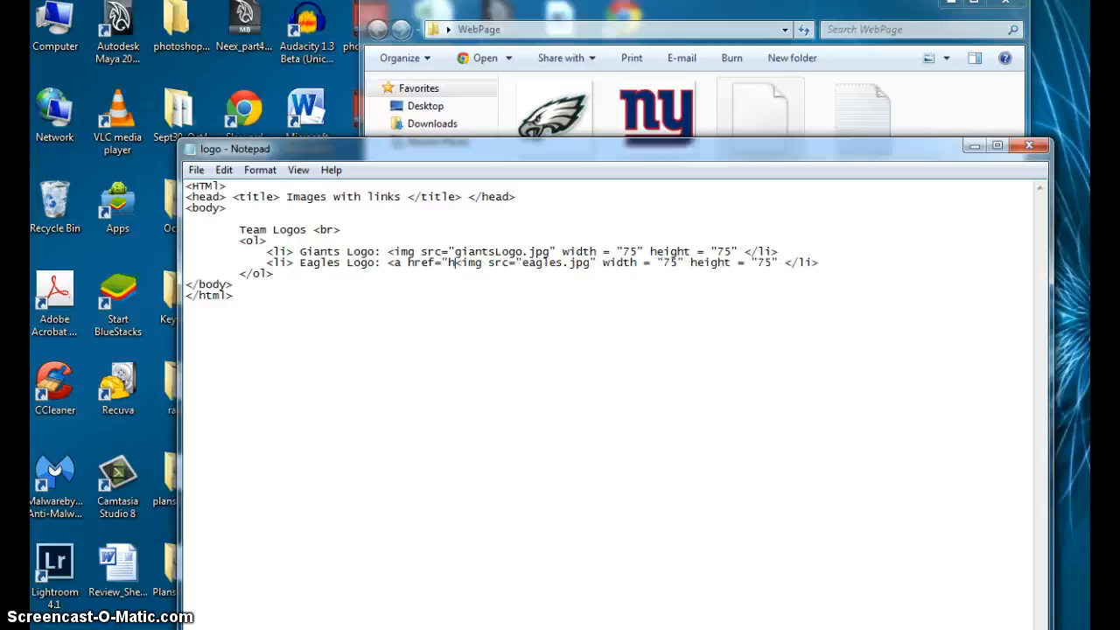
{"action": "type", "text": "ttp://"}
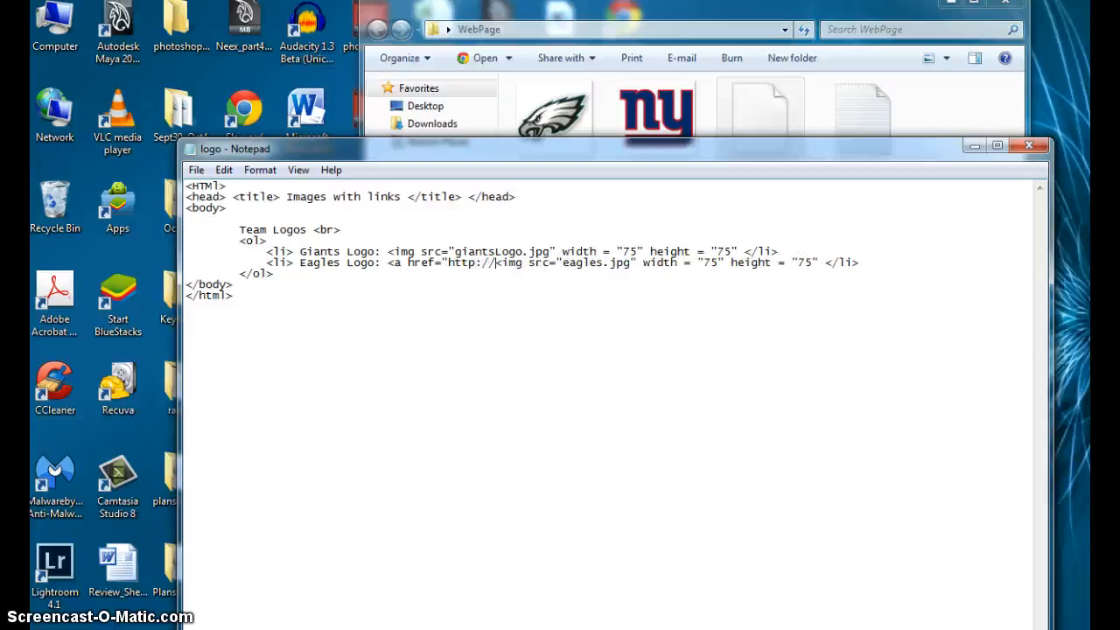
{"action": "type", "text": "www.philadelphiaeagles.com"}
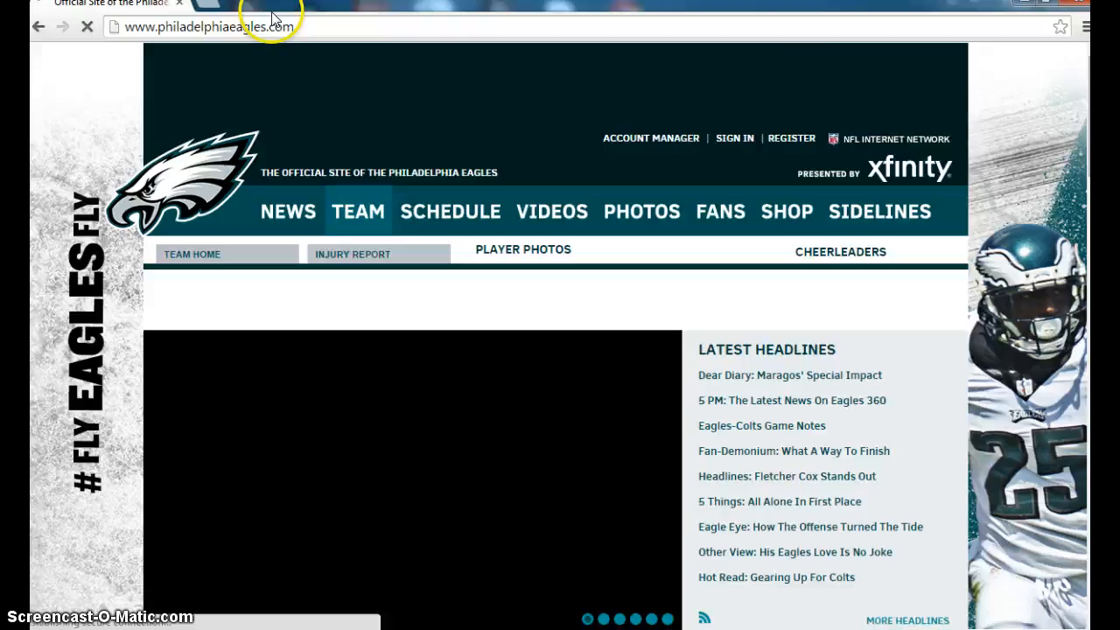
{"action": "left_click", "coordinate": [219, 27]}
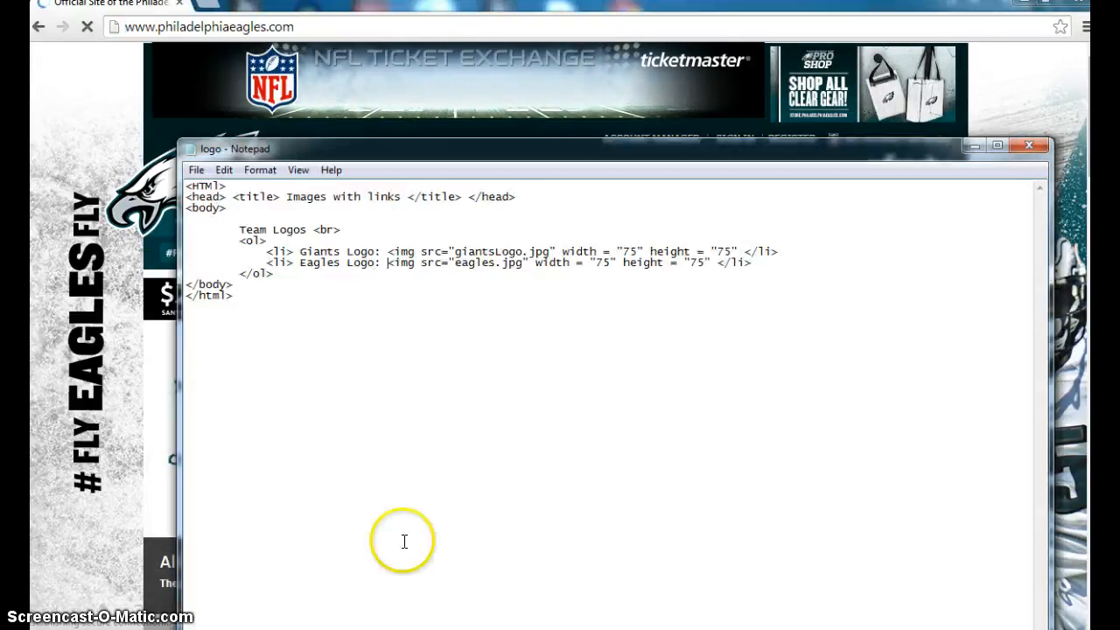
{"action": "mouse_move", "coordinate": [725, 269]}
{"action": "type", "text": "<a hr"}
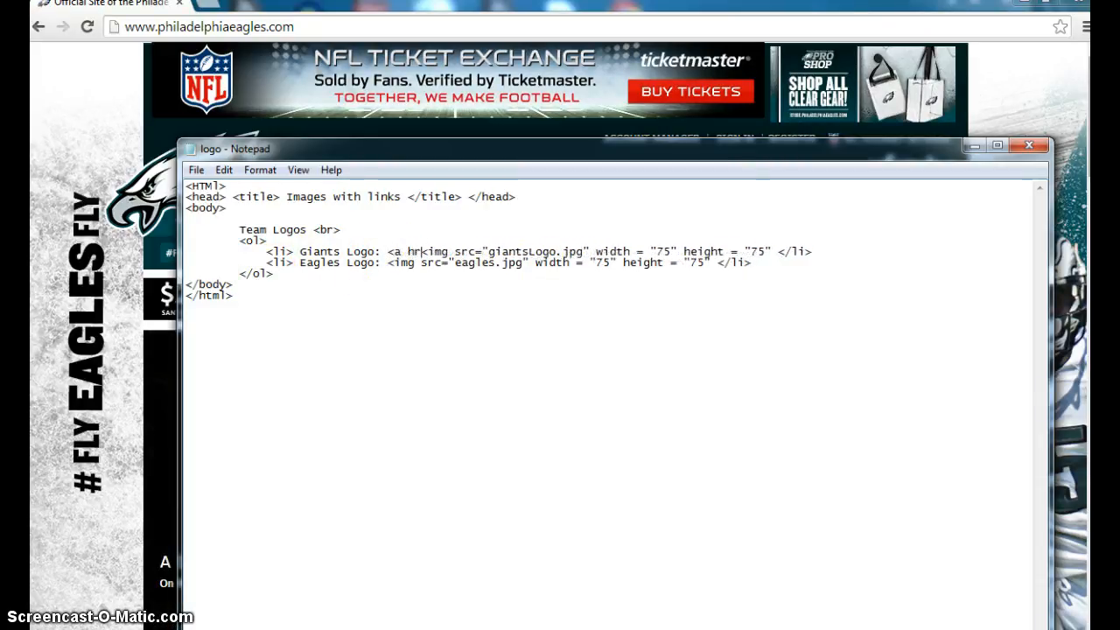
- Complete the philadelphiaeagles.com opening link tag on the Giants line and add </a> after the image
{"action": "type", "text": "ef="}
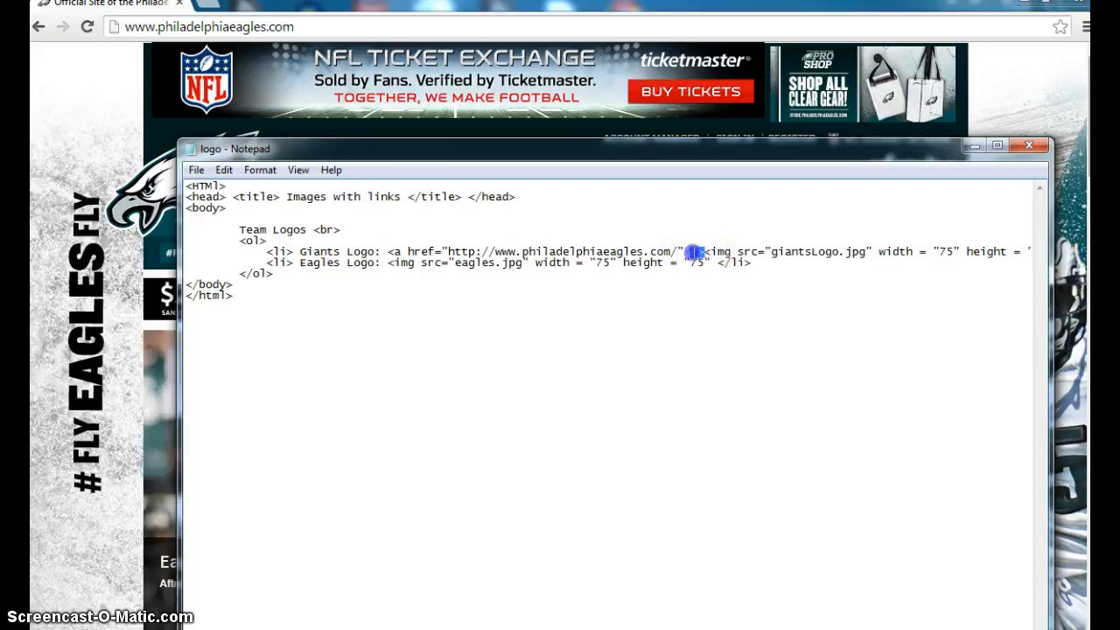
{"action": "left_click_drag", "start_coordinate": [385, 252], "coordinate": [700, 252]}
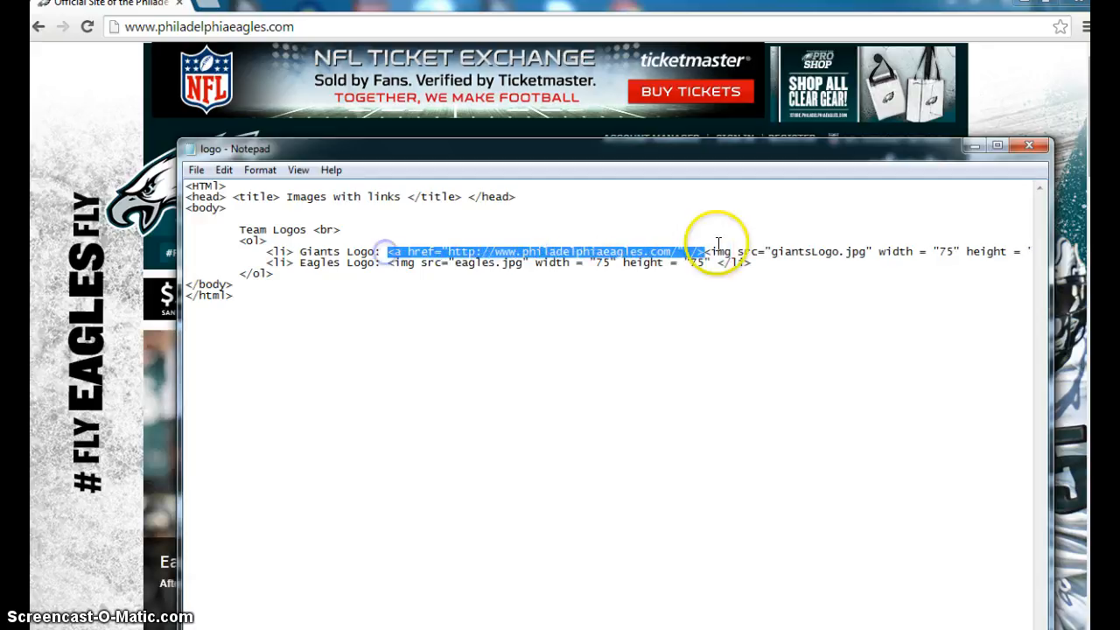
{"action": "left_click", "coordinate": [707, 252]}
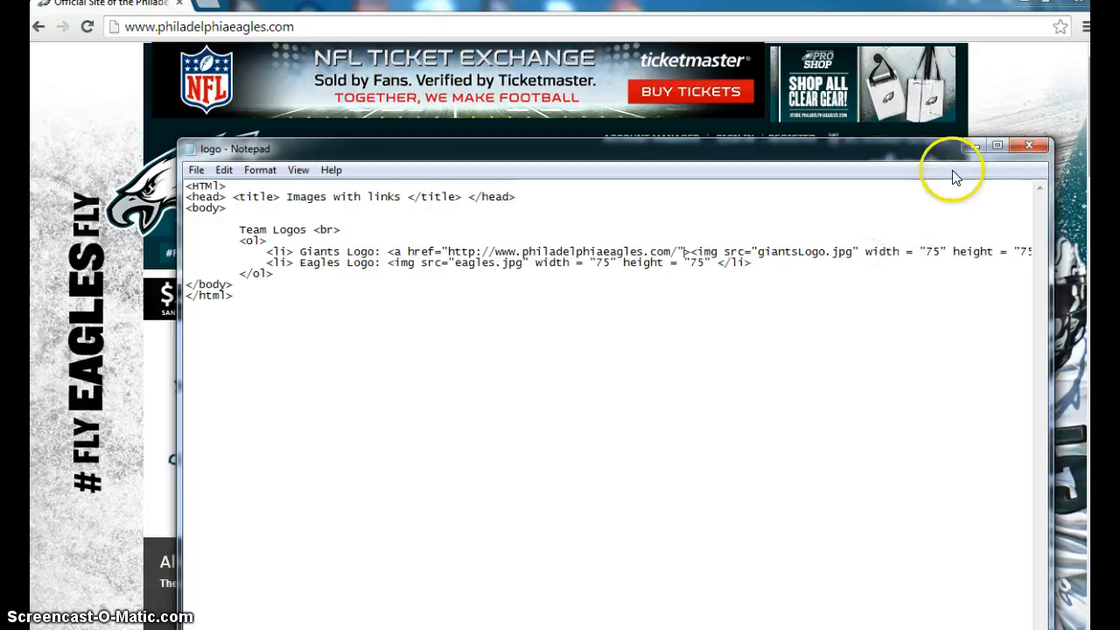
{"action": "left_click", "coordinate": [998, 146]}
{"action": "type", "text": ">"}
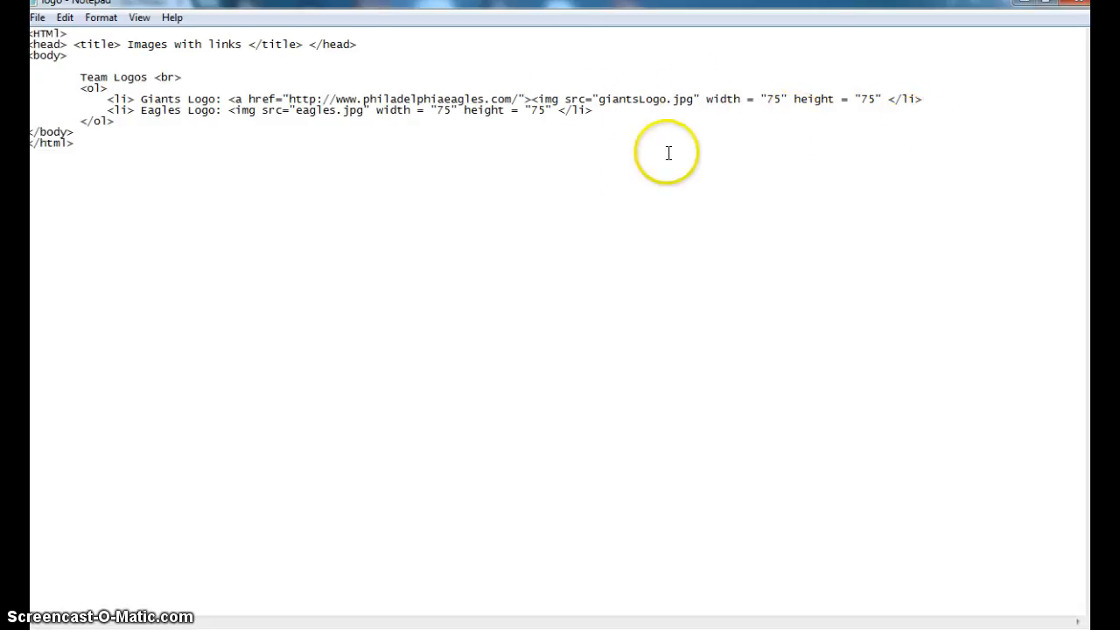
{"action": "mouse_move", "coordinate": [560, 123]}
{"action": "type", "text": ">"}
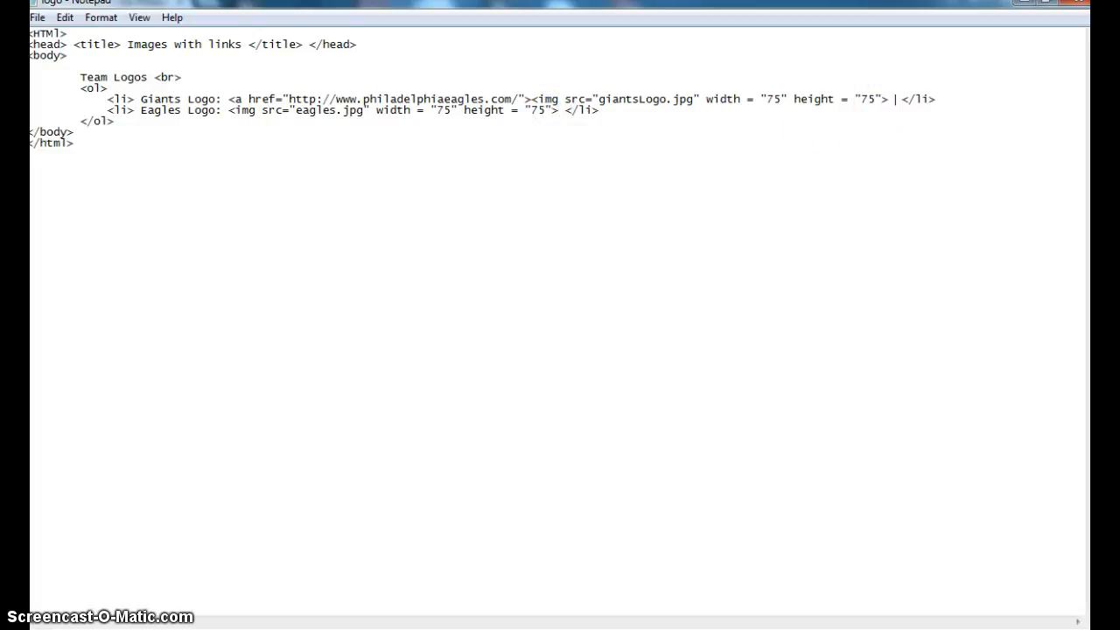
{"action": "type", "text": "</a>"}
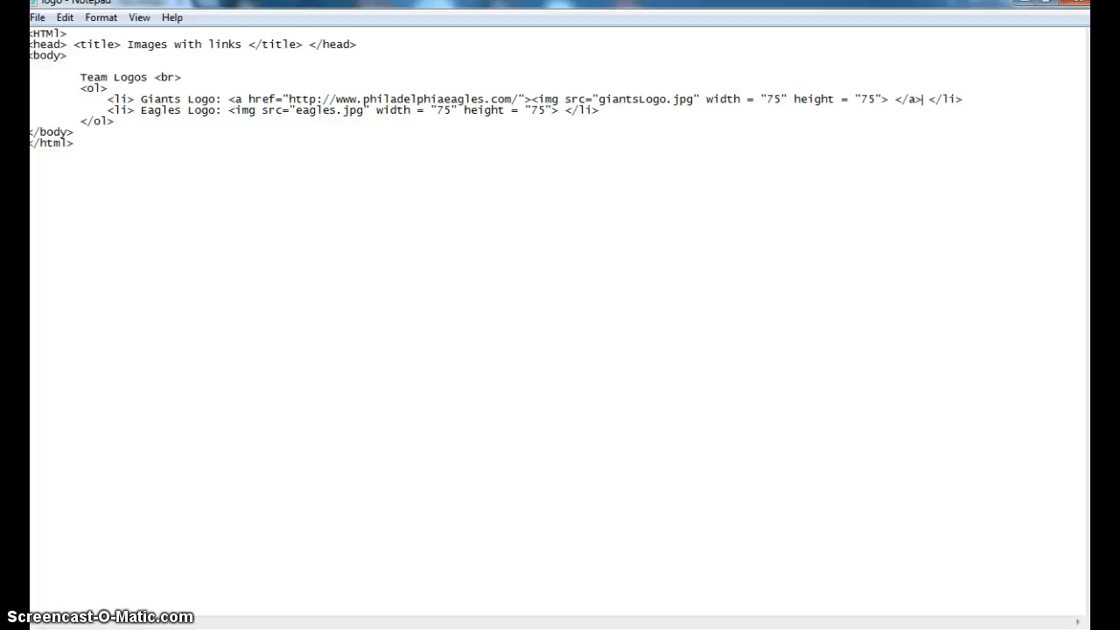
{"action": "mouse_move", "coordinate": [149, 119]}
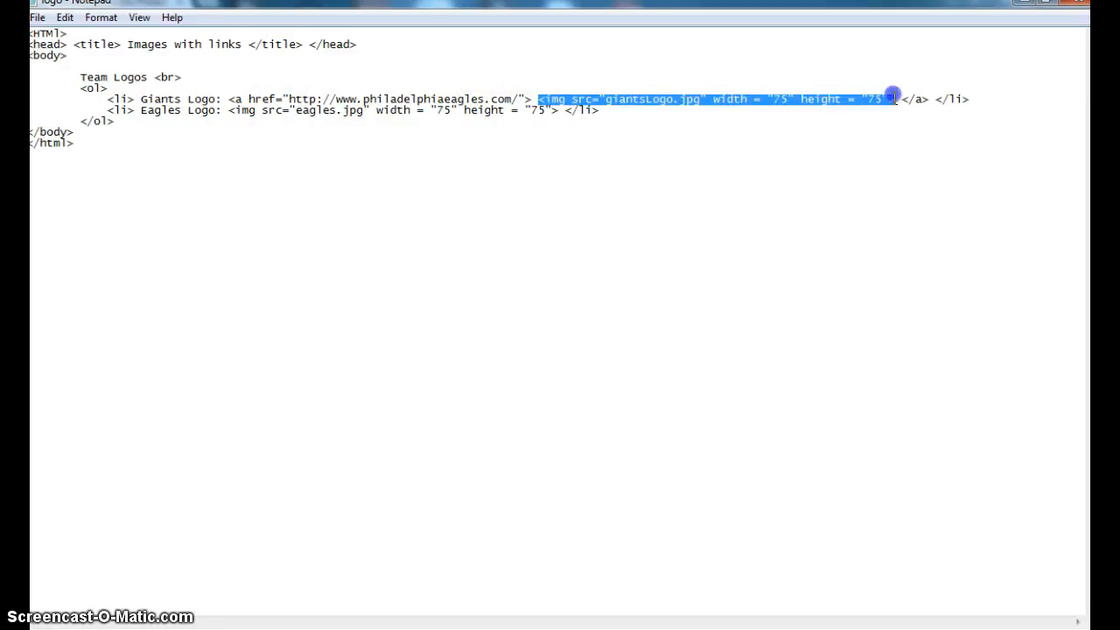
- Select the philadelphiaeagles.com opening link tag on the Giants line for moving
{"action": "left_click", "coordinate": [528, 98]}
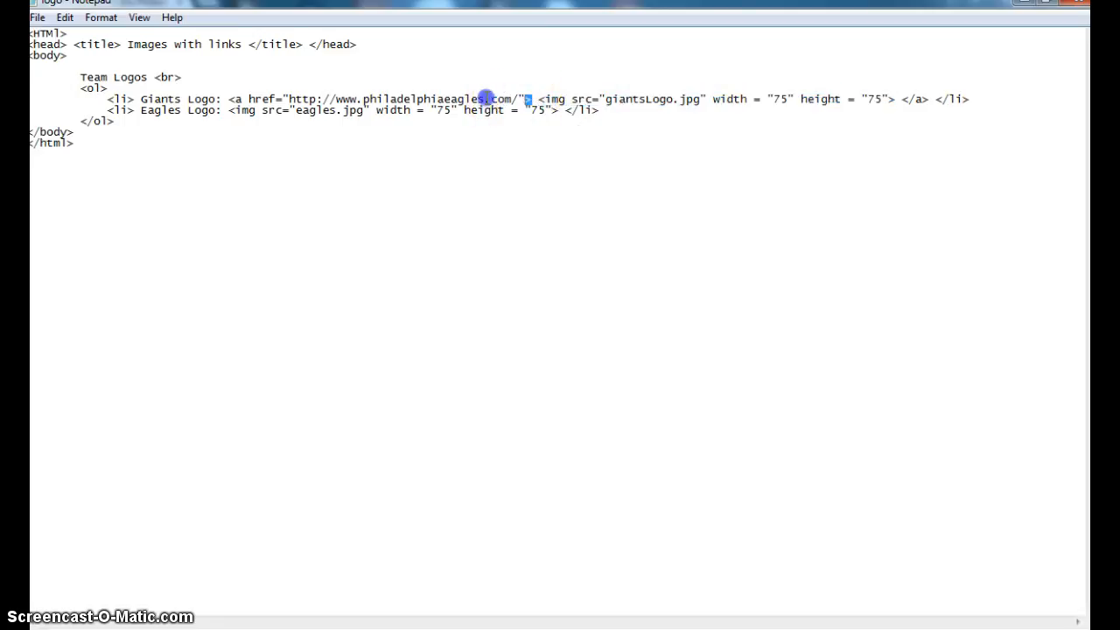
{"action": "left_click_drag", "start_coordinate": [529, 98], "coordinate": [226, 98]}
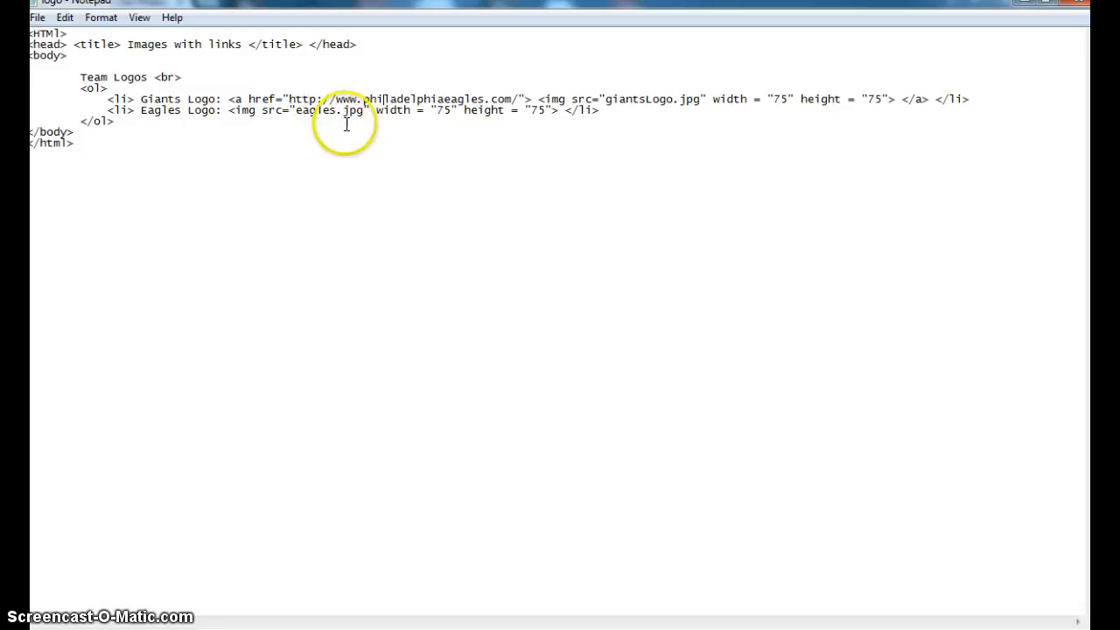
{"action": "mouse_move", "coordinate": [532, 119]}
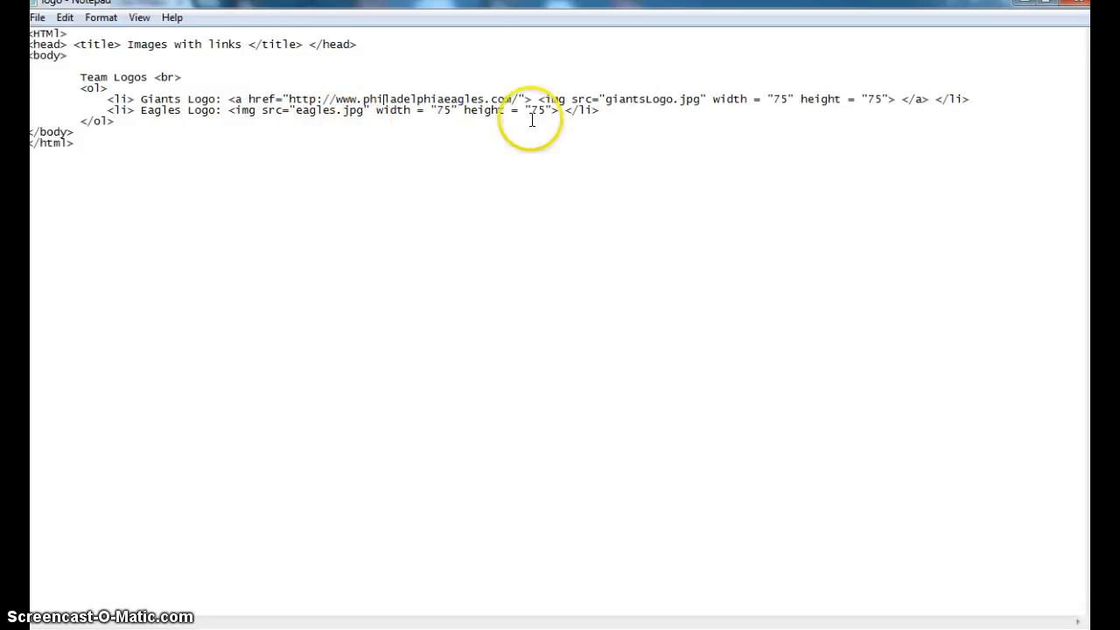
{"action": "left_click", "coordinate": [528, 98]}
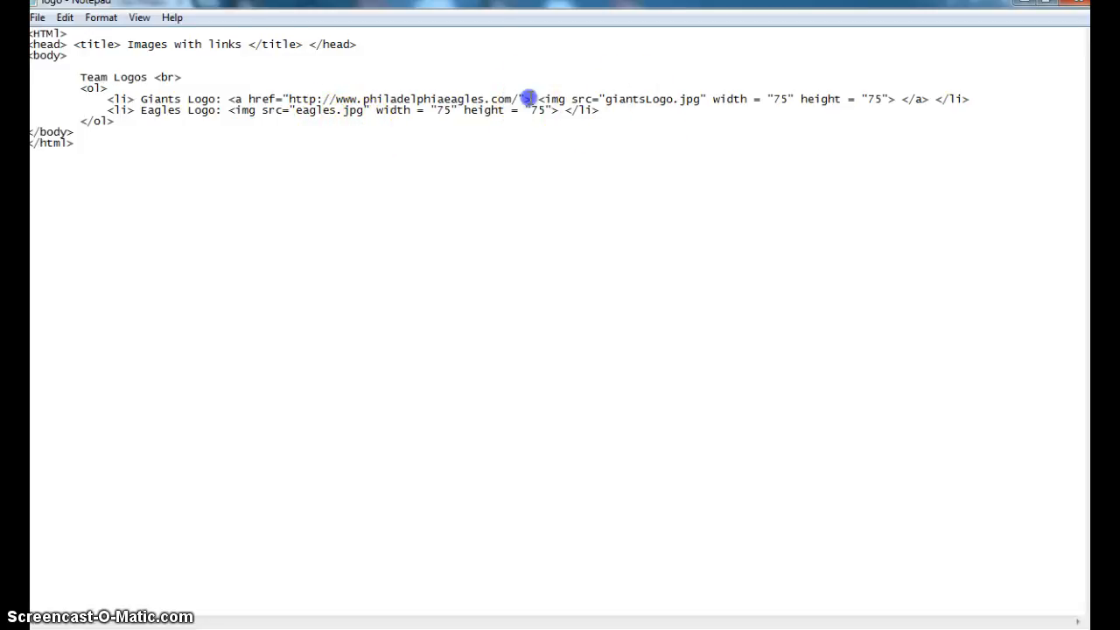
{"action": "left_click_drag", "start_coordinate": [529, 98], "coordinate": [228, 109]}
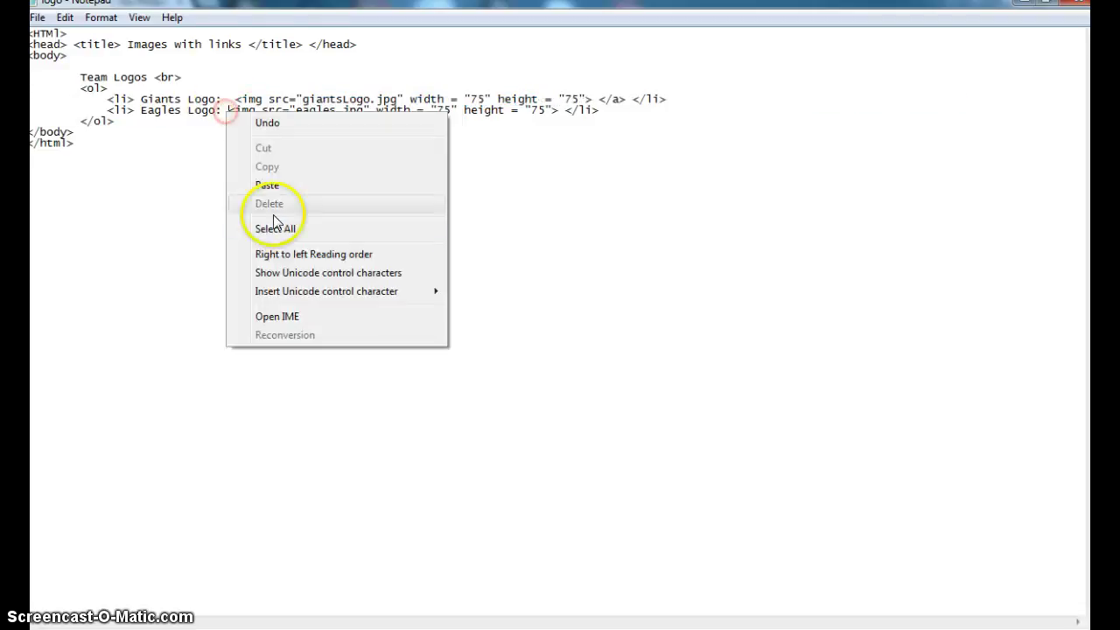
- Move the philadelphiaeagles.com link tag onto the Eagles line and close it with </a> after eagles.jpg
{"action": "left_click", "coordinate": [266, 185]}
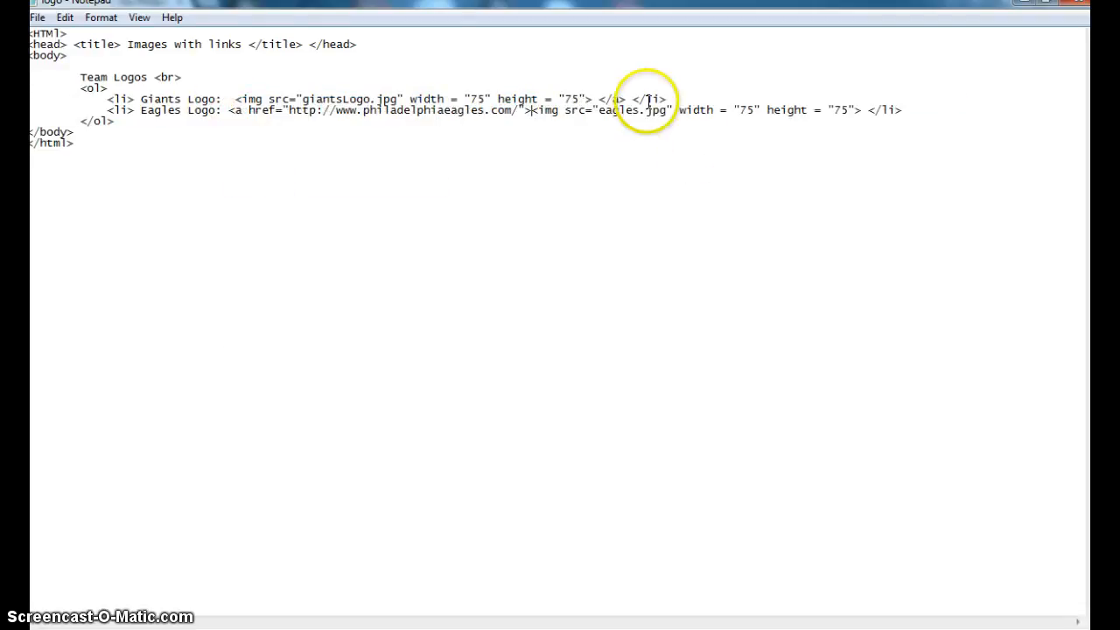
{"action": "double_click", "coordinate": [609, 98]}
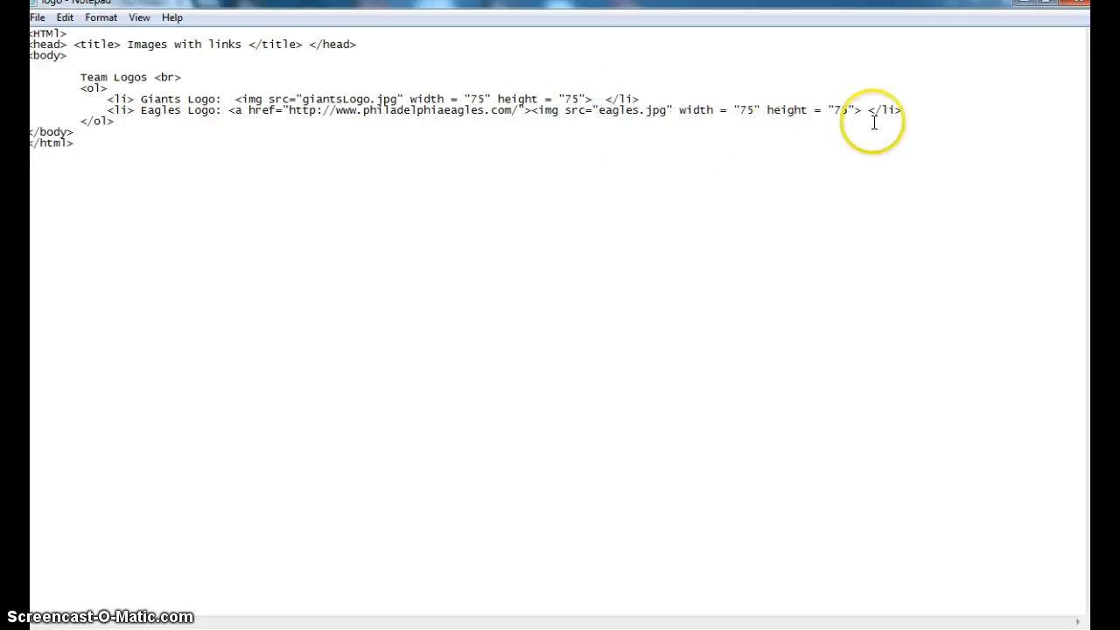
{"action": "type", "text": "</a>"}
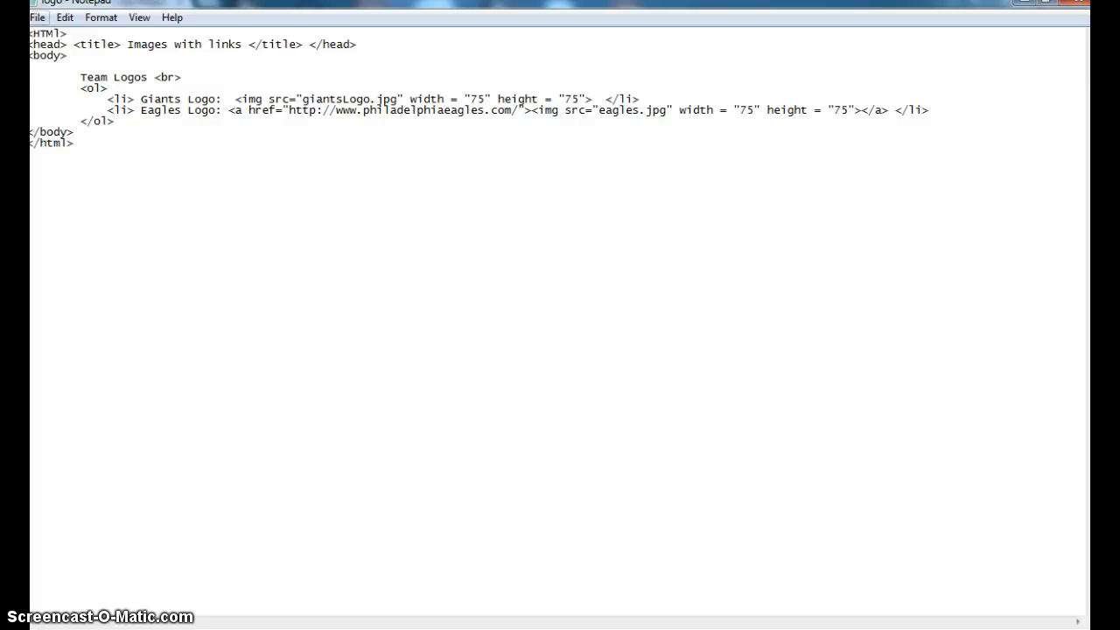
{"action": "mouse_move", "coordinate": [217, 245]}
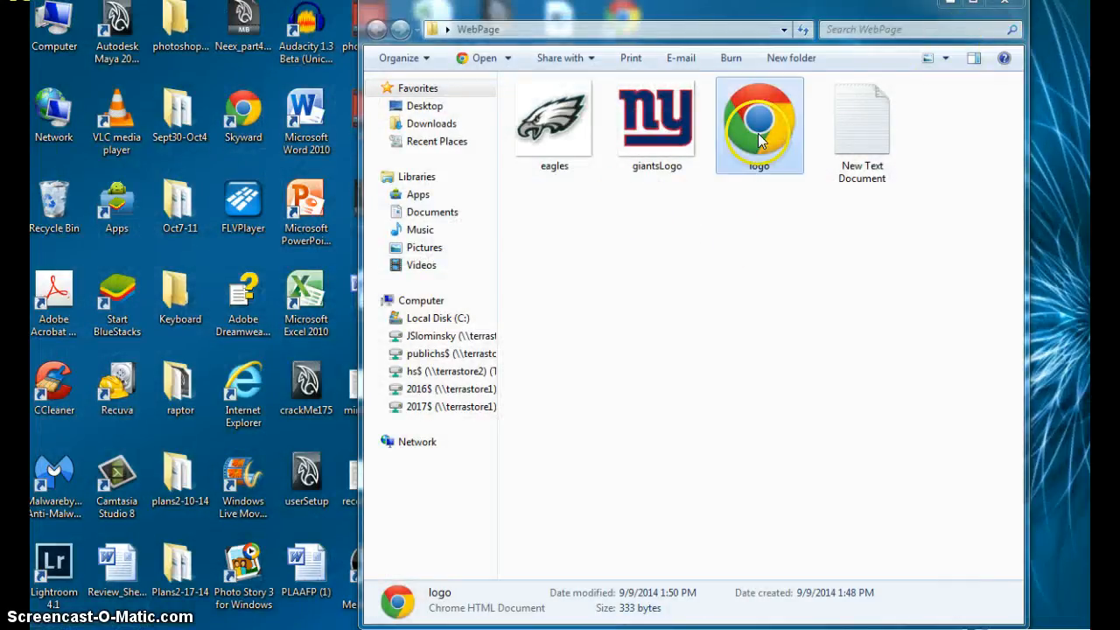
- Load logo.html in Chrome showing both logos and view its HTML source
{"action": "double_click", "coordinate": [760, 126]}
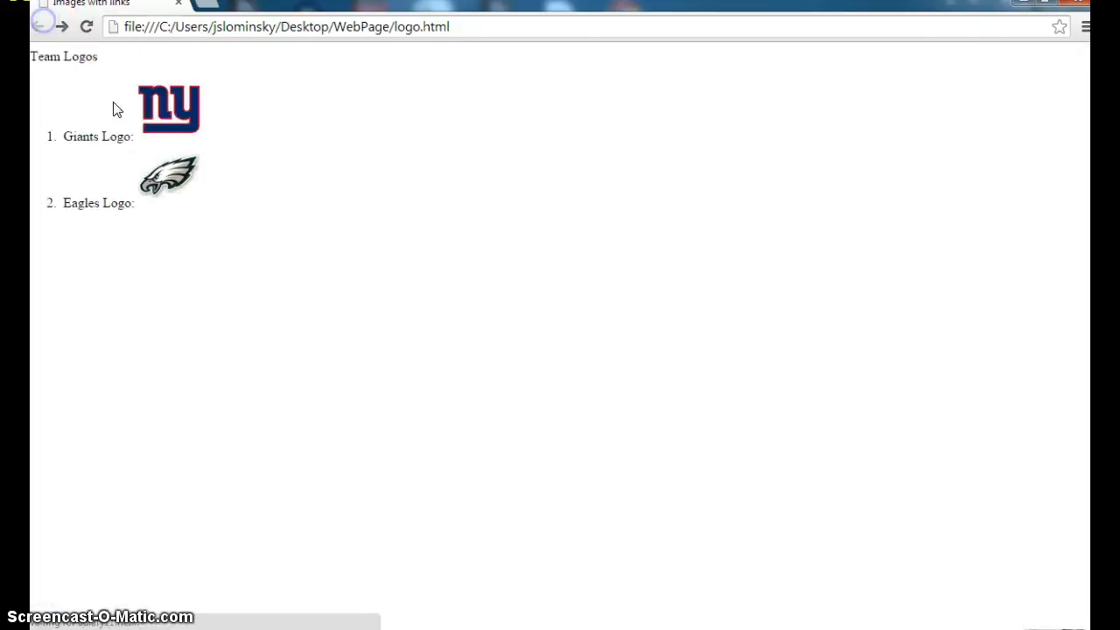
{"action": "right_click", "coordinate": [549, 221]}
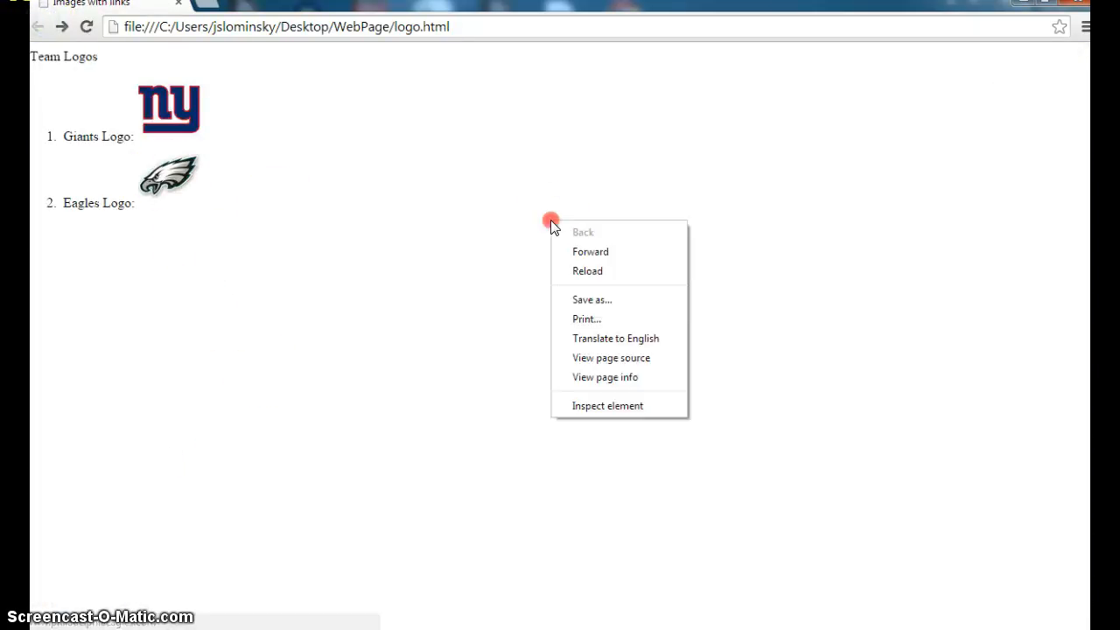
{"action": "left_click", "coordinate": [606, 379]}
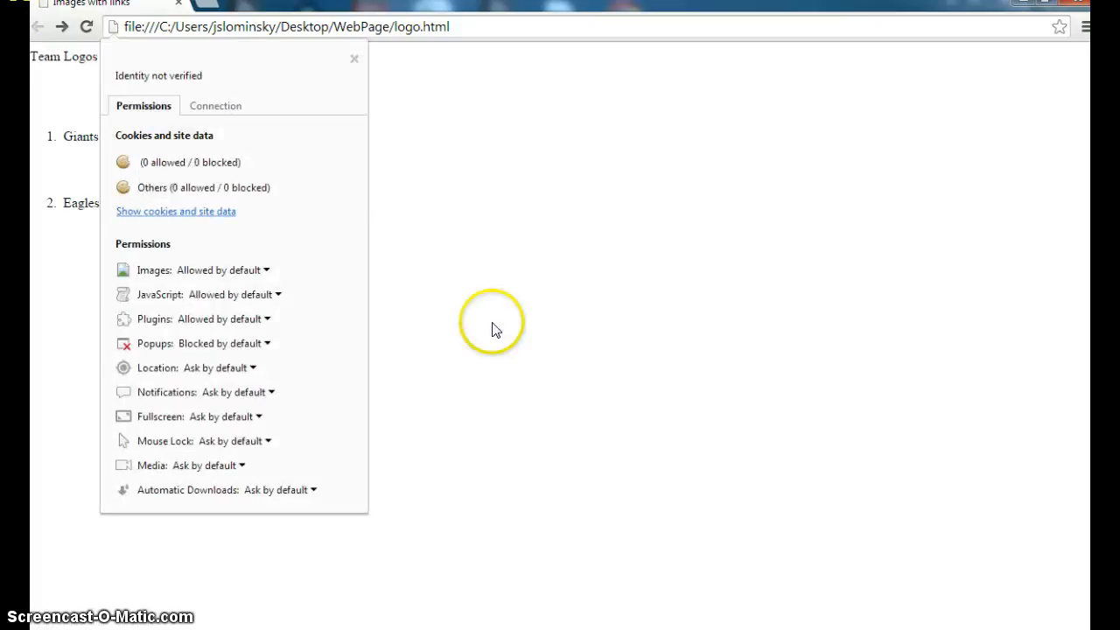
{"action": "right_click", "coordinate": [491, 329]}
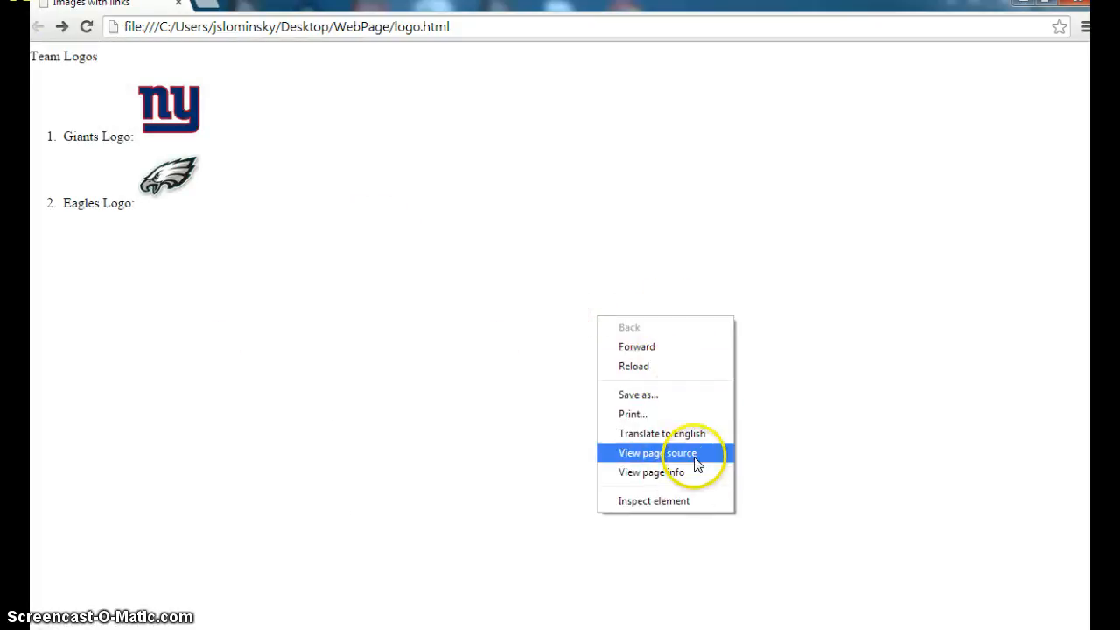
{"action": "left_click", "coordinate": [659, 451]}
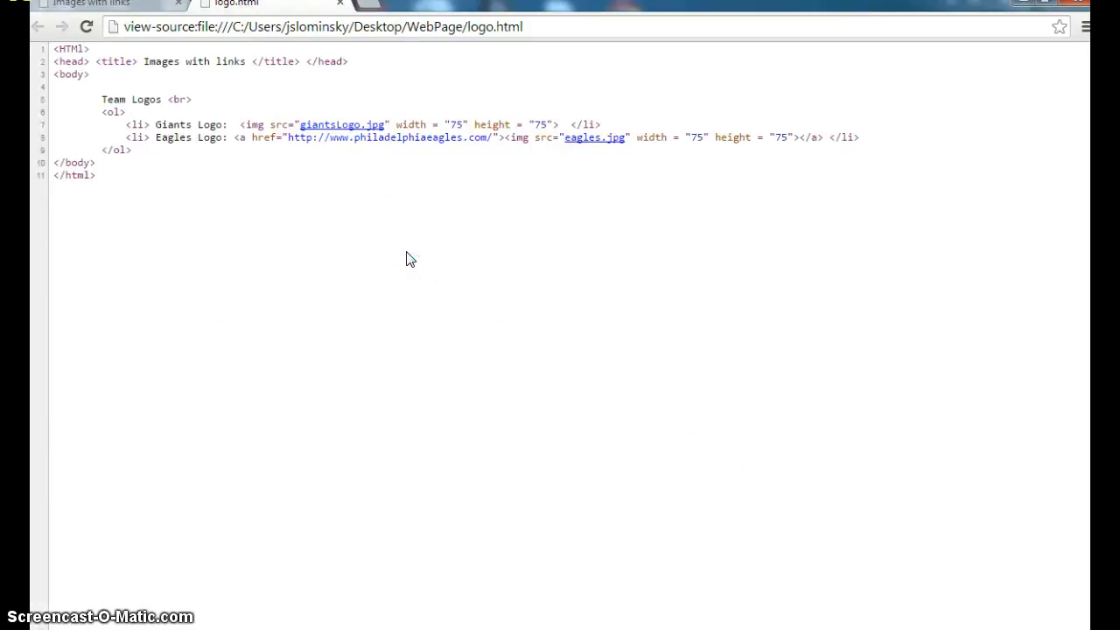
{"action": "mouse_move", "coordinate": [172, 88]}
{"action": "type", "text": "gia"}
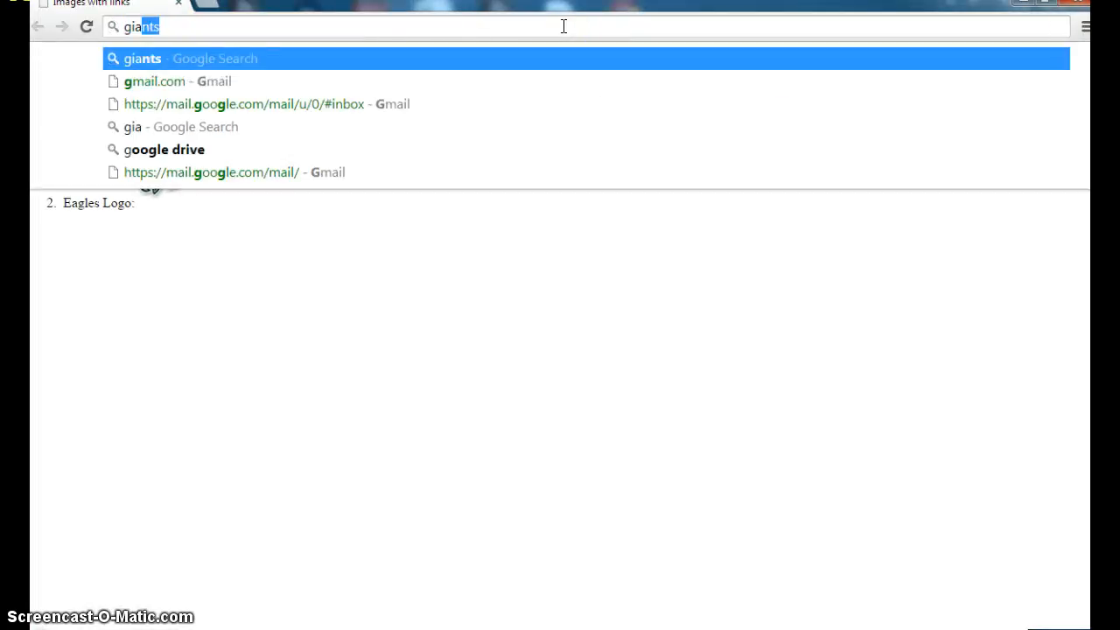
{"action": "key", "text": "Return"}
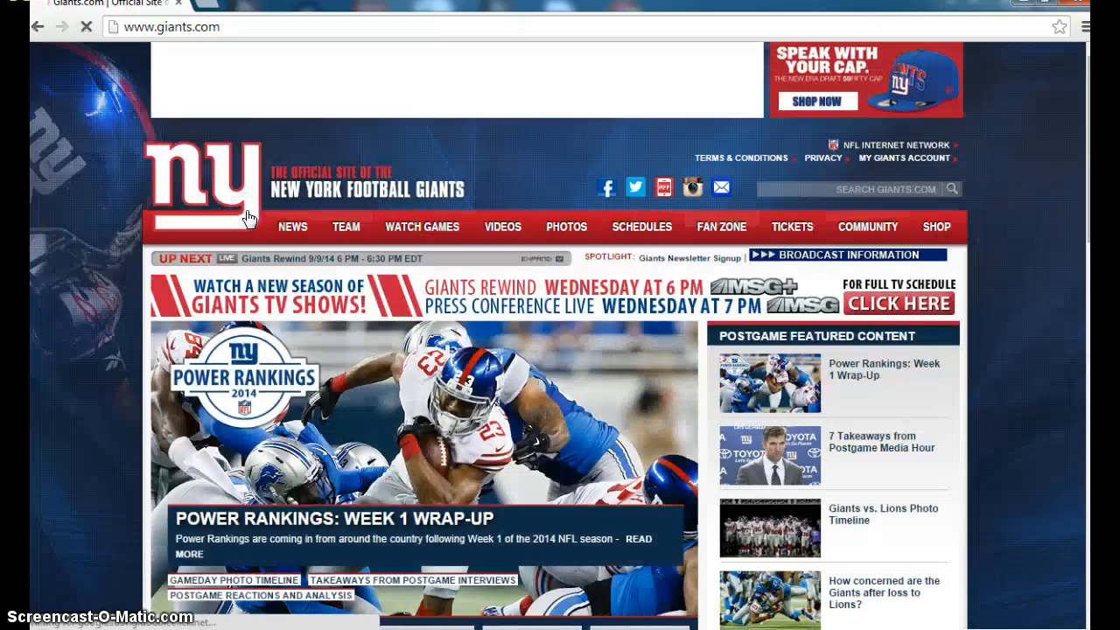
{"action": "left_click", "coordinate": [172, 27]}
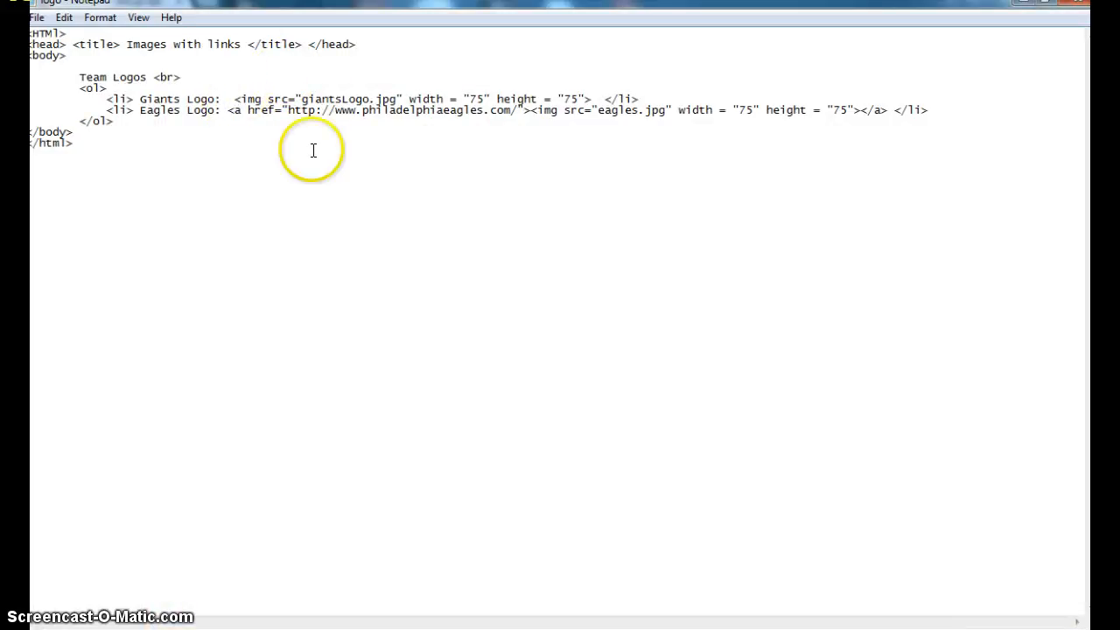
{"action": "type", "text": "<a href=\"http://www.giants.com/\">"}
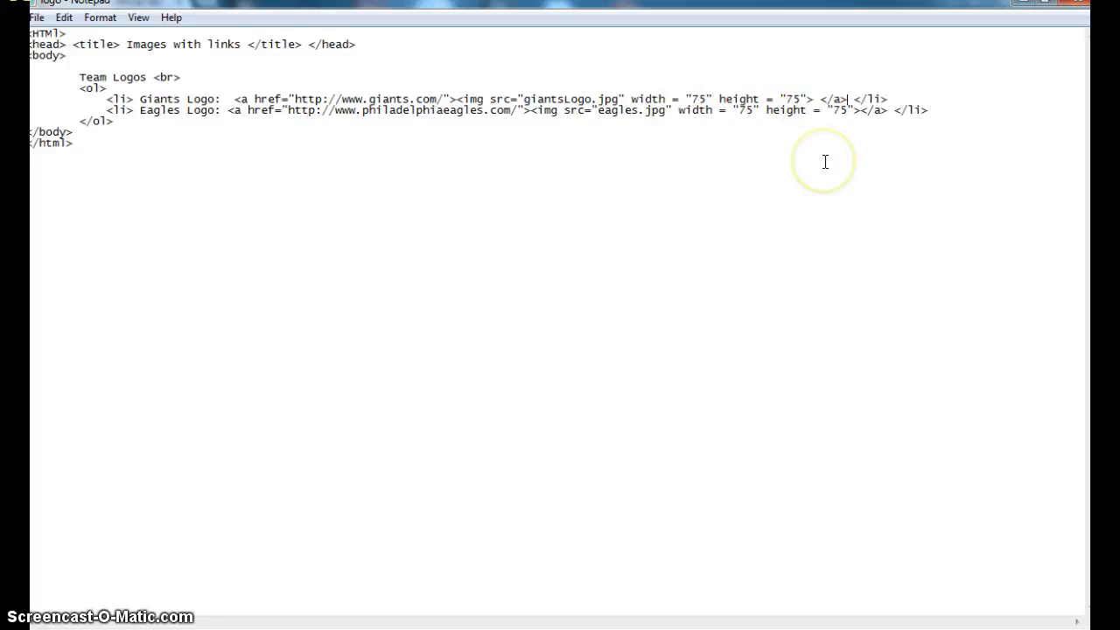
{"action": "mouse_move", "coordinate": [825, 161]}
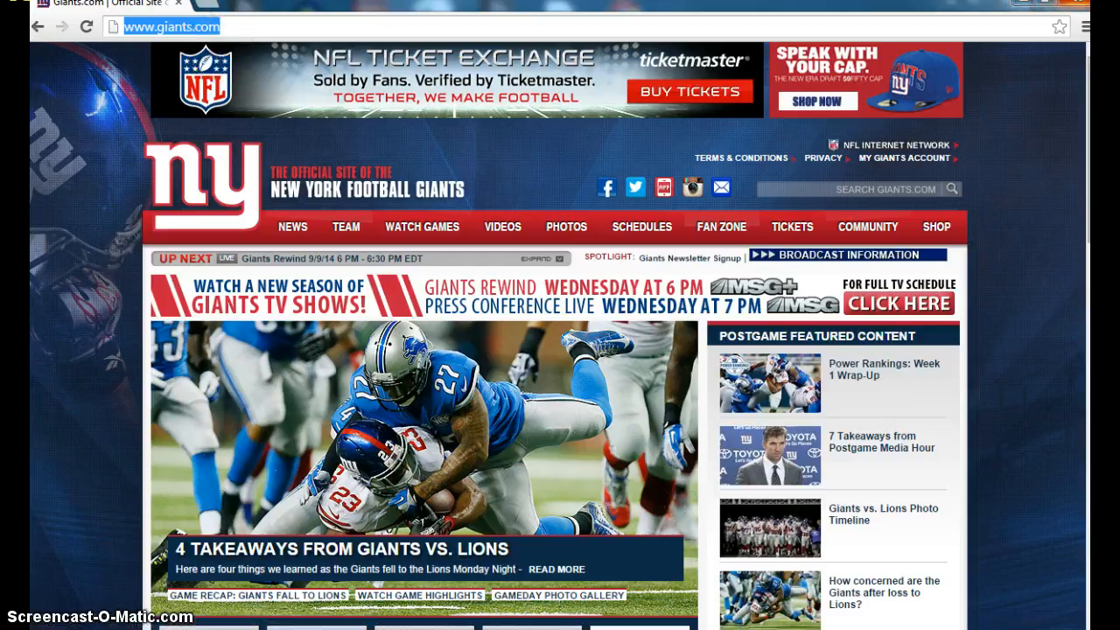
- Follow the Giants logo from logo.html to giants.com and navigate back
{"action": "left_click", "coordinate": [39, 26]}
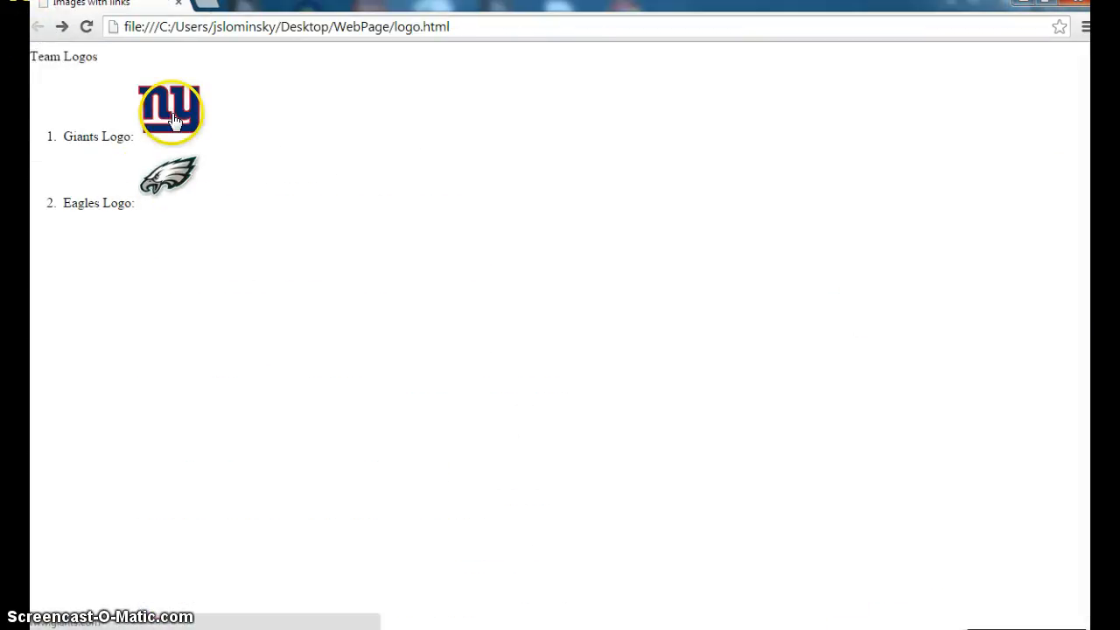
{"action": "left_click", "coordinate": [170, 112]}
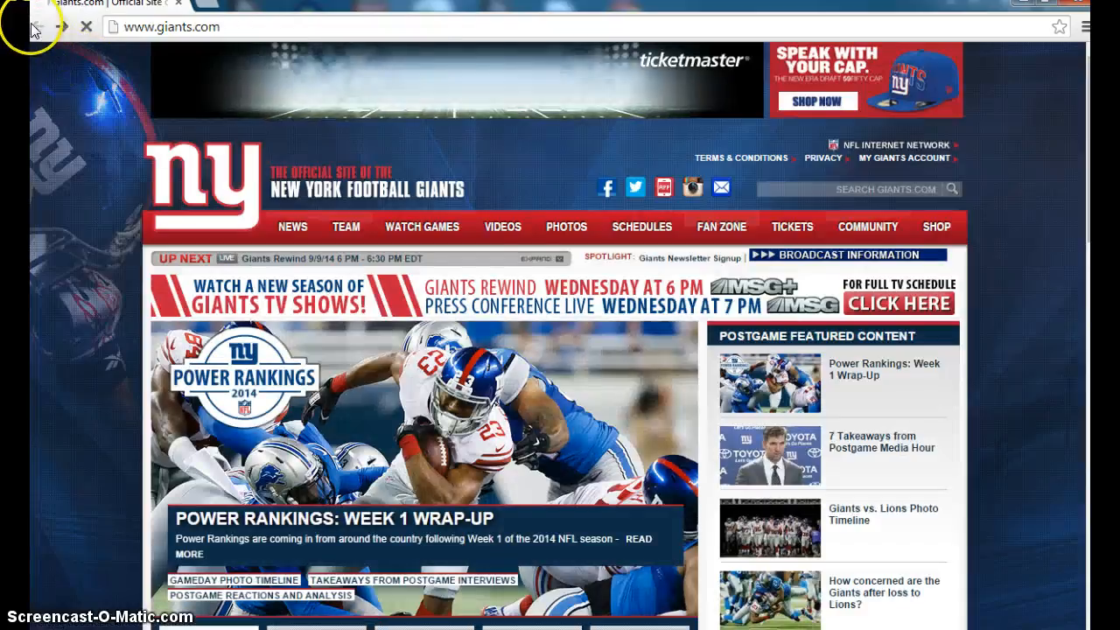
{"action": "left_click", "coordinate": [35, 27]}
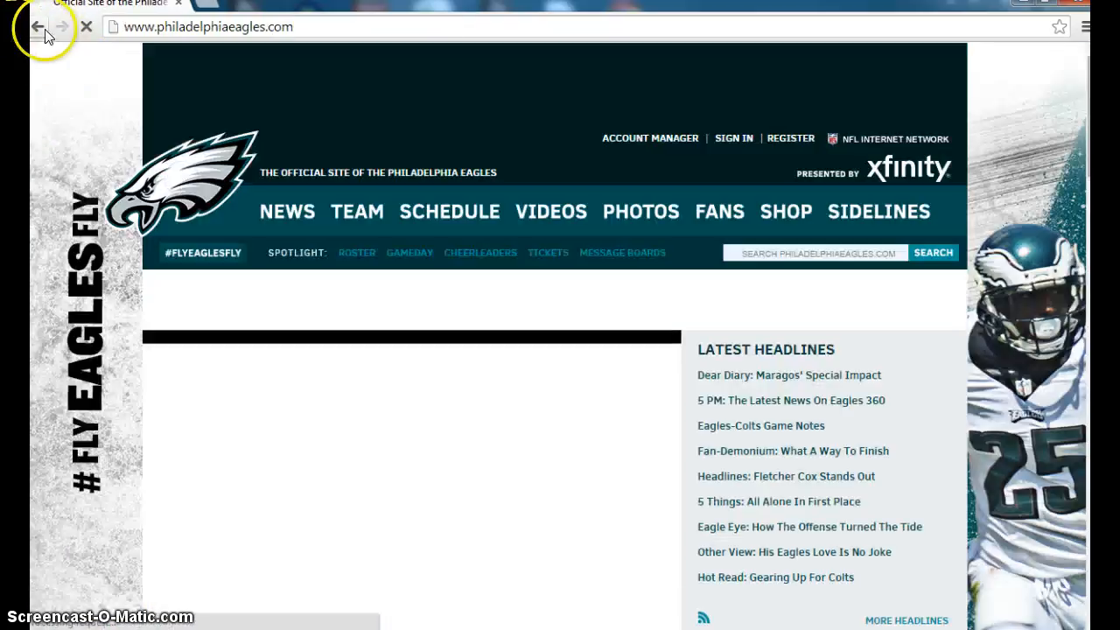
{"action": "left_click", "coordinate": [38, 26]}
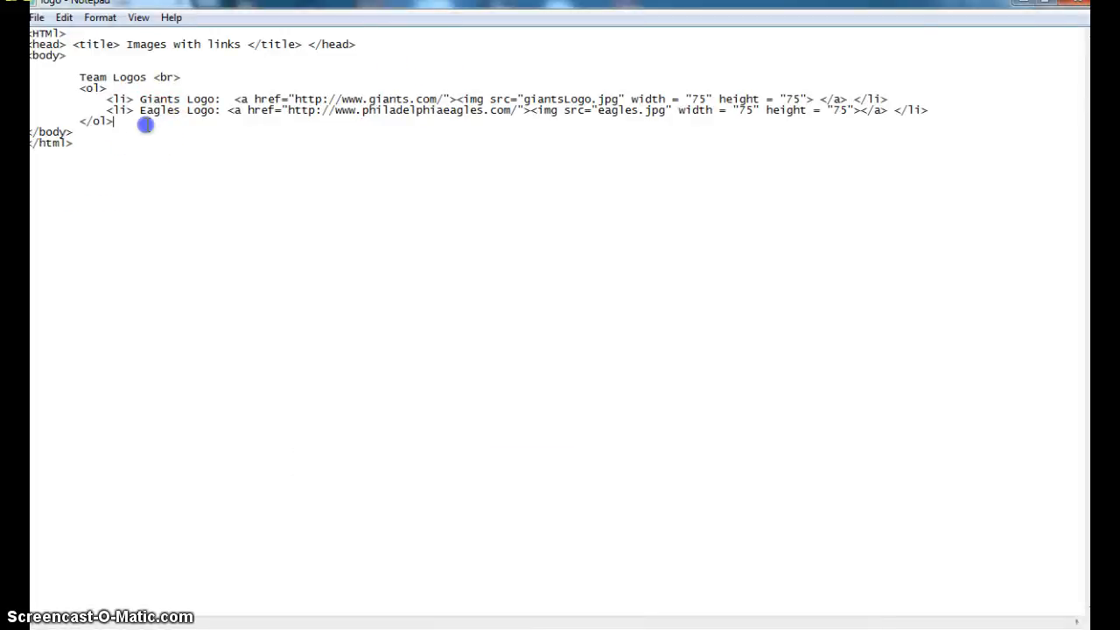
- Add a Foods heading and start an <ol> list below the team logos list
{"action": "key", "text": "Enter"}
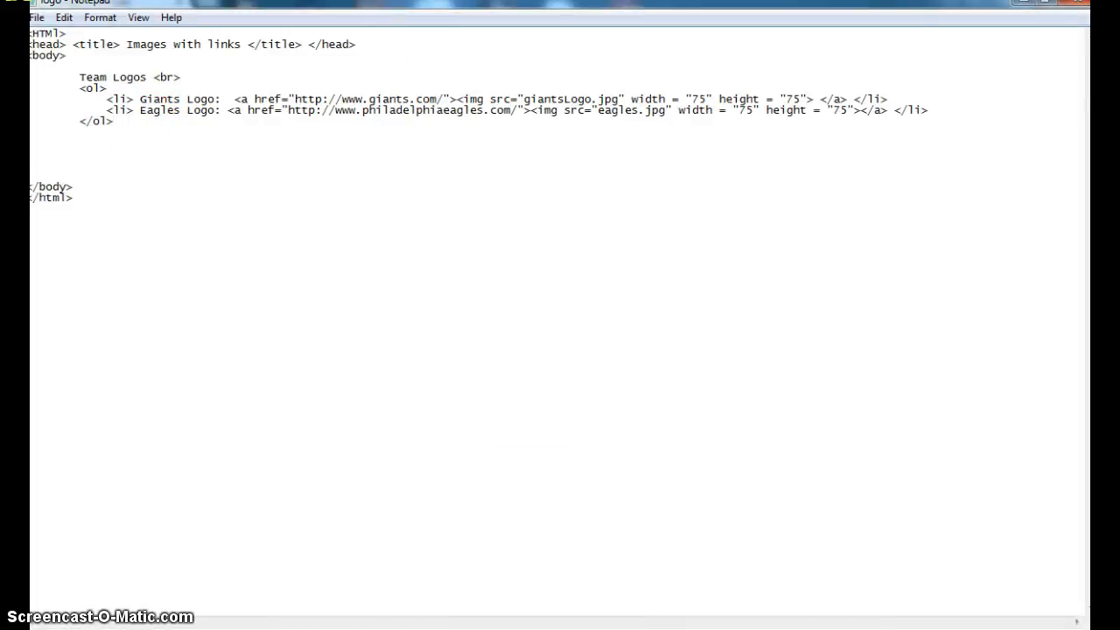
{"action": "type", "text": "Fo"}
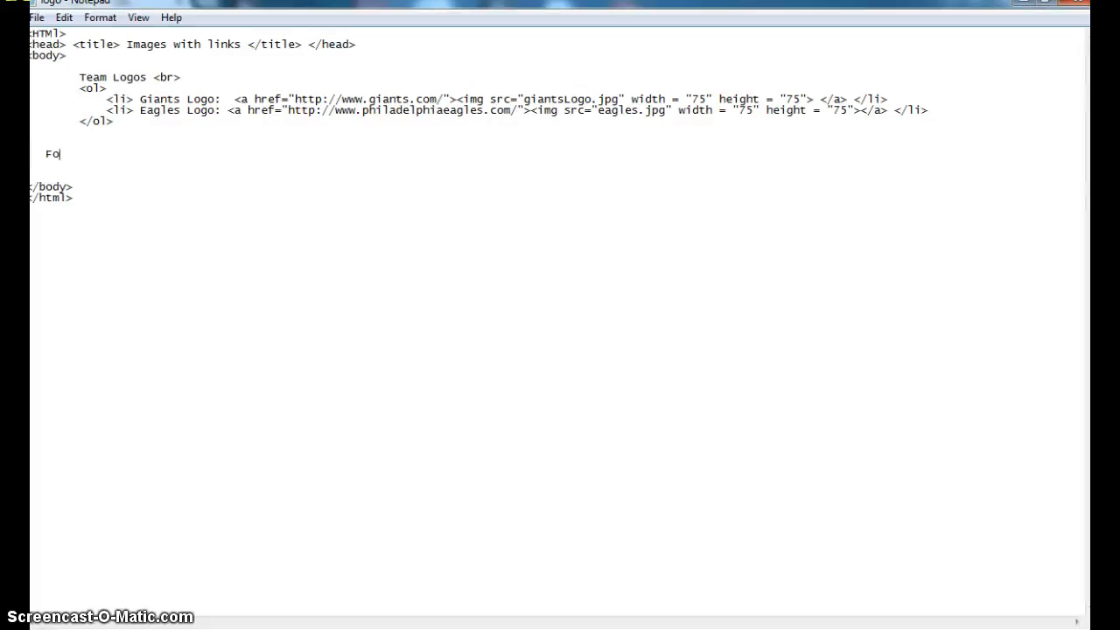
{"action": "type", "text": "ods"}
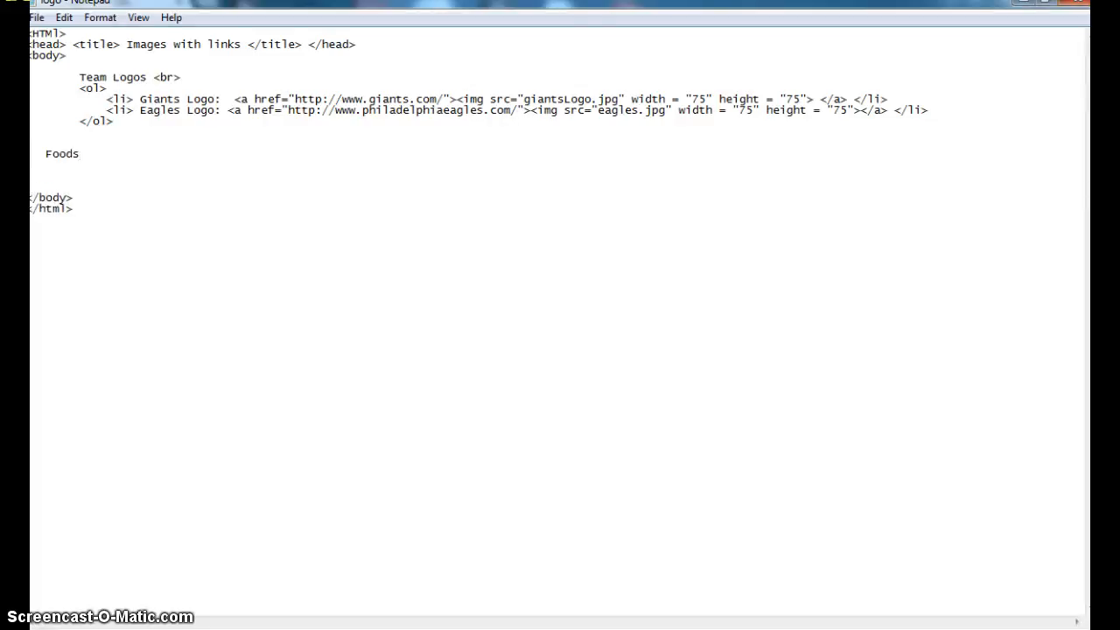
{"action": "type", "text": "<"}
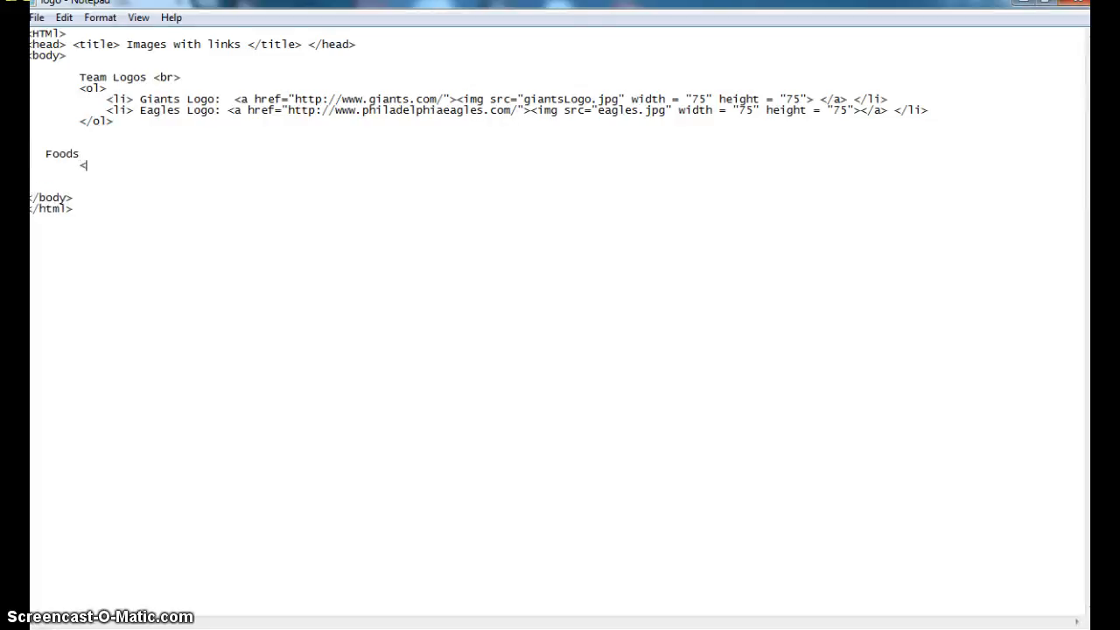
{"action": "type", "text": "ol"}
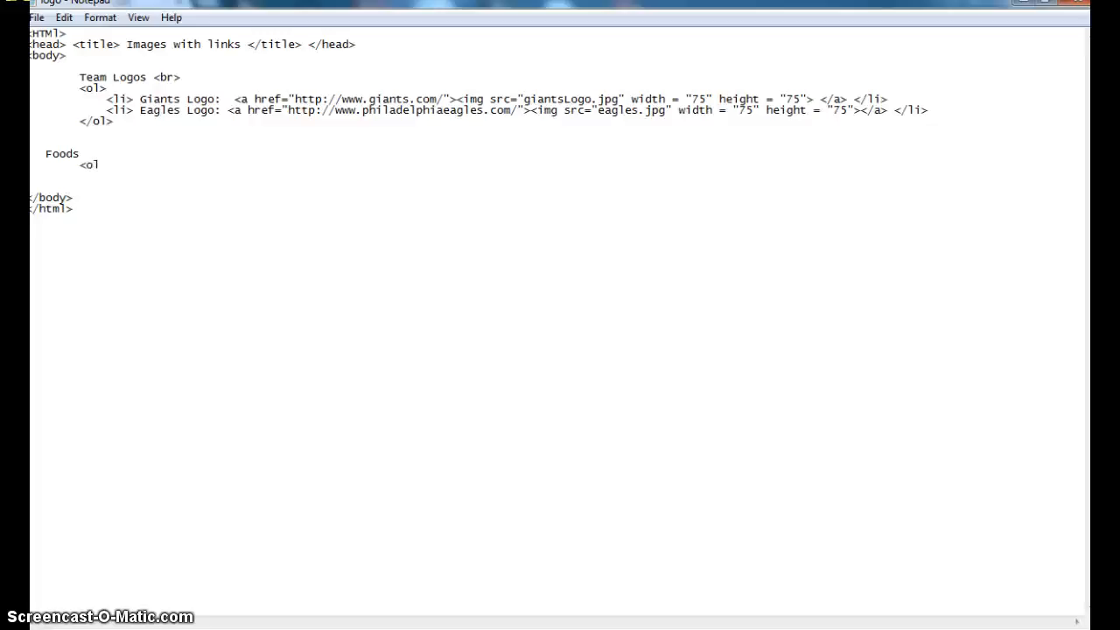
{"action": "type", "text": ">"}
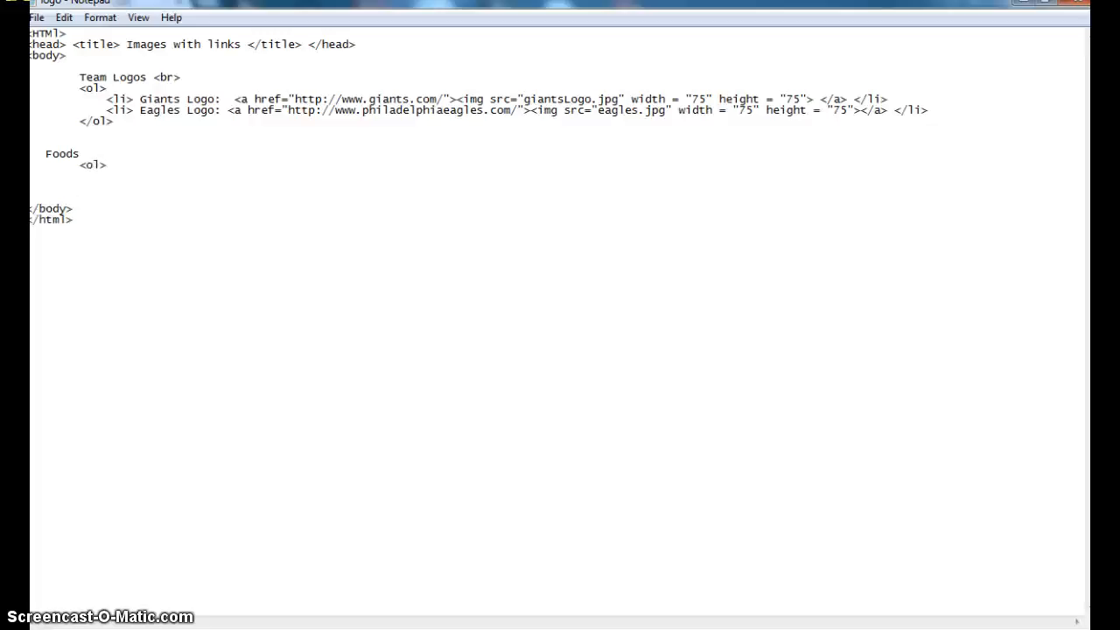
- Add a <li> Fruit </li> item and begin the Vegies list item
{"action": "type", "text": "<"}
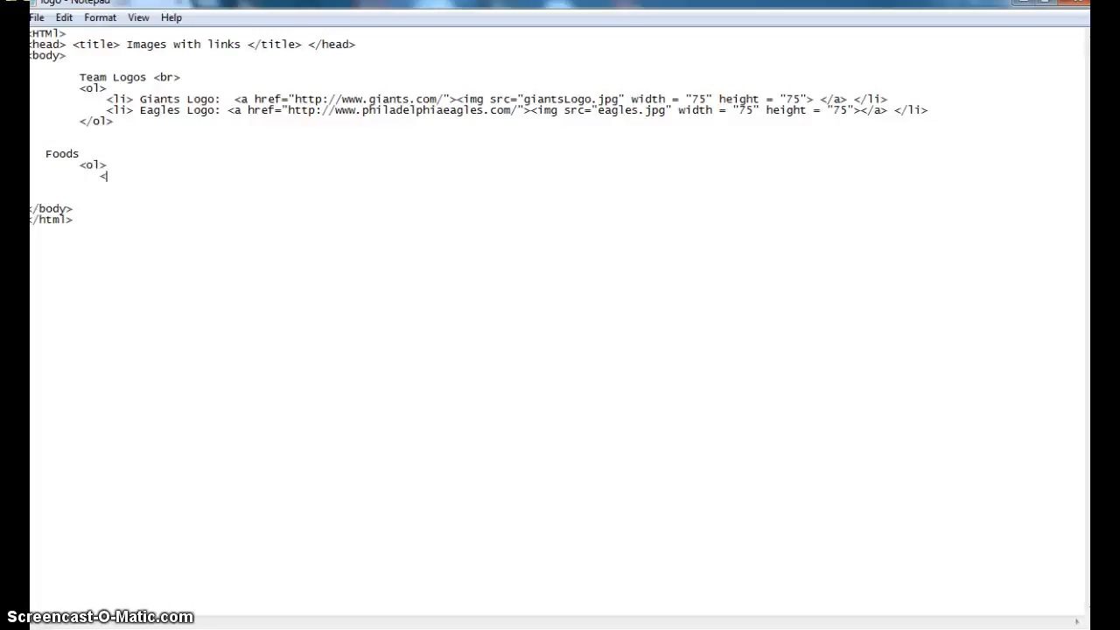
{"action": "type", "text": "li>"}
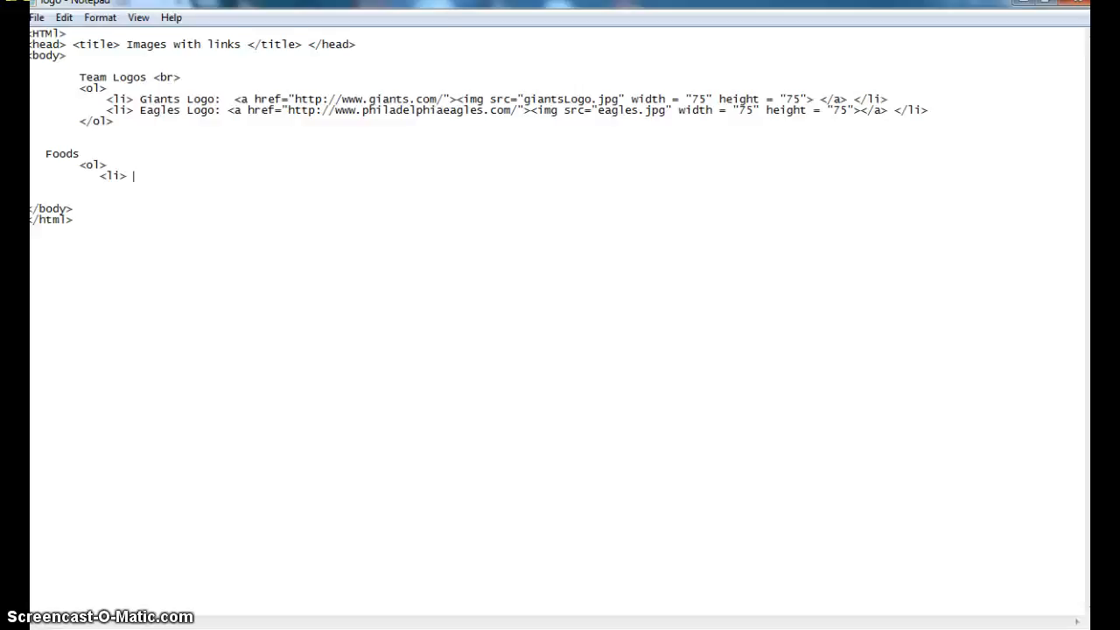
{"action": "type", "text": "Fr"}
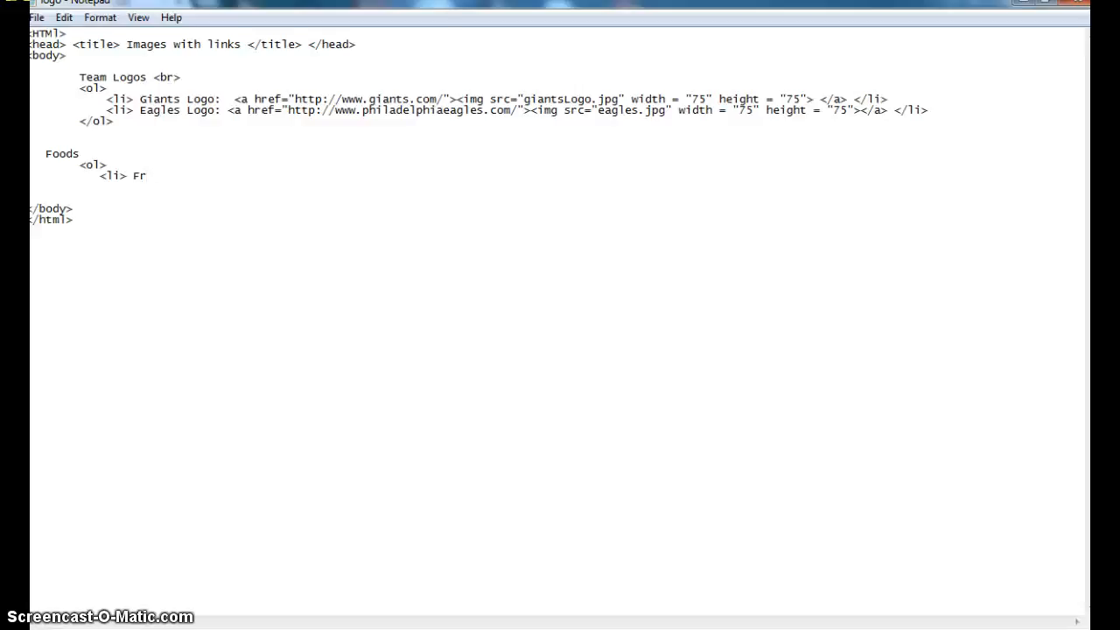
{"action": "type", "text": "uit <"}
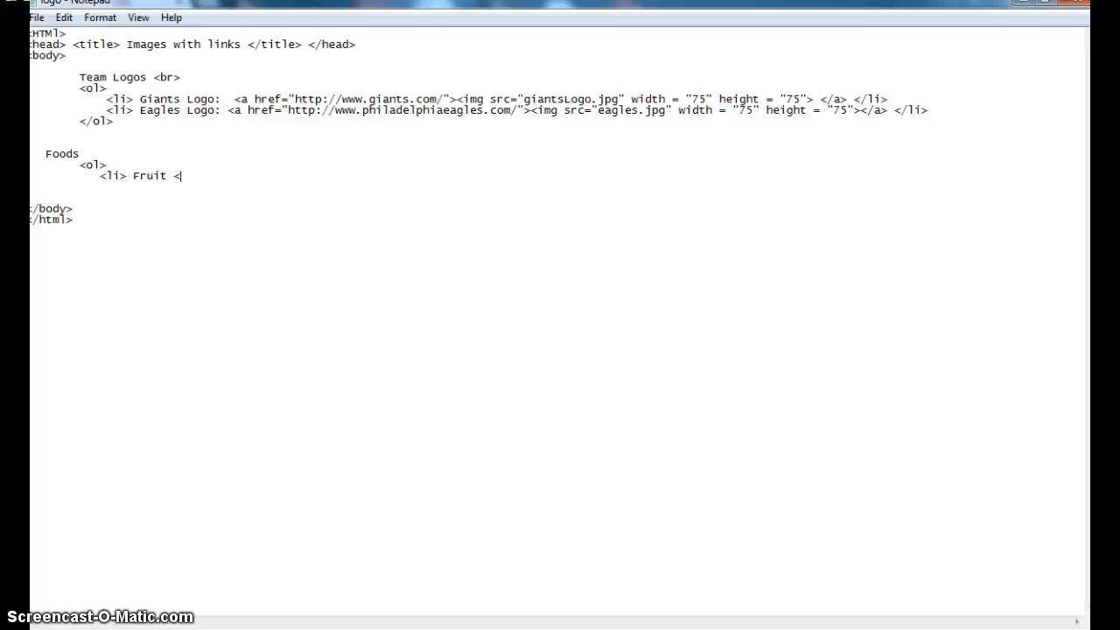
{"action": "key", "text": "Backspace"}
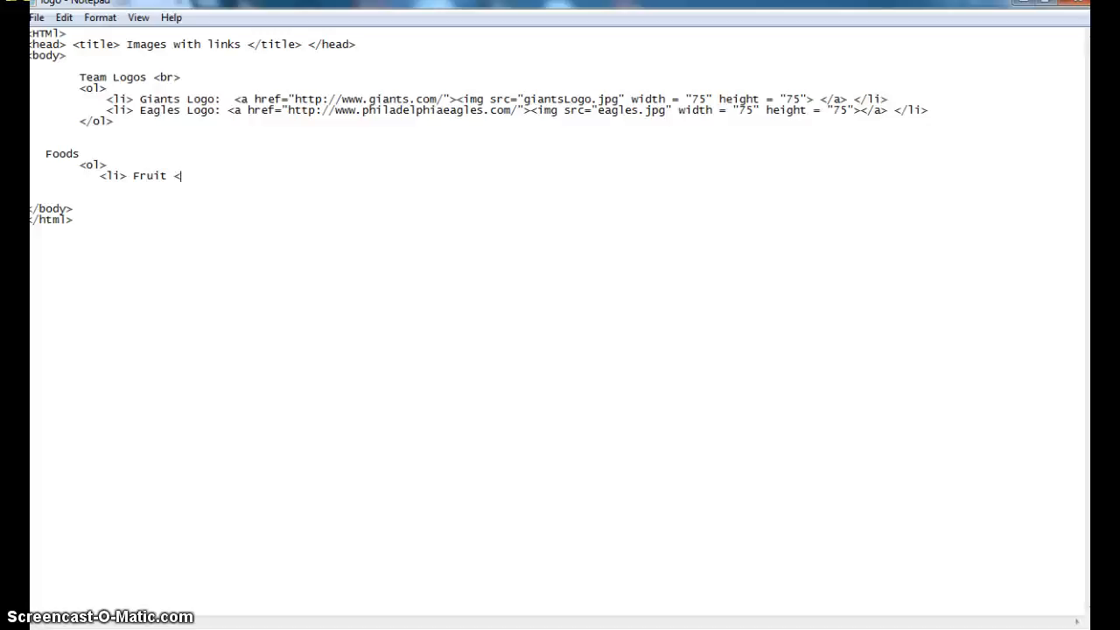
{"action": "type", "text": "/li>"}
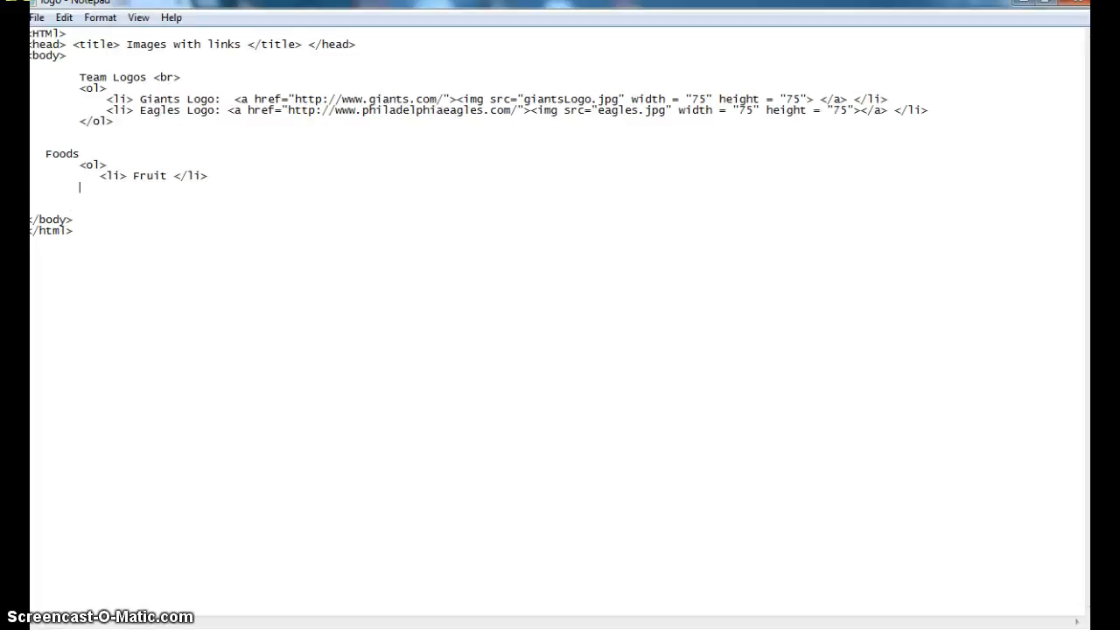
{"action": "type", "text": "<"}
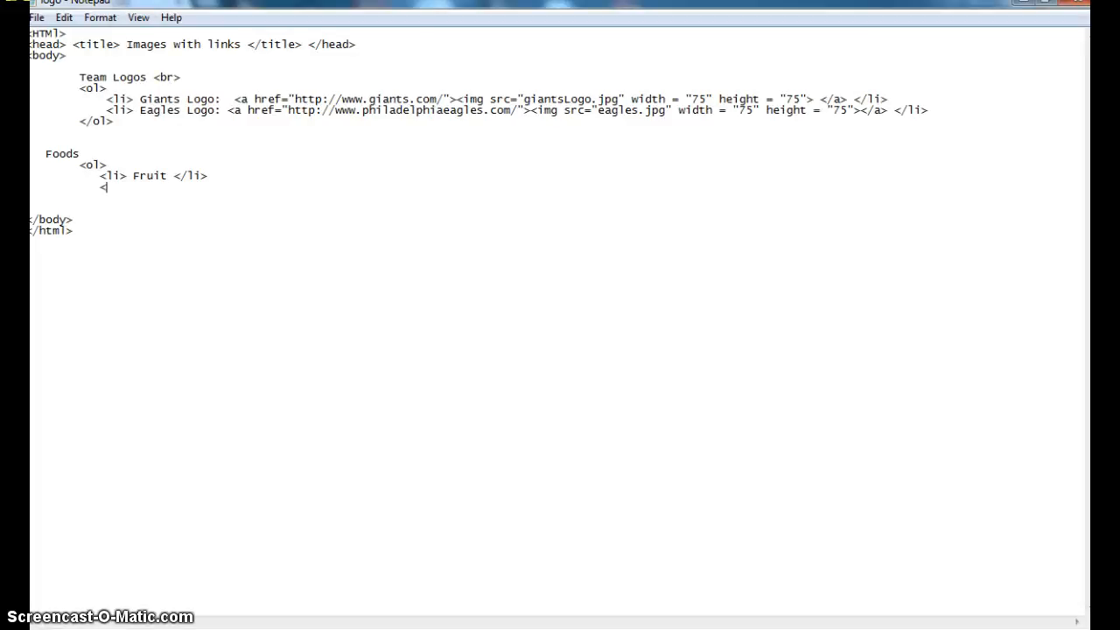
{"action": "type", "text": "li> Vegies </l"}
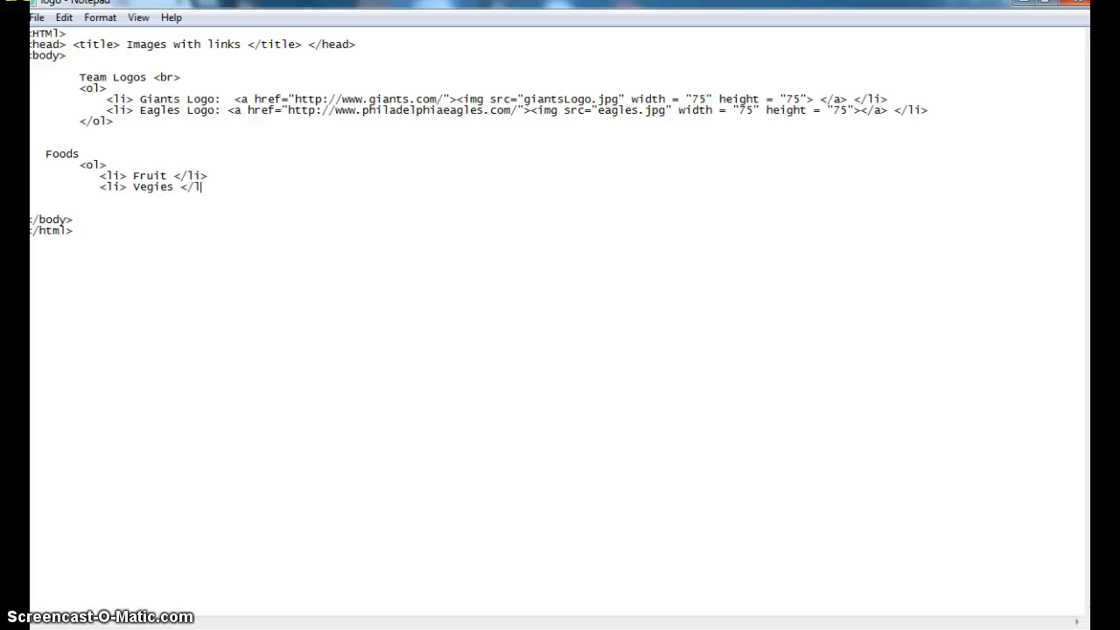
- Finish the Vegies item and reload logo.html to show the numbered Foods list
{"action": "type", "text": "i>"}
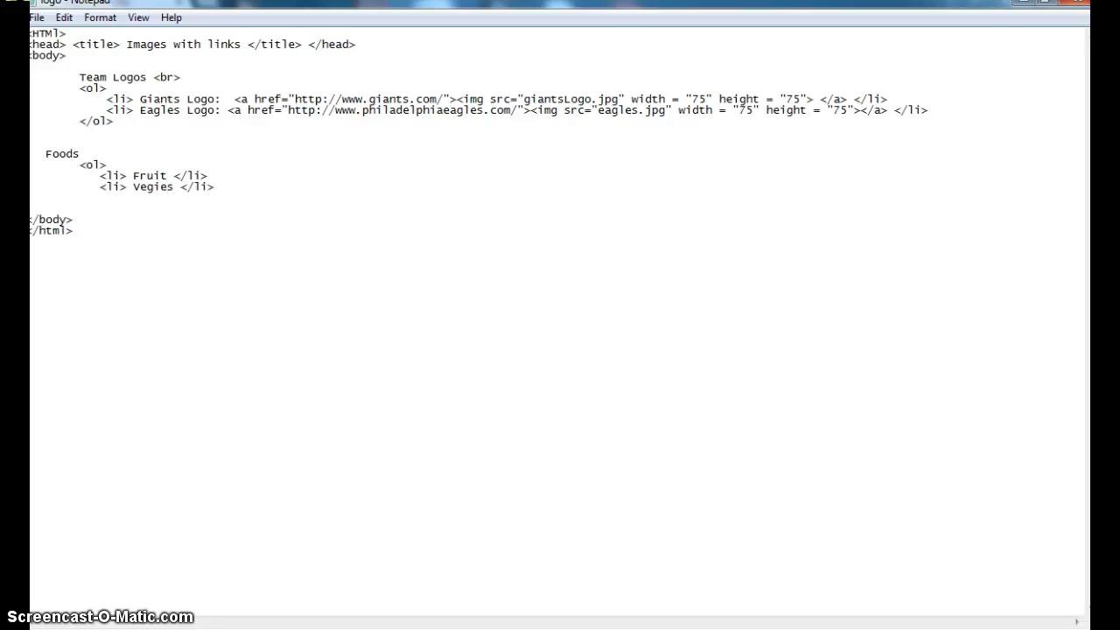
{"action": "mouse_move", "coordinate": [1024, 32]}
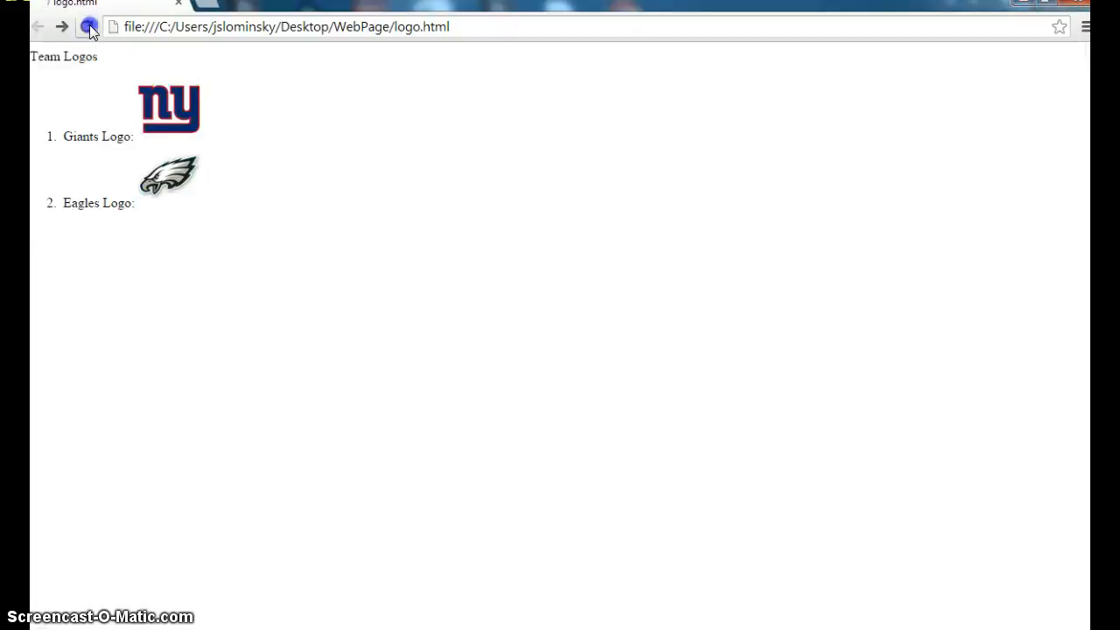
{"action": "left_click", "coordinate": [91, 26]}
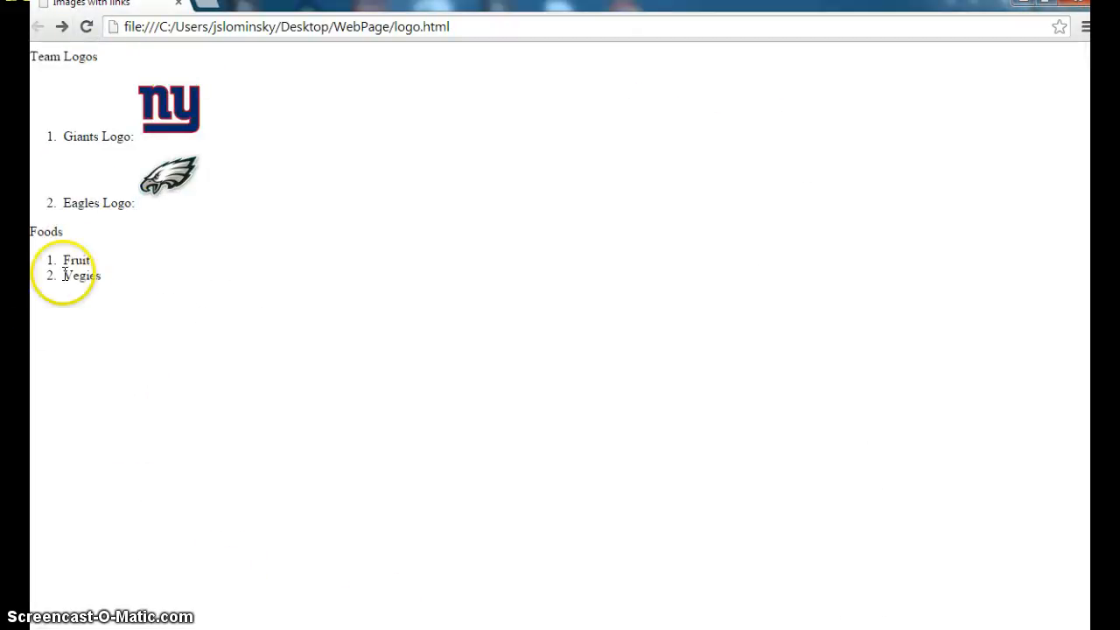
{"action": "mouse_move", "coordinate": [137, 259]}
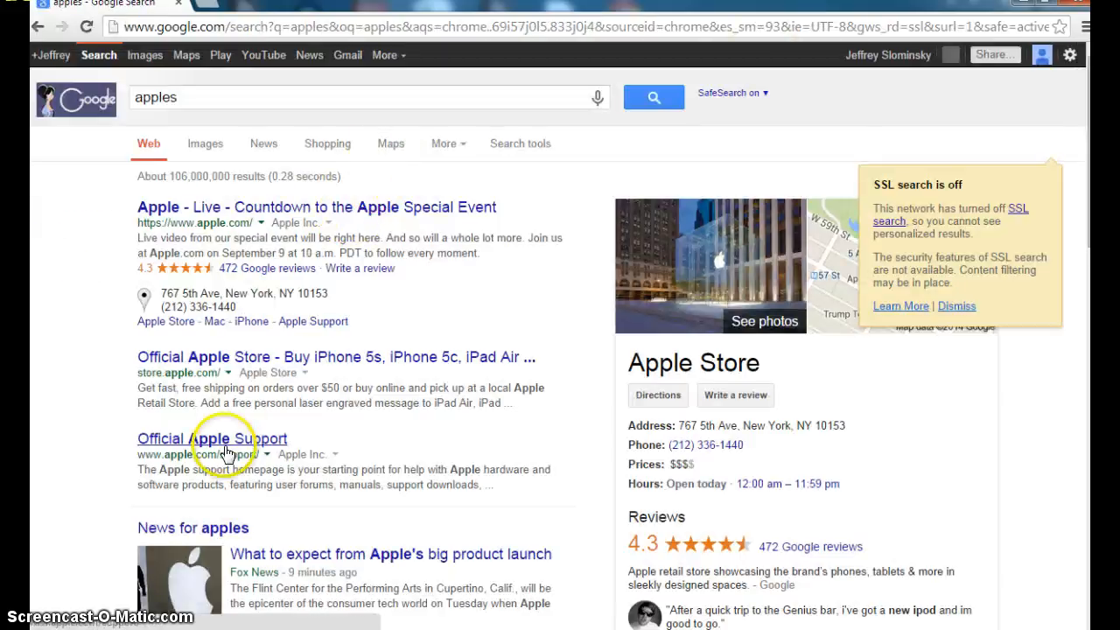
- Choose the 'Apple - Wikipedia' result from the Google search for apples
{"action": "scroll", "scroll_direction": "down", "scroll_amount": 3}
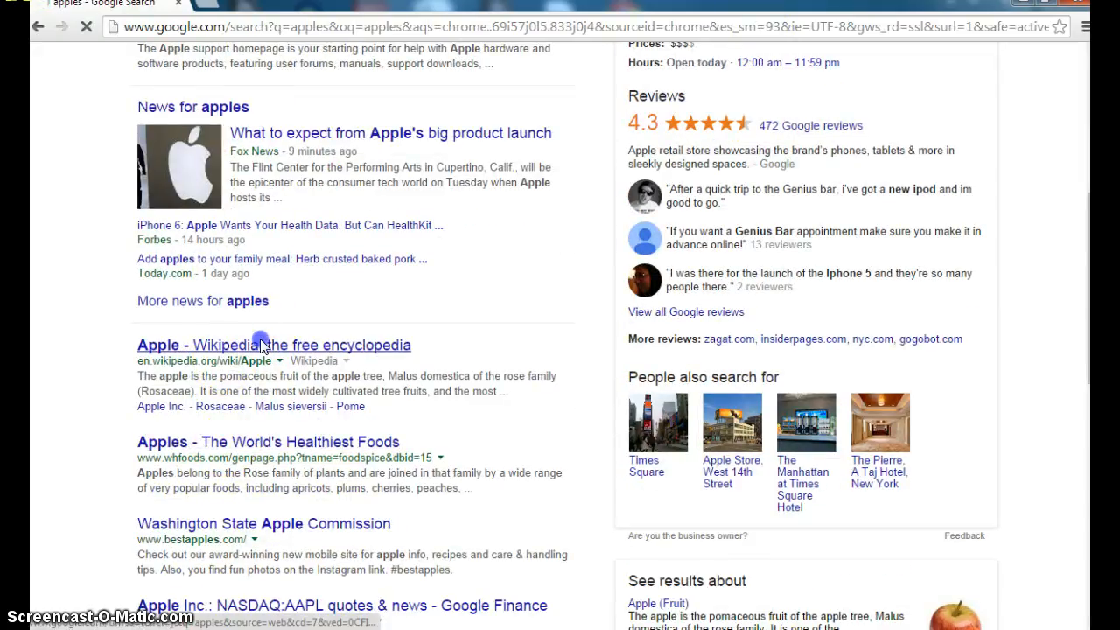
{"action": "left_click", "coordinate": [243, 345]}
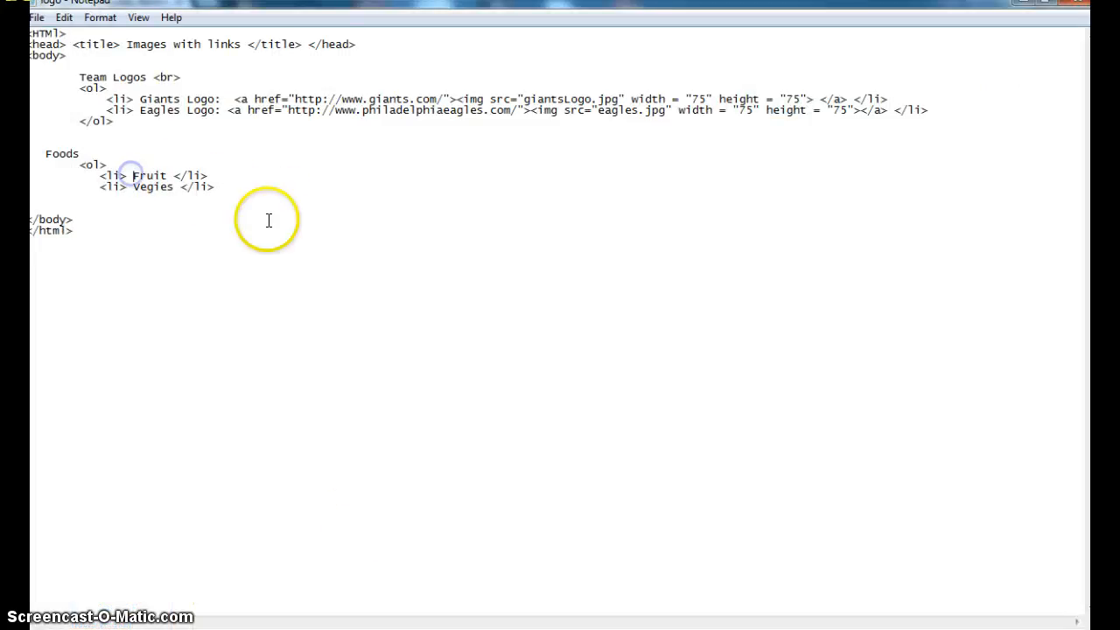
- Wrap the renamed Apples item in an <a href> link to the Wikipedia Apple page, closed with </a>
{"action": "type", "text": "<a"}
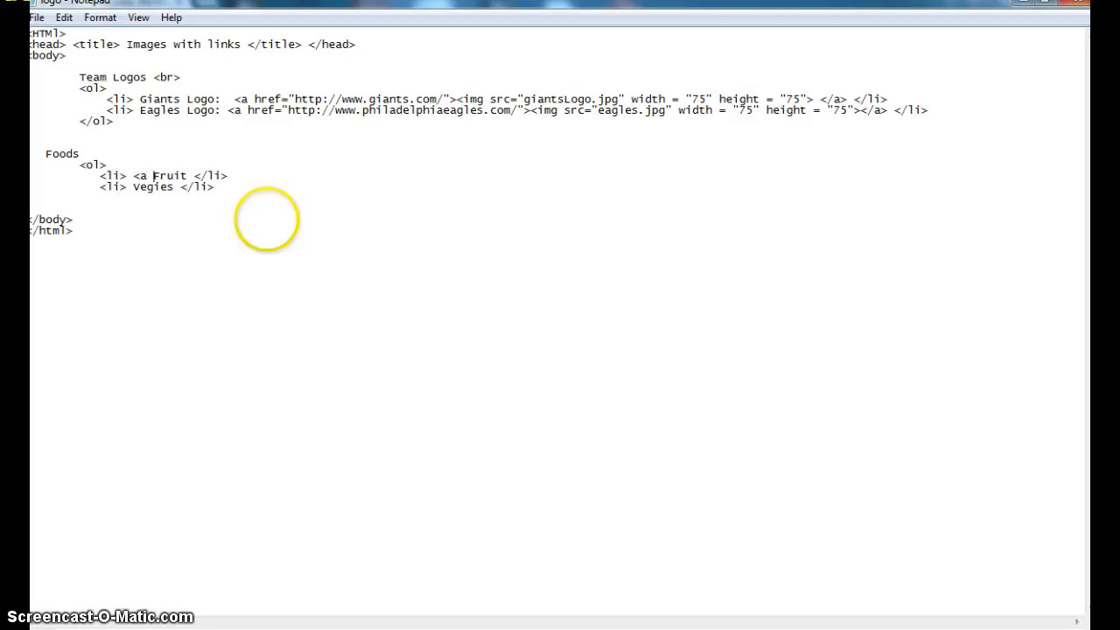
{"action": "type", "text": "href"}
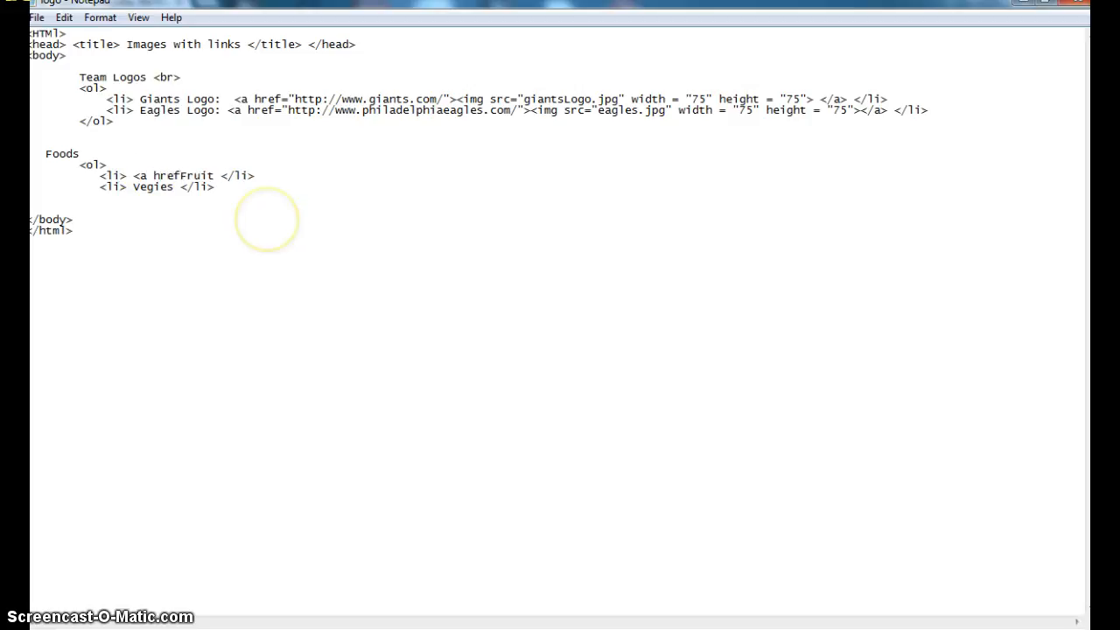
{"action": "type", "text": "=\""}
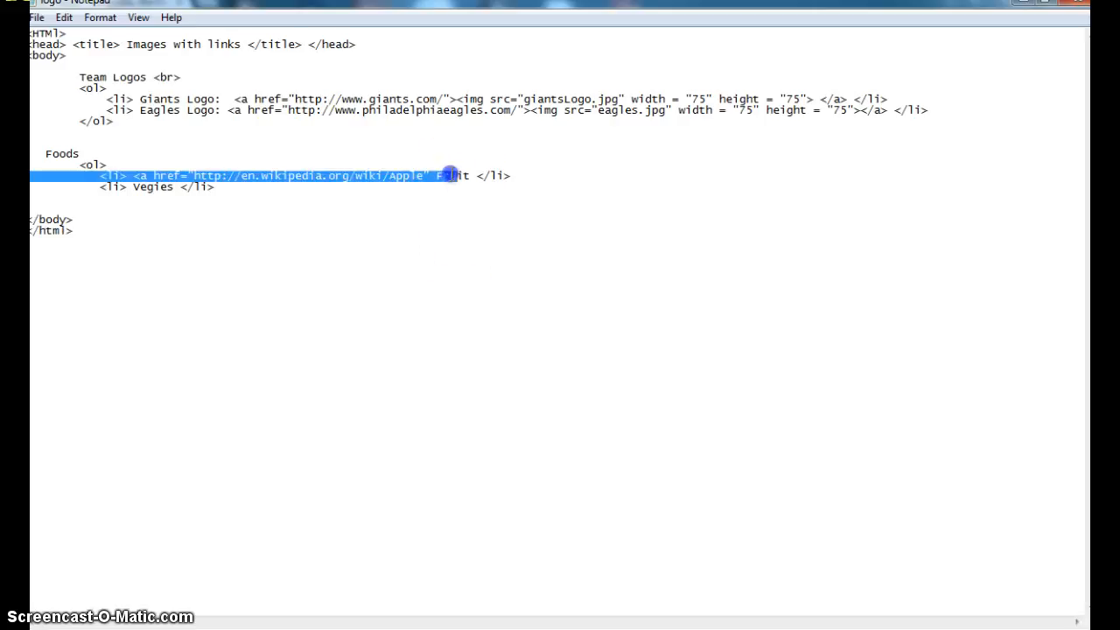
{"action": "double_click", "coordinate": [452, 175]}
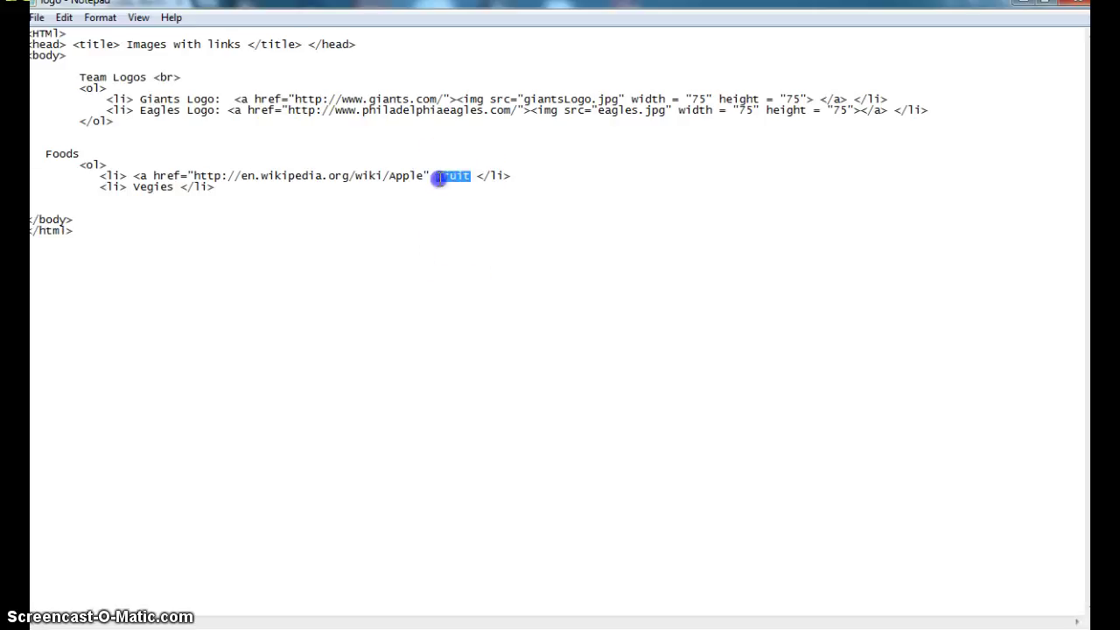
{"action": "type", "text": "App"}
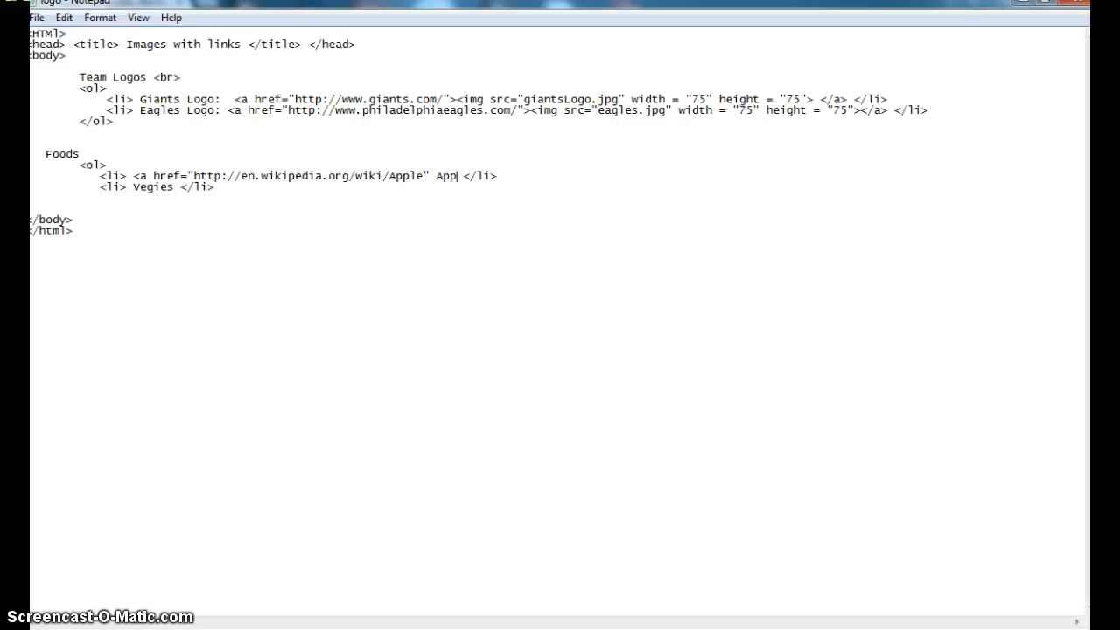
{"action": "type", "text": "les"}
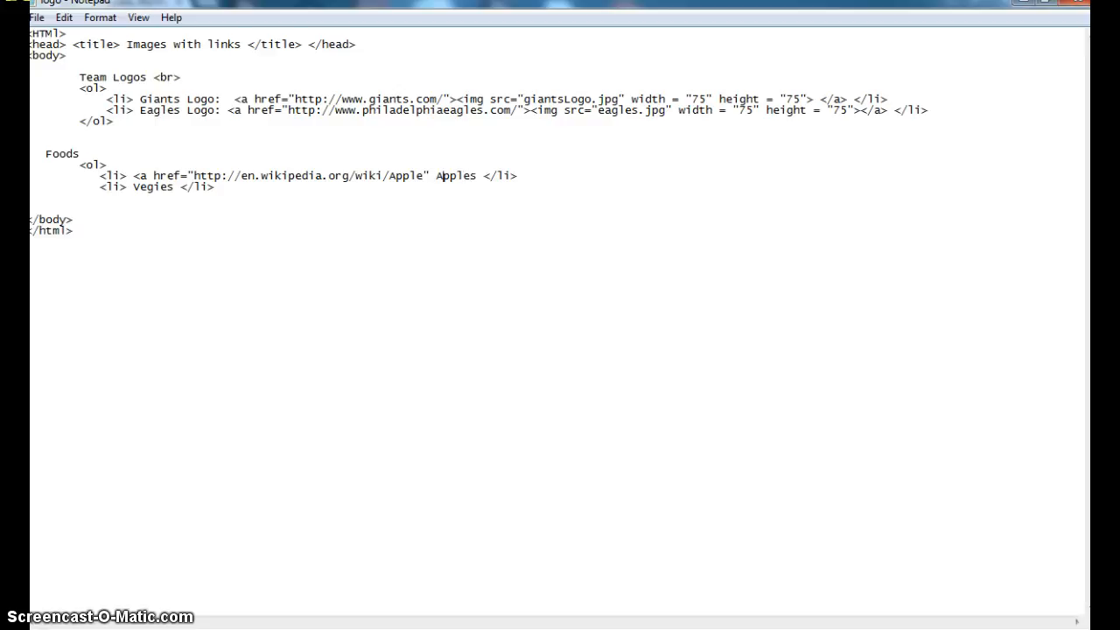
{"action": "type", "text": ">"}
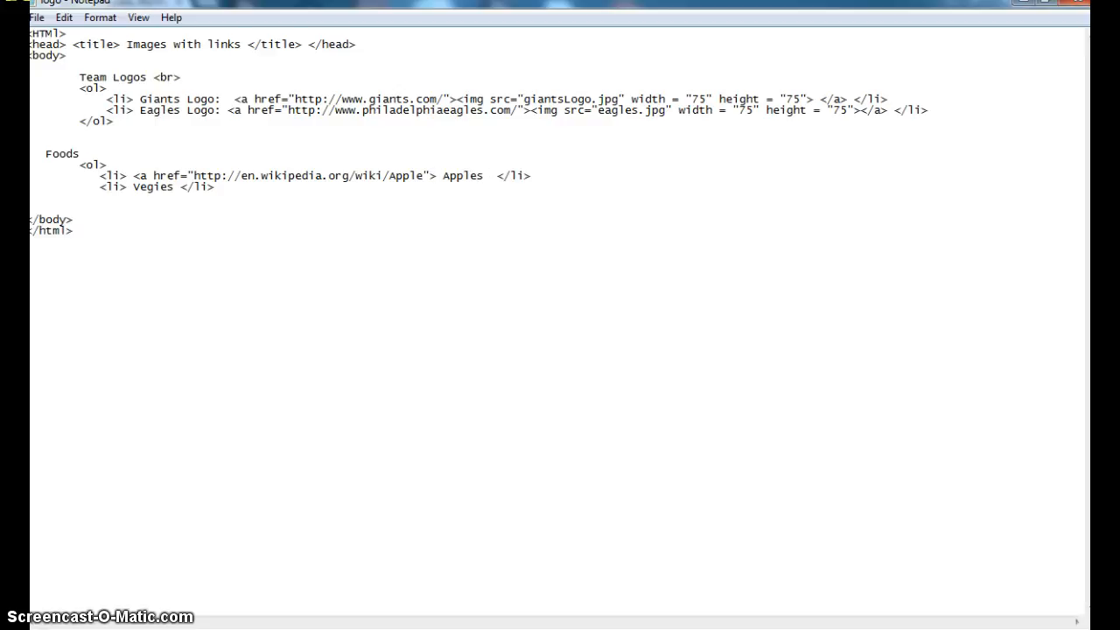
{"action": "type", "text": "</a>"}
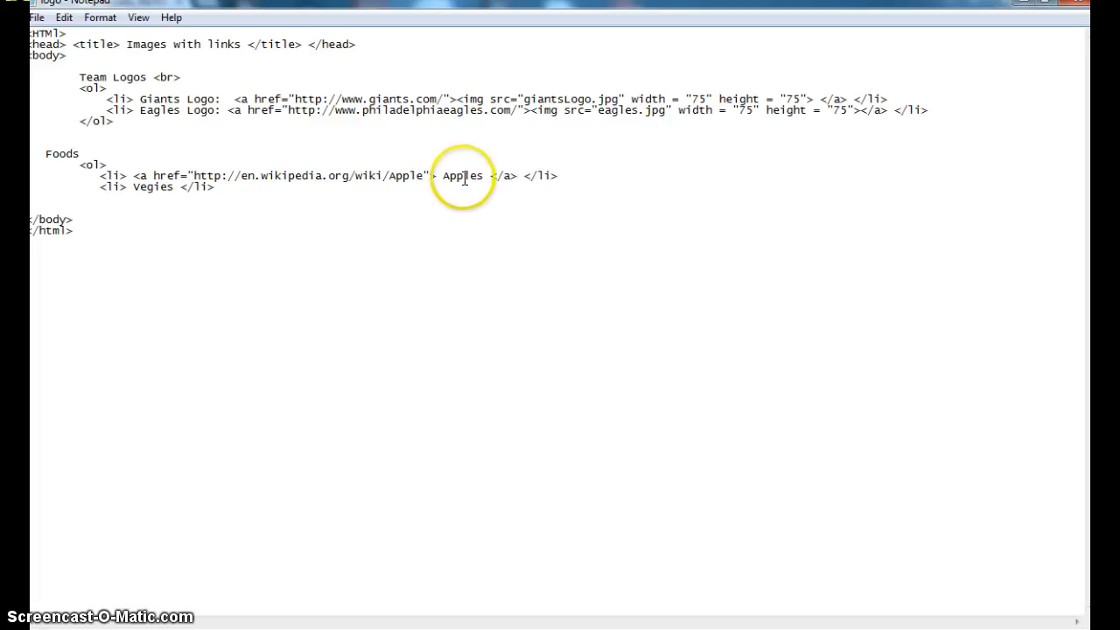
{"action": "double_click", "coordinate": [462, 175]}
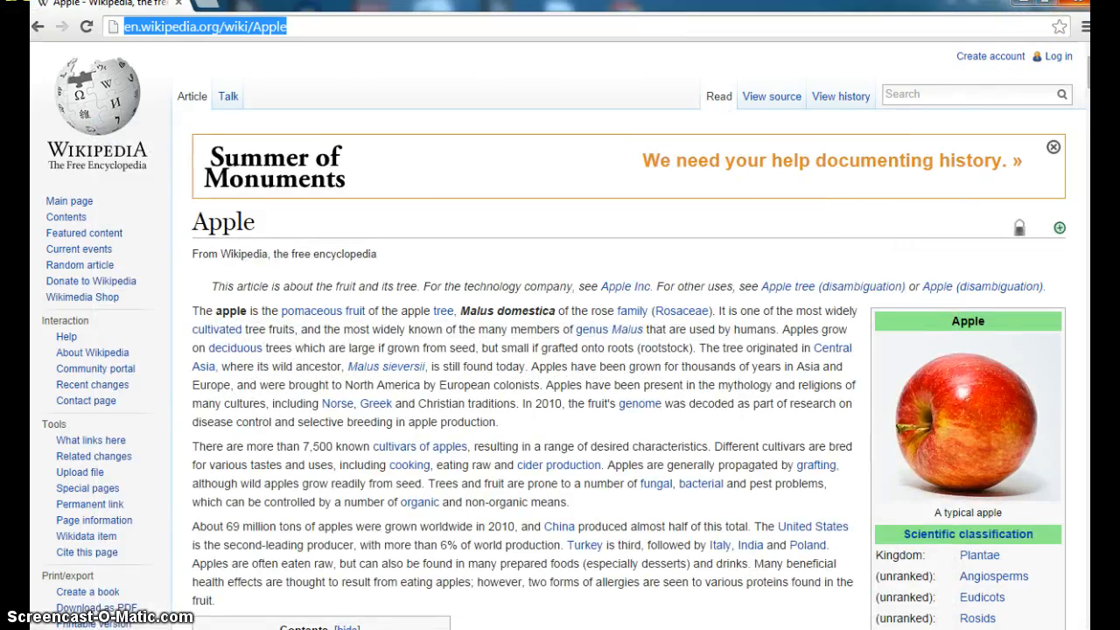
- Go back from the Wikipedia page to logo.html, where Apples now shows as a link
{"action": "left_click", "coordinate": [14, 27]}
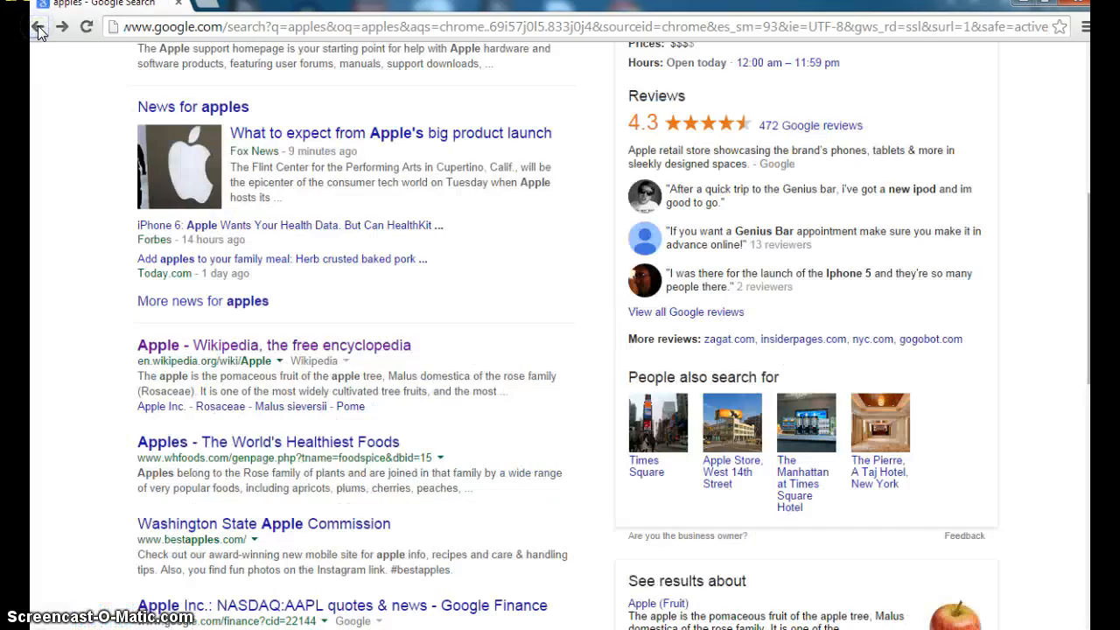
{"action": "left_click", "coordinate": [38, 26]}
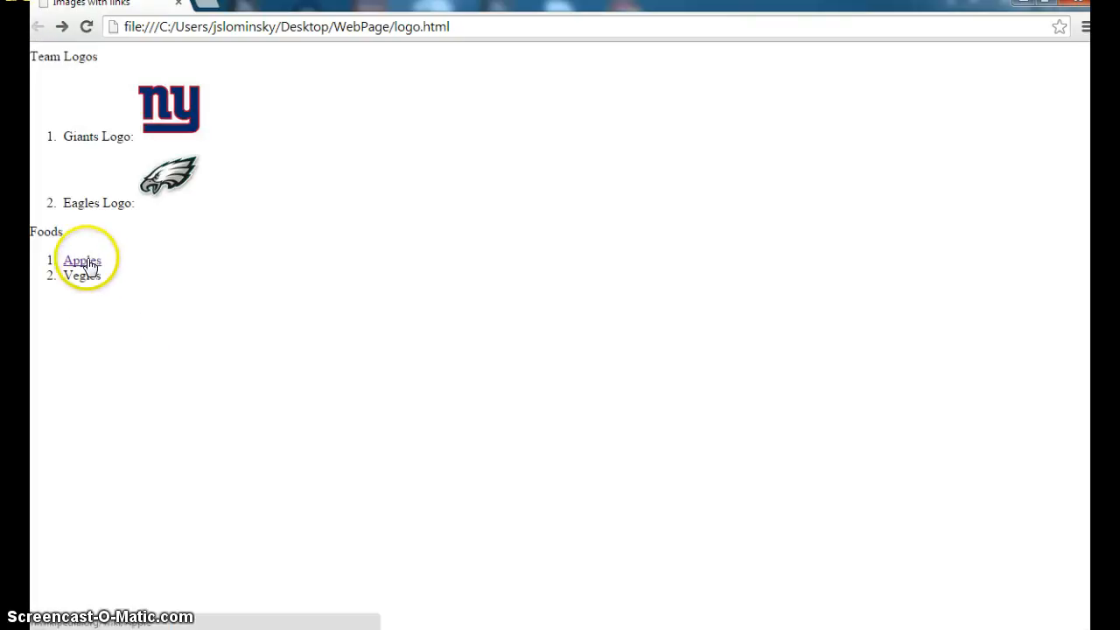
{"action": "left_click", "coordinate": [81, 261]}
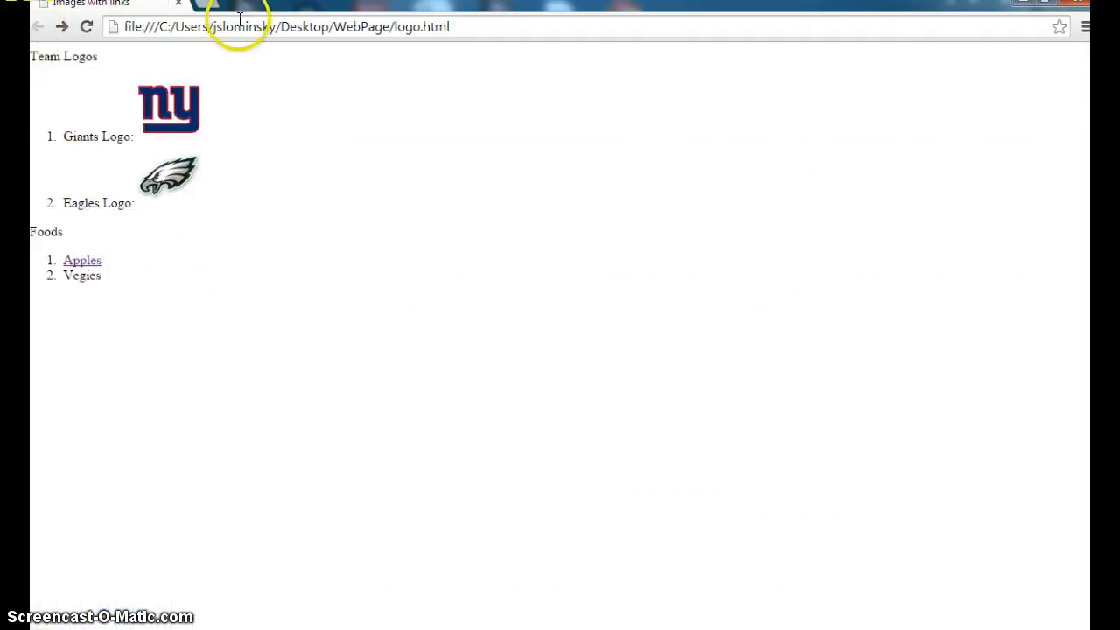
- Search 'vegie' to reach vegweb.com and copy its web address
{"action": "type", "text": "vegie"}
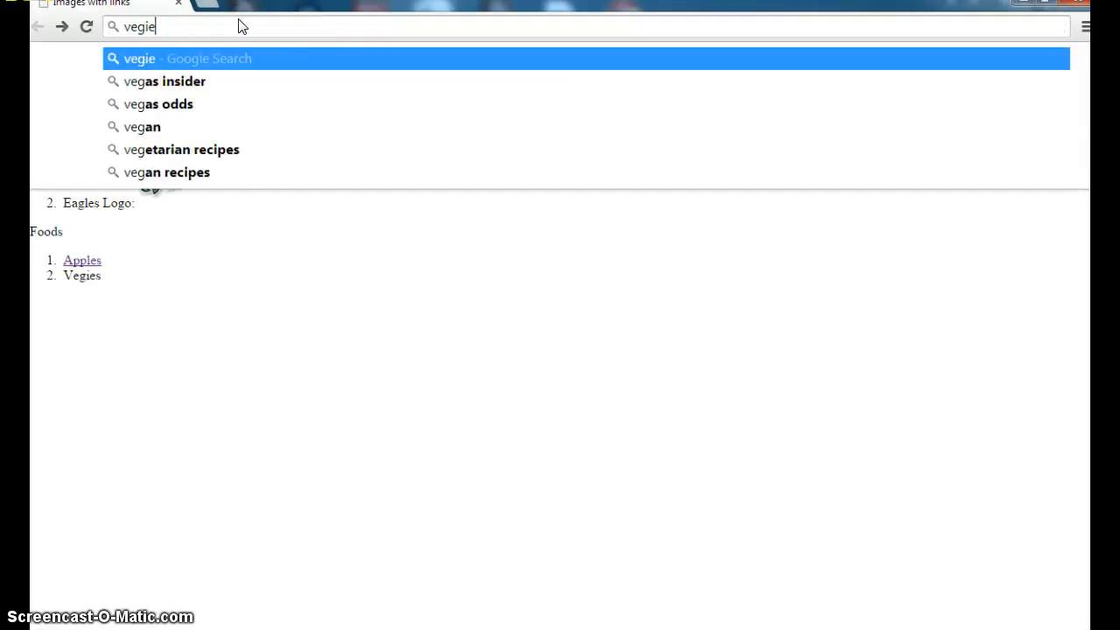
{"action": "key", "text": "Return"}
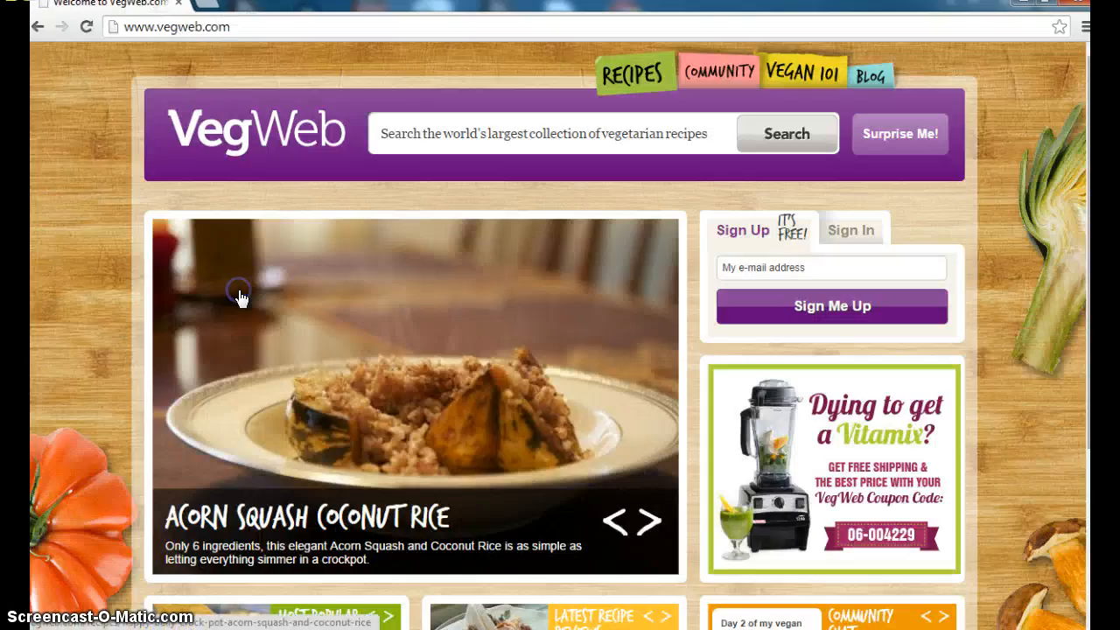
{"action": "right_click", "coordinate": [166, 27]}
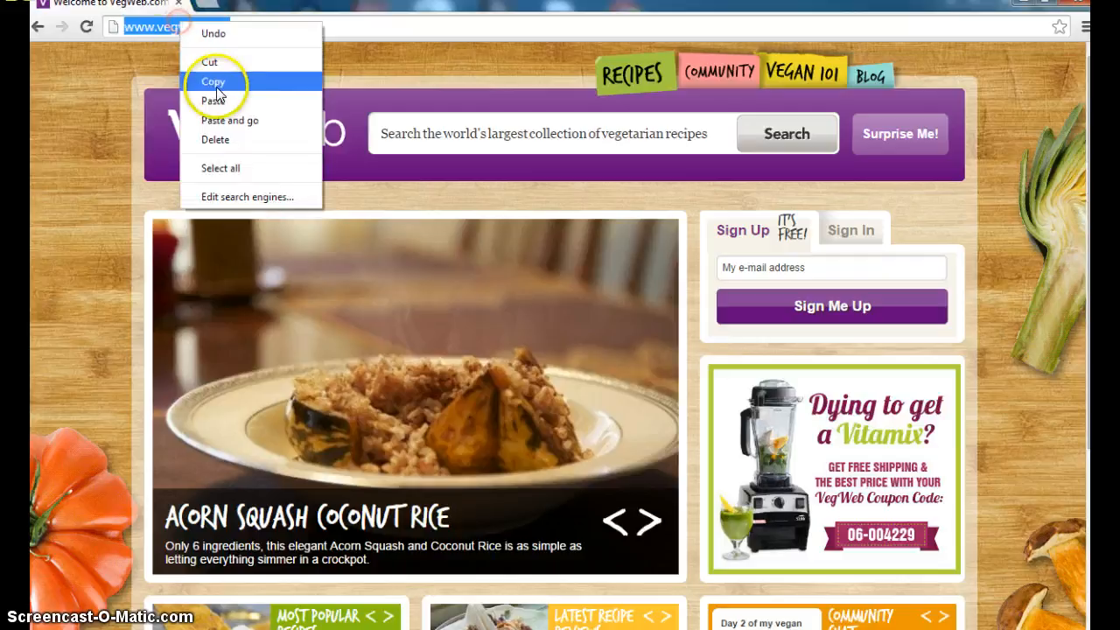
{"action": "left_click", "coordinate": [213, 82]}
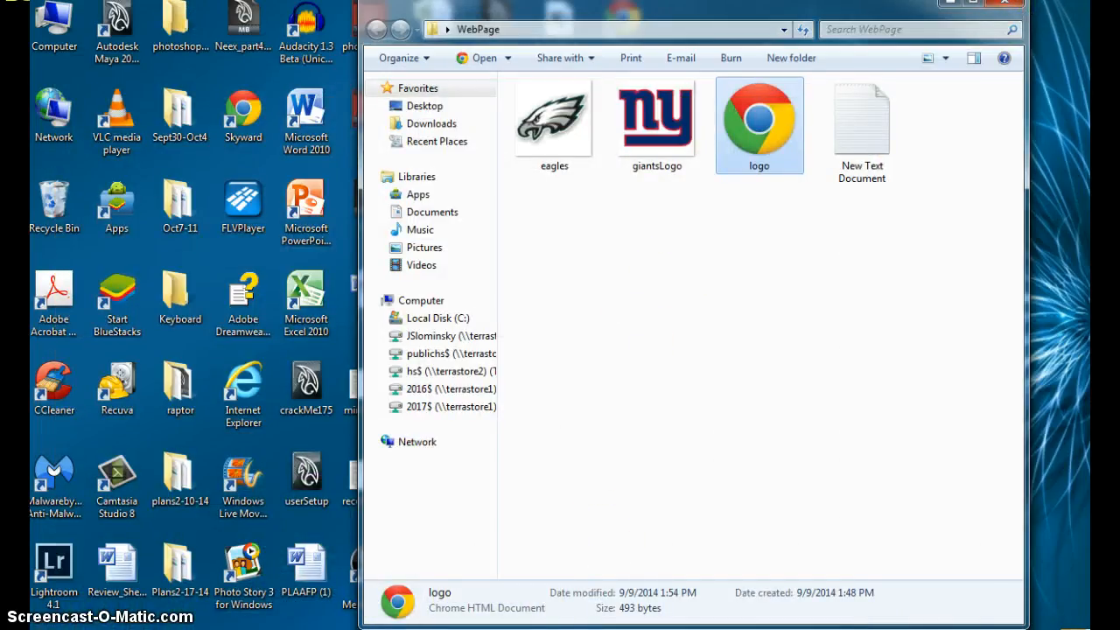
{"action": "double_click", "coordinate": [759, 124]}
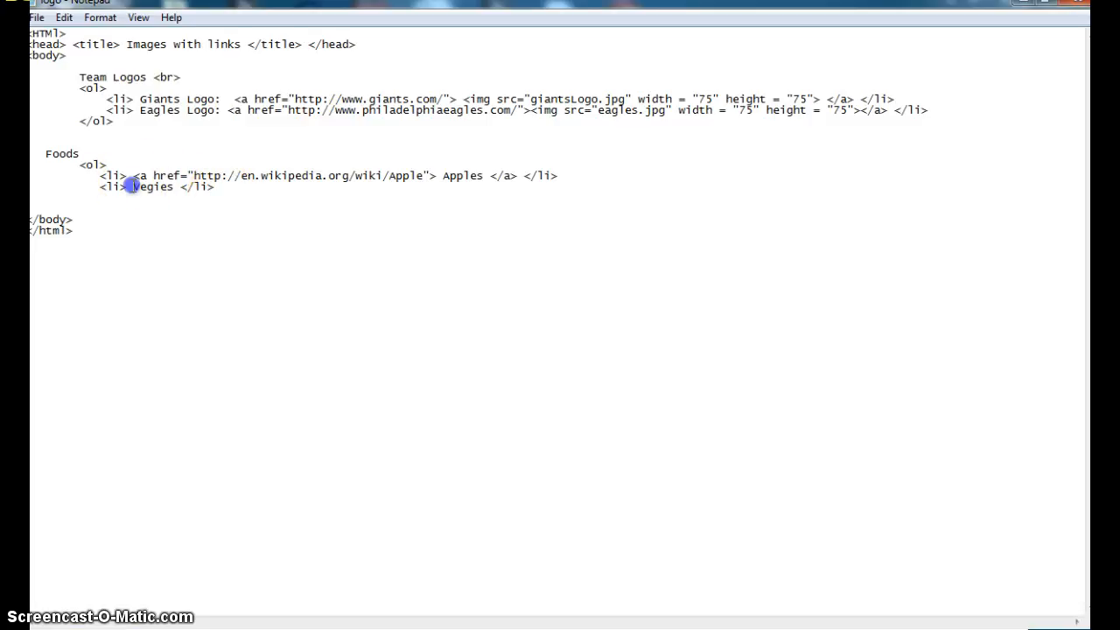
{"action": "type", "text": "<a"}
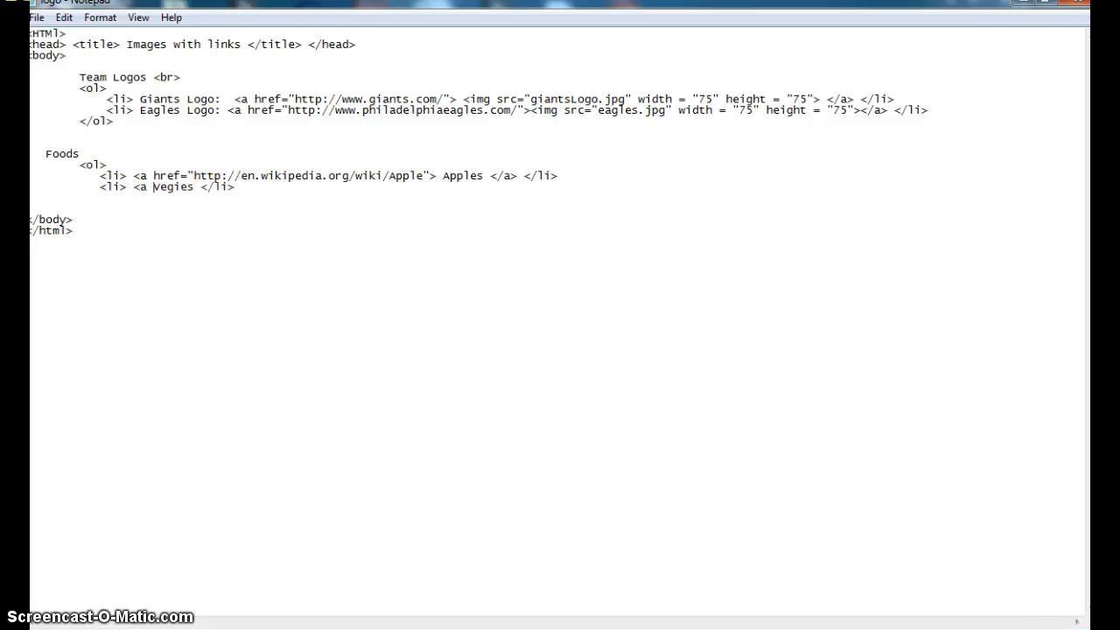
{"action": "type", "text": "href="}
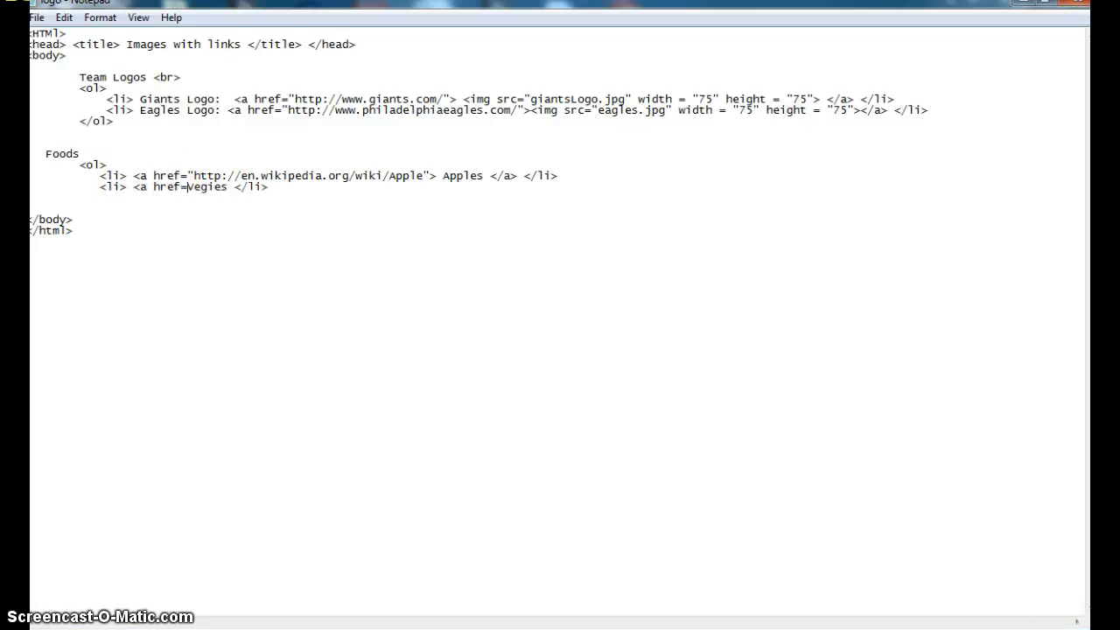
{"action": "type", "text": "\"http\""}
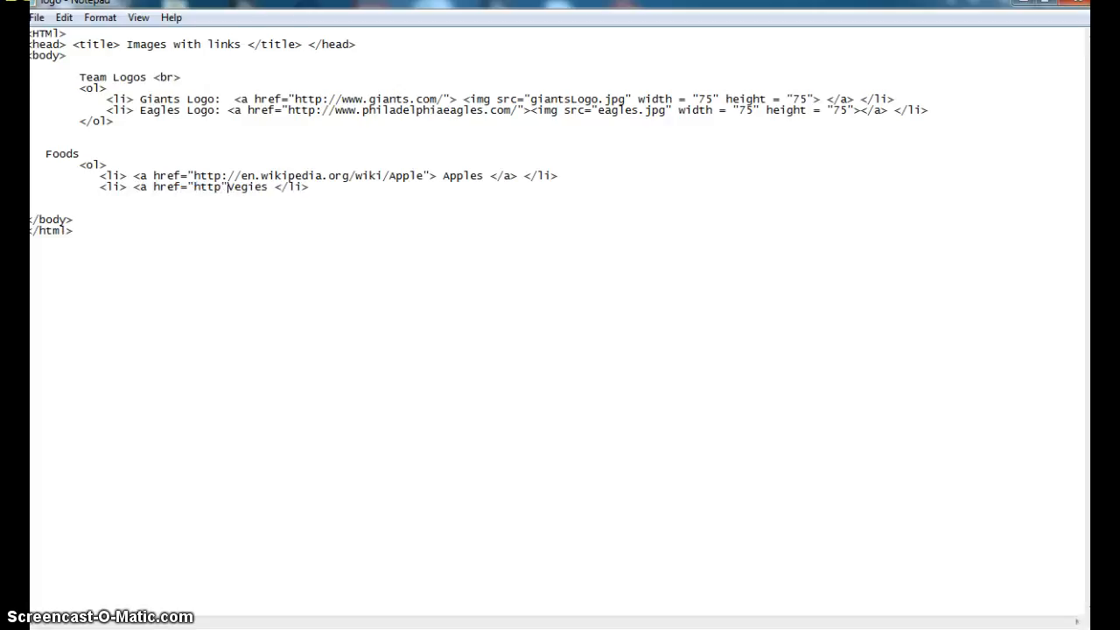
{"action": "key", "text": "Backspace"}
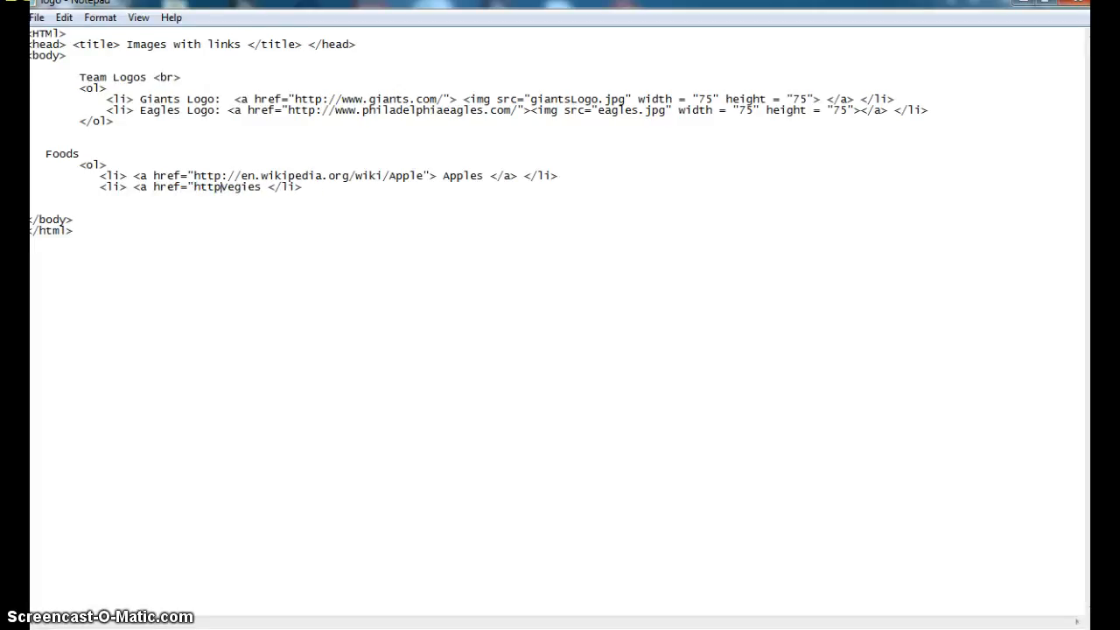
{"action": "type", "text": ":"}
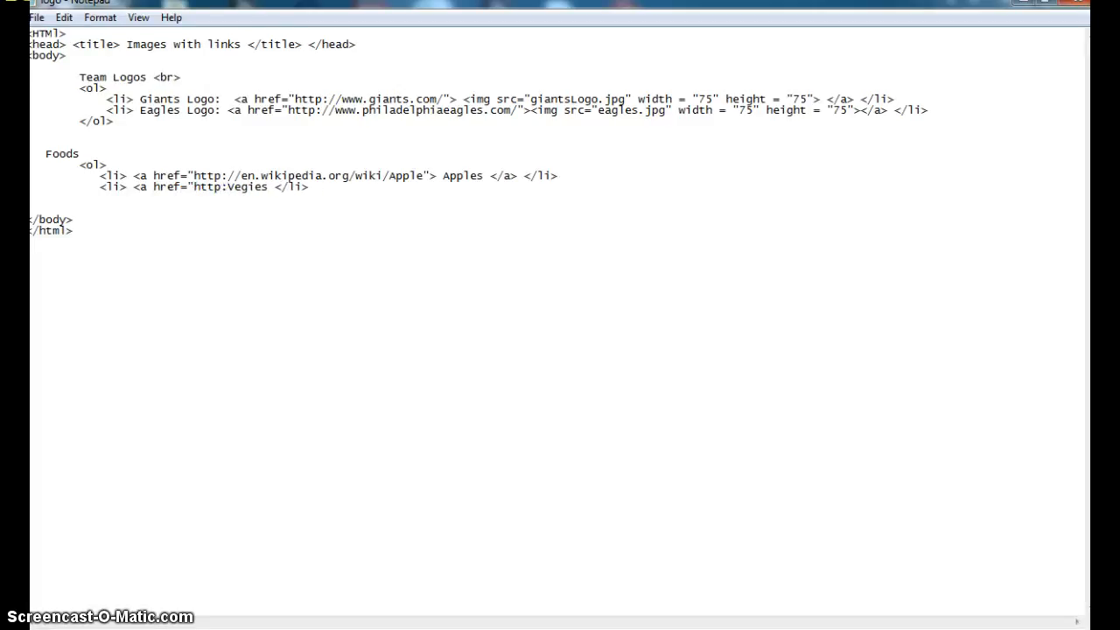
{"action": "type", "text": "//"}
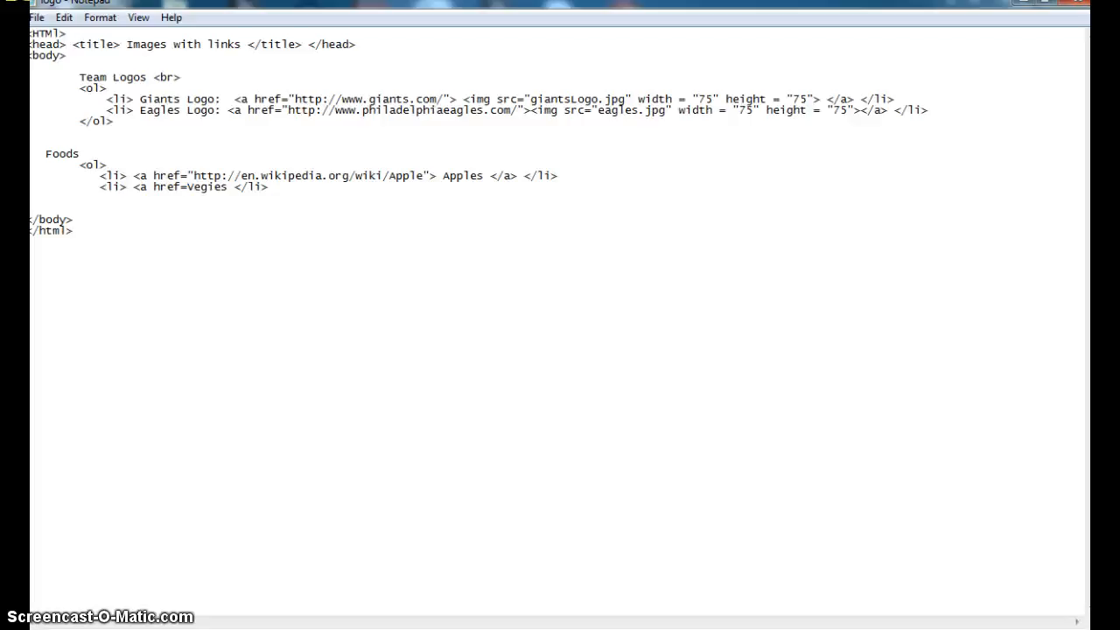
{"action": "type", "text": "http://www.vegweb.com/"}
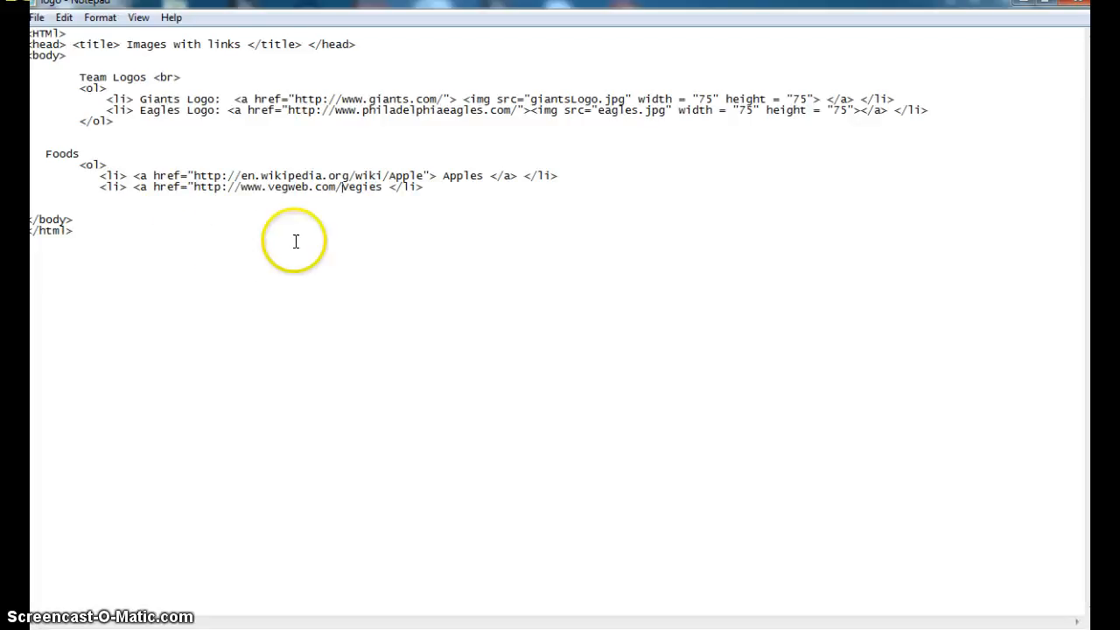
{"action": "mouse_move", "coordinate": [378, 185]}
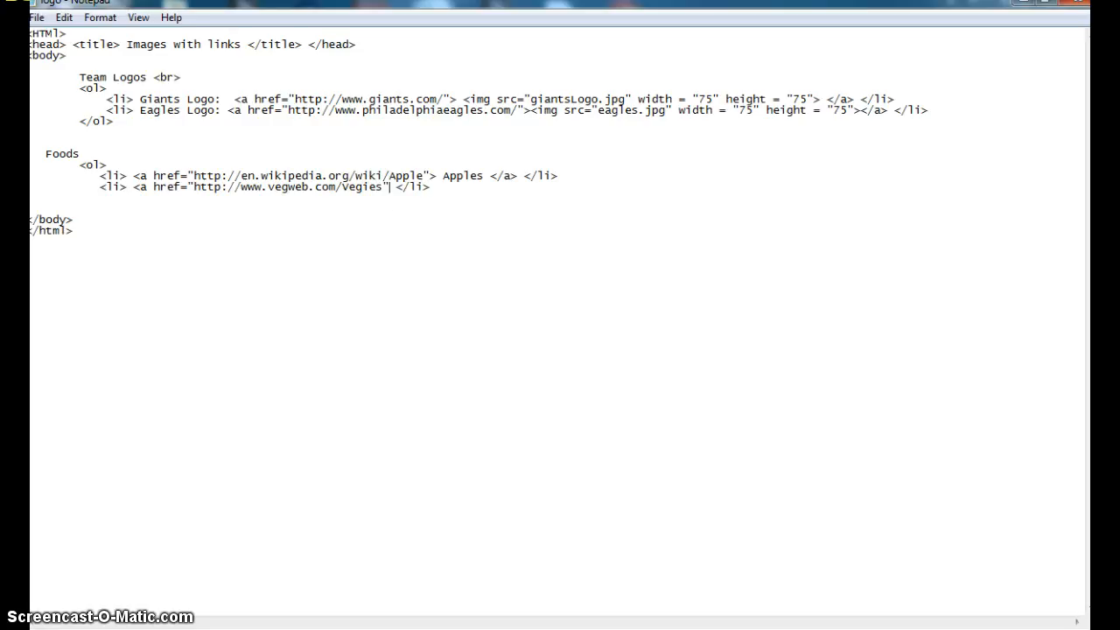
{"action": "type", "text": "\"> Vegies\""}
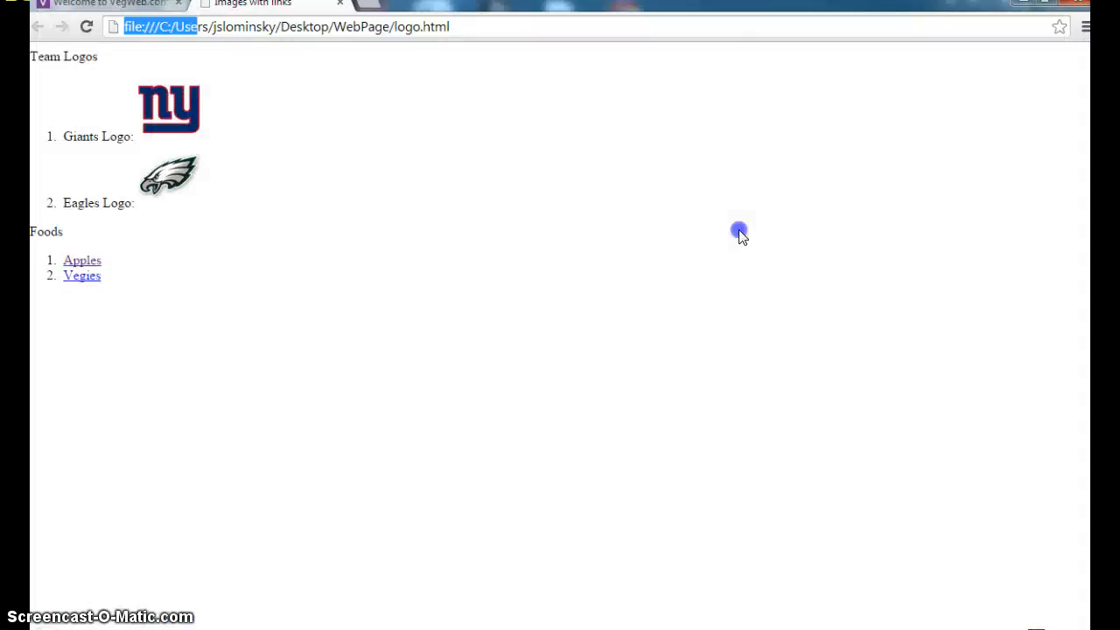
- Reload logo.html so Apples and Vegies both display as links
{"action": "left_click", "coordinate": [81, 275]}
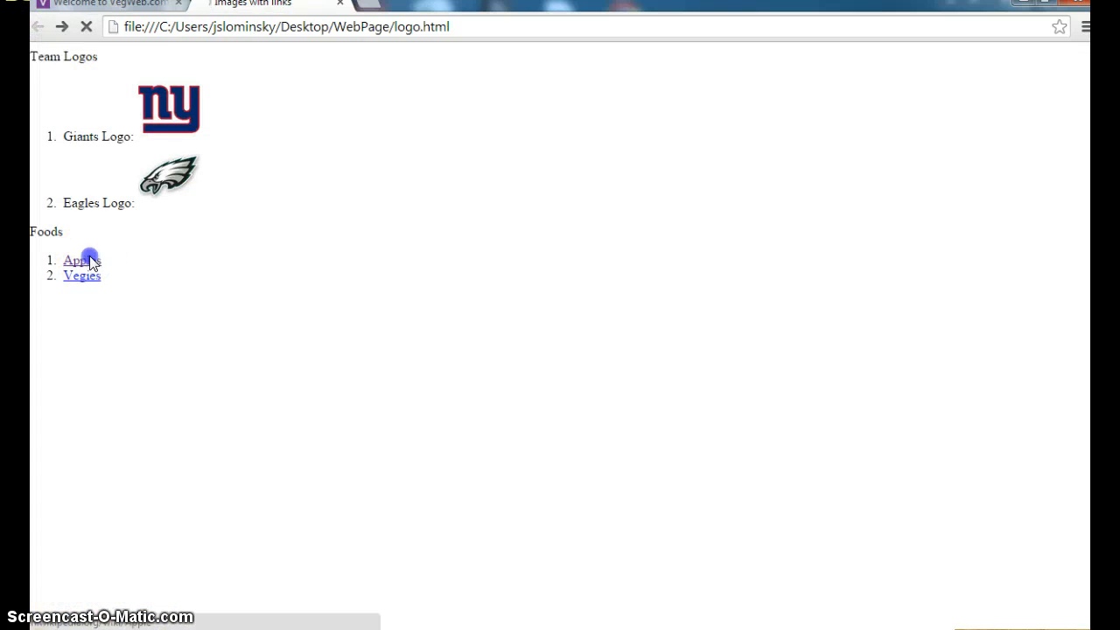
{"action": "mouse_move", "coordinate": [161, 185]}
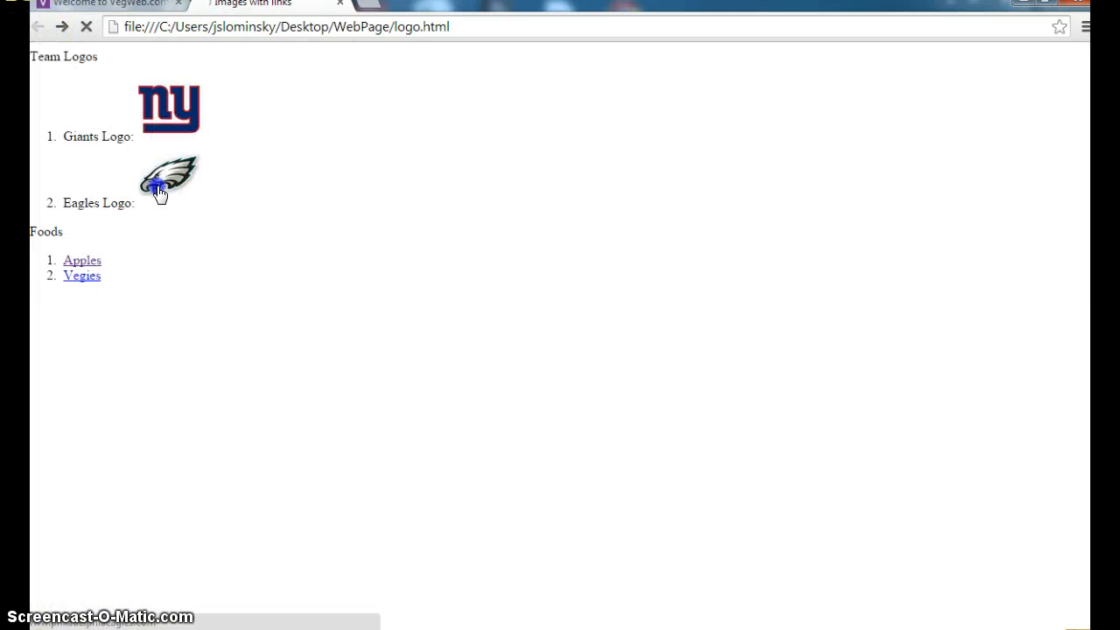
{"action": "mouse_move", "coordinate": [186, 119]}
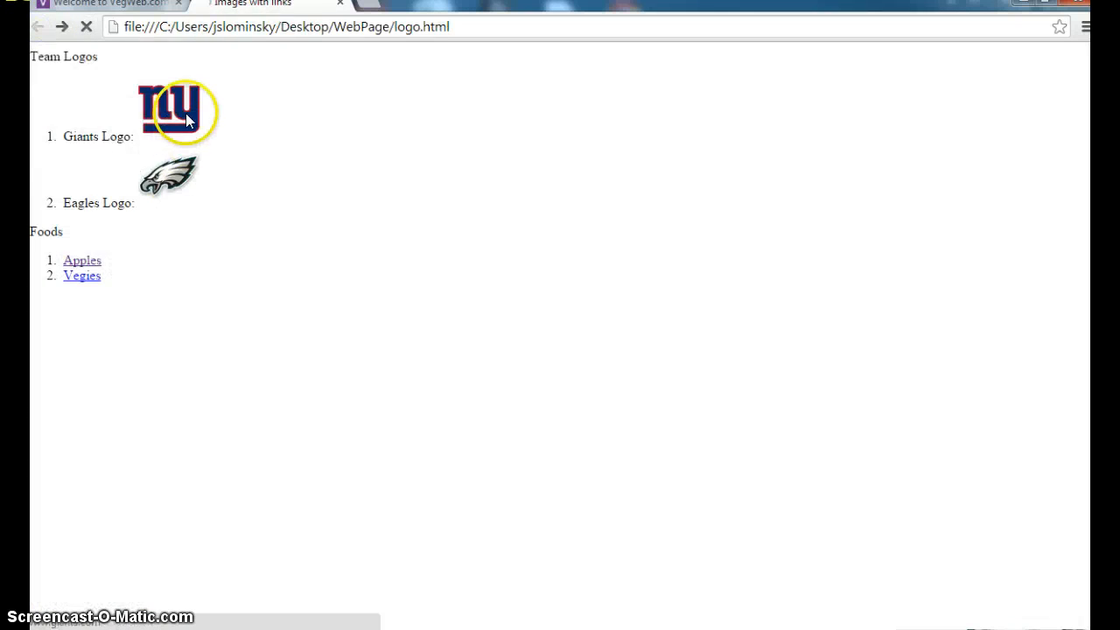
{"action": "mouse_move", "coordinate": [171, 175]}
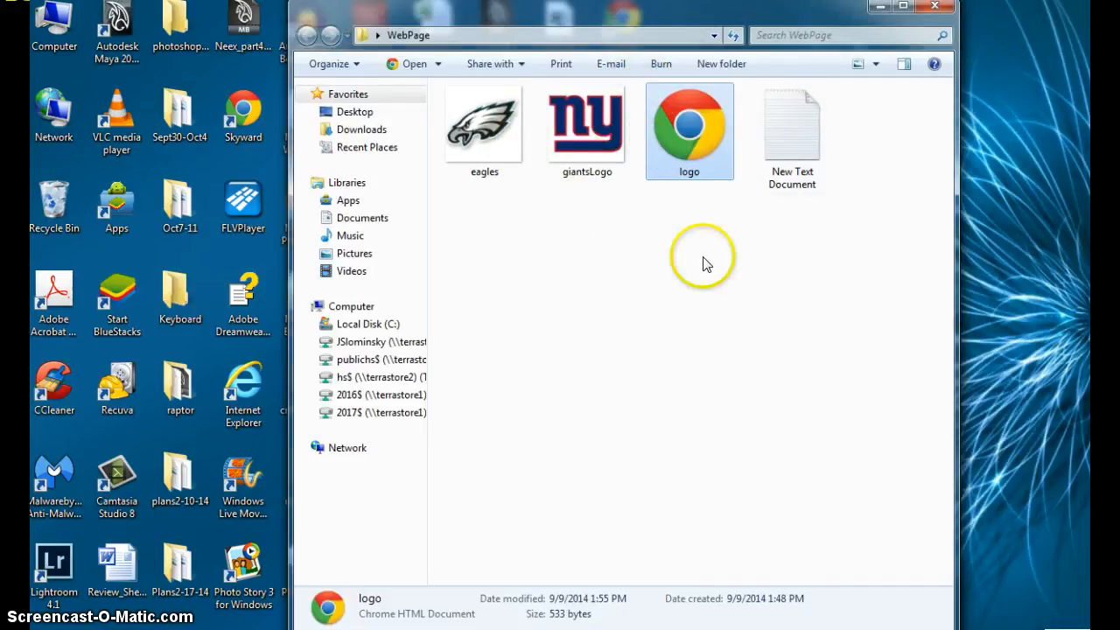
{"action": "mouse_move", "coordinate": [721, 266]}
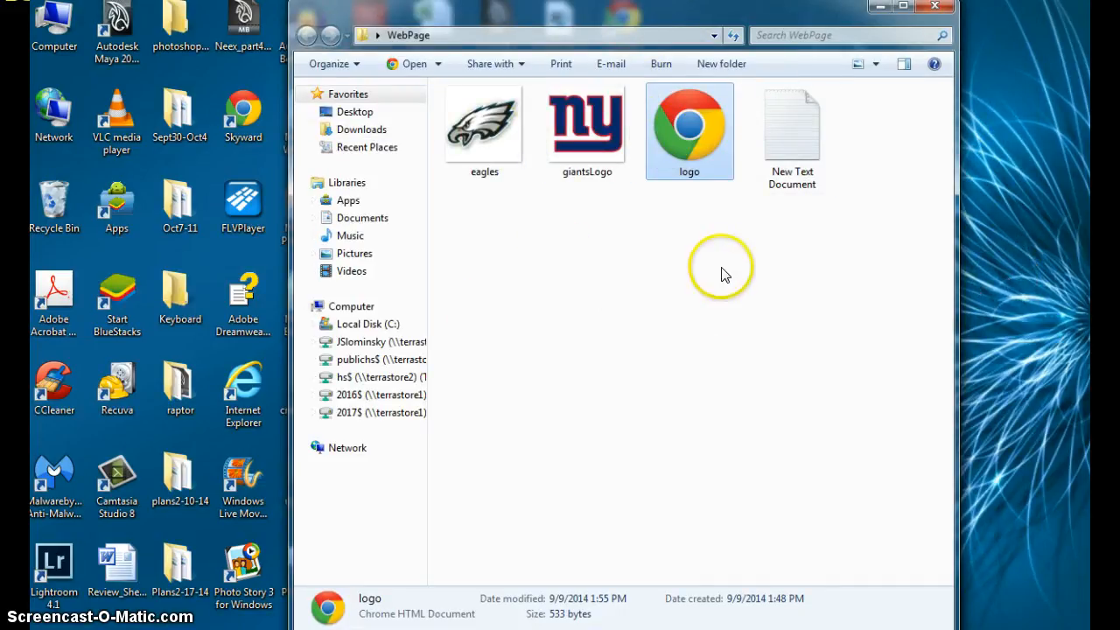
- Delete the empty New Text Document from the WebPage folder
{"action": "left_click", "coordinate": [791, 137]}
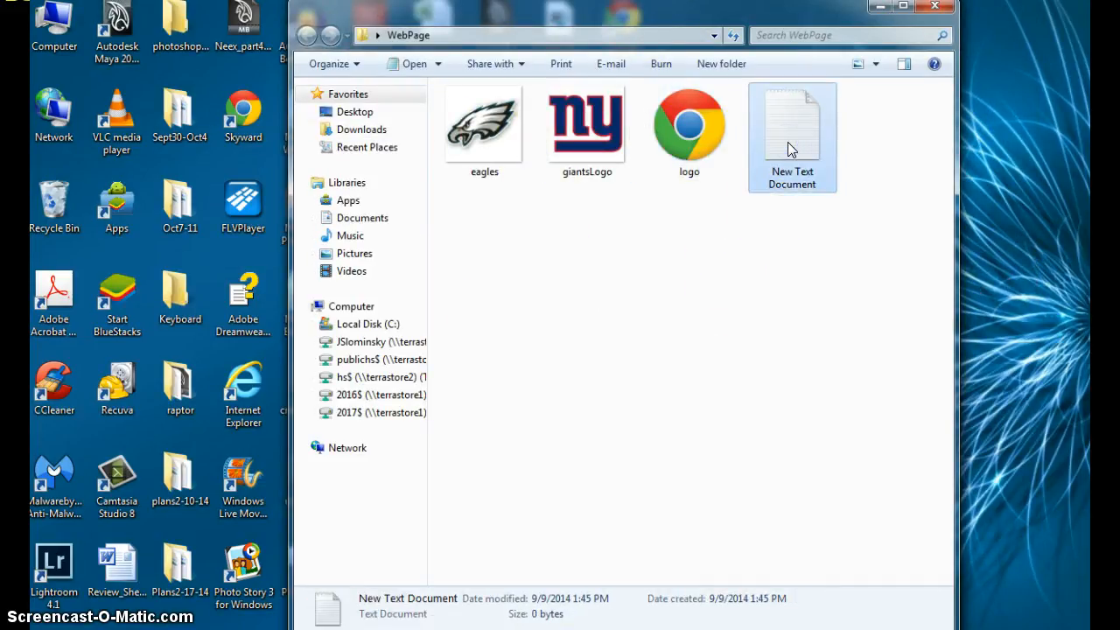
{"action": "key", "text": "Delete"}
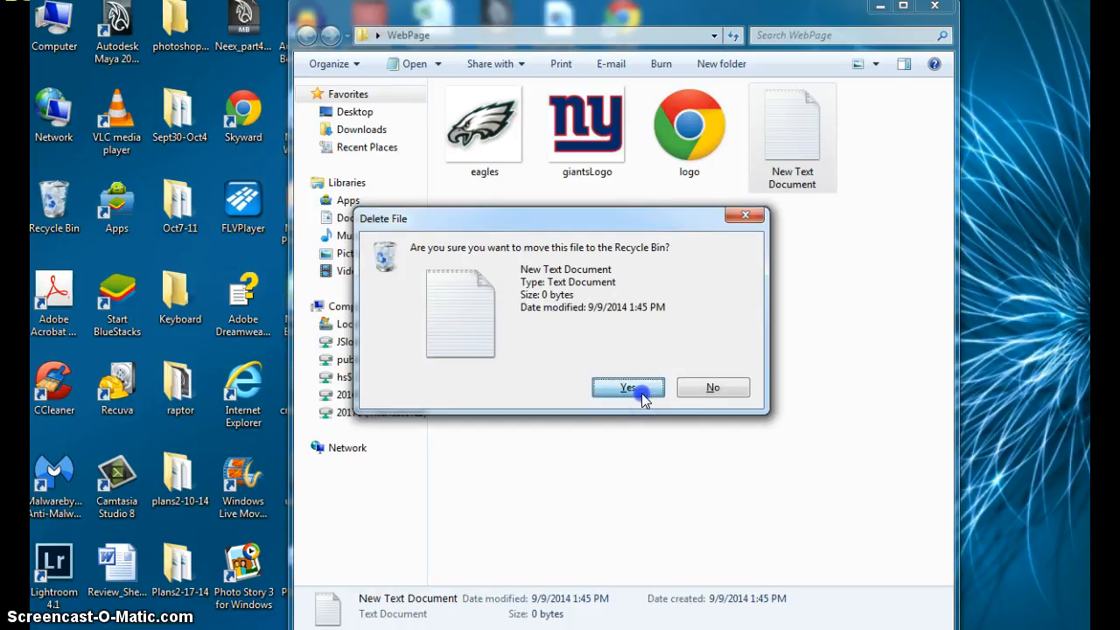